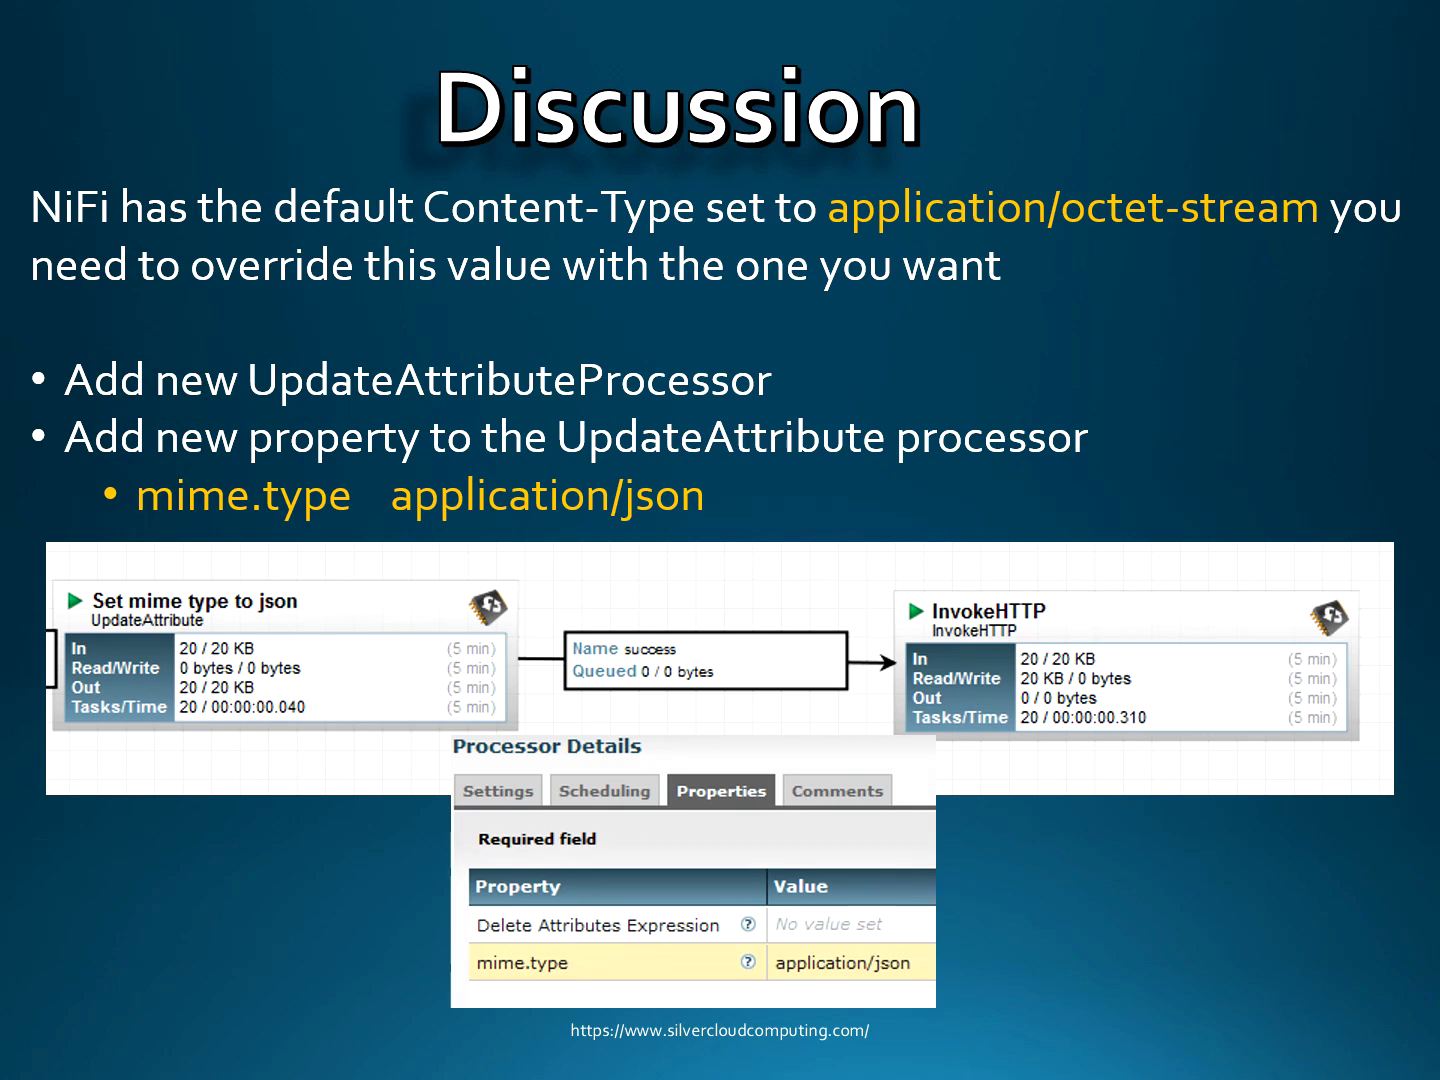
Step: Advance to the slide on setting InvokeHTTP's Attributes to Send to (.*)
key(Right)
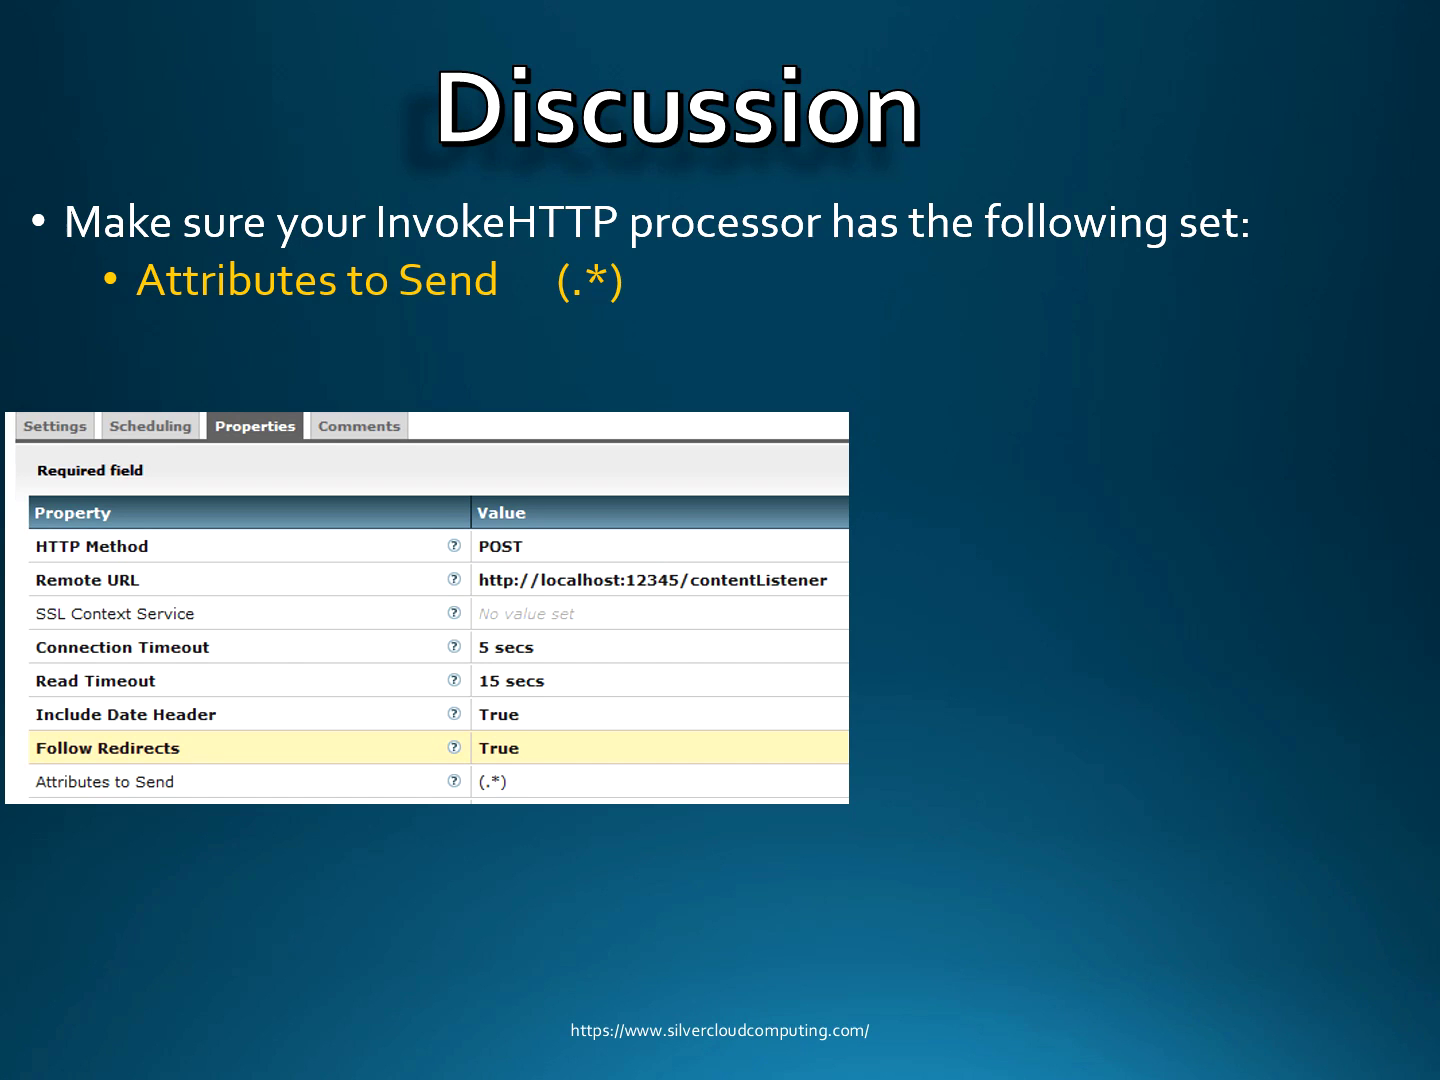
Step: Reveal the bullet on required ListenHTTP settings, then move on in the presentation
key(right)
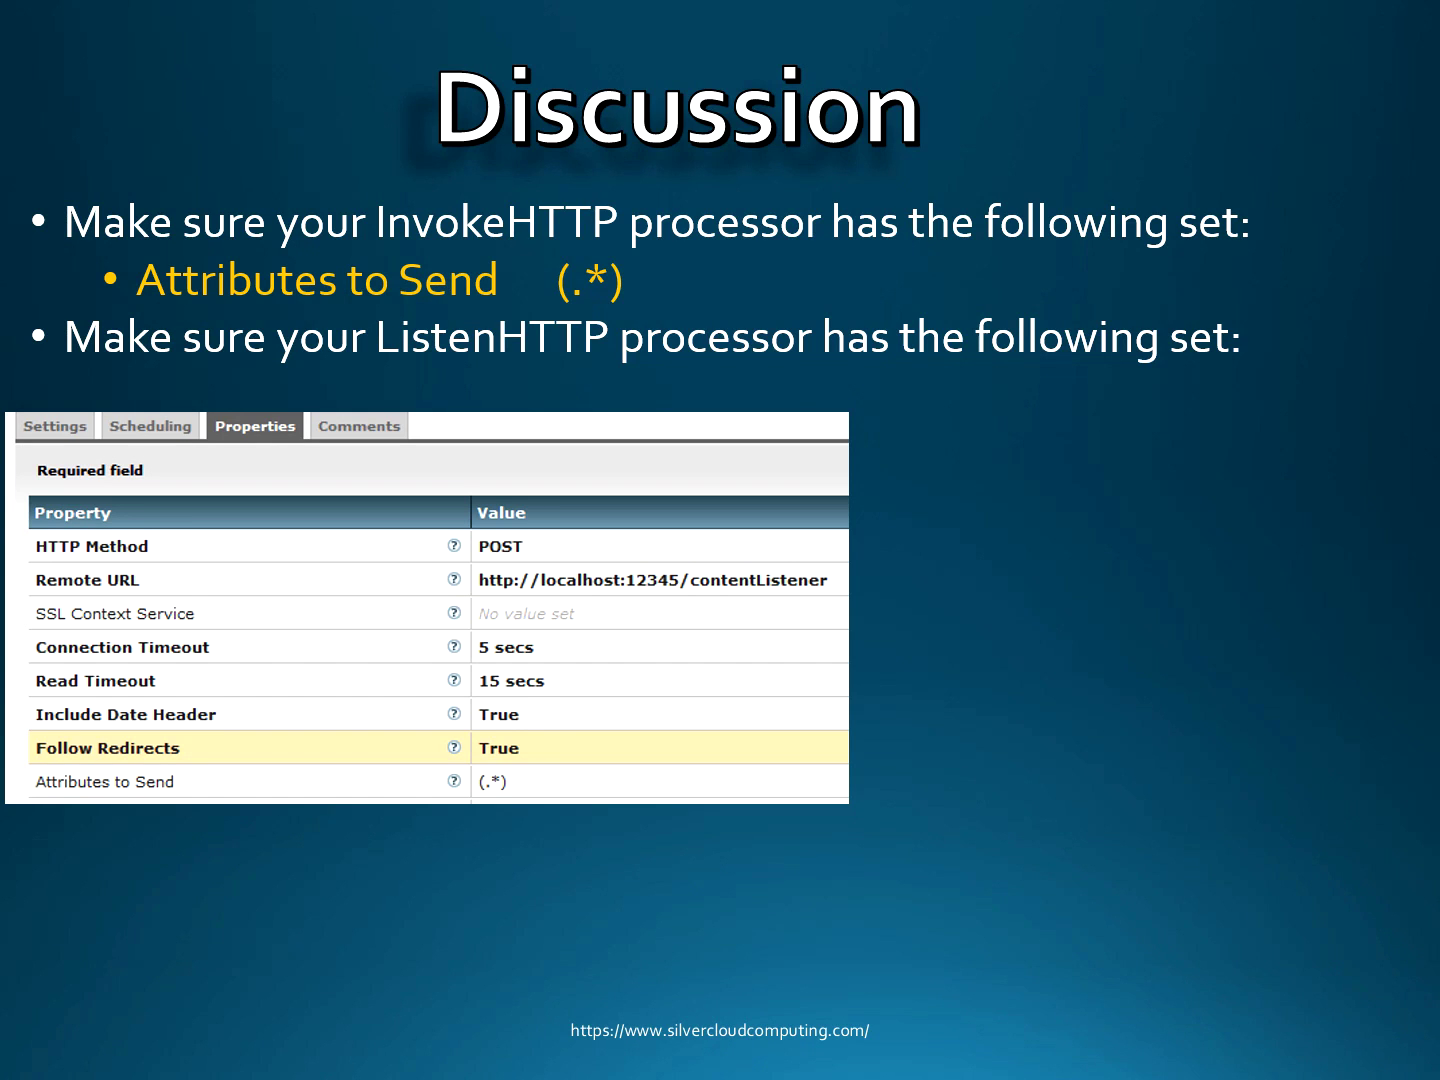
key(right)
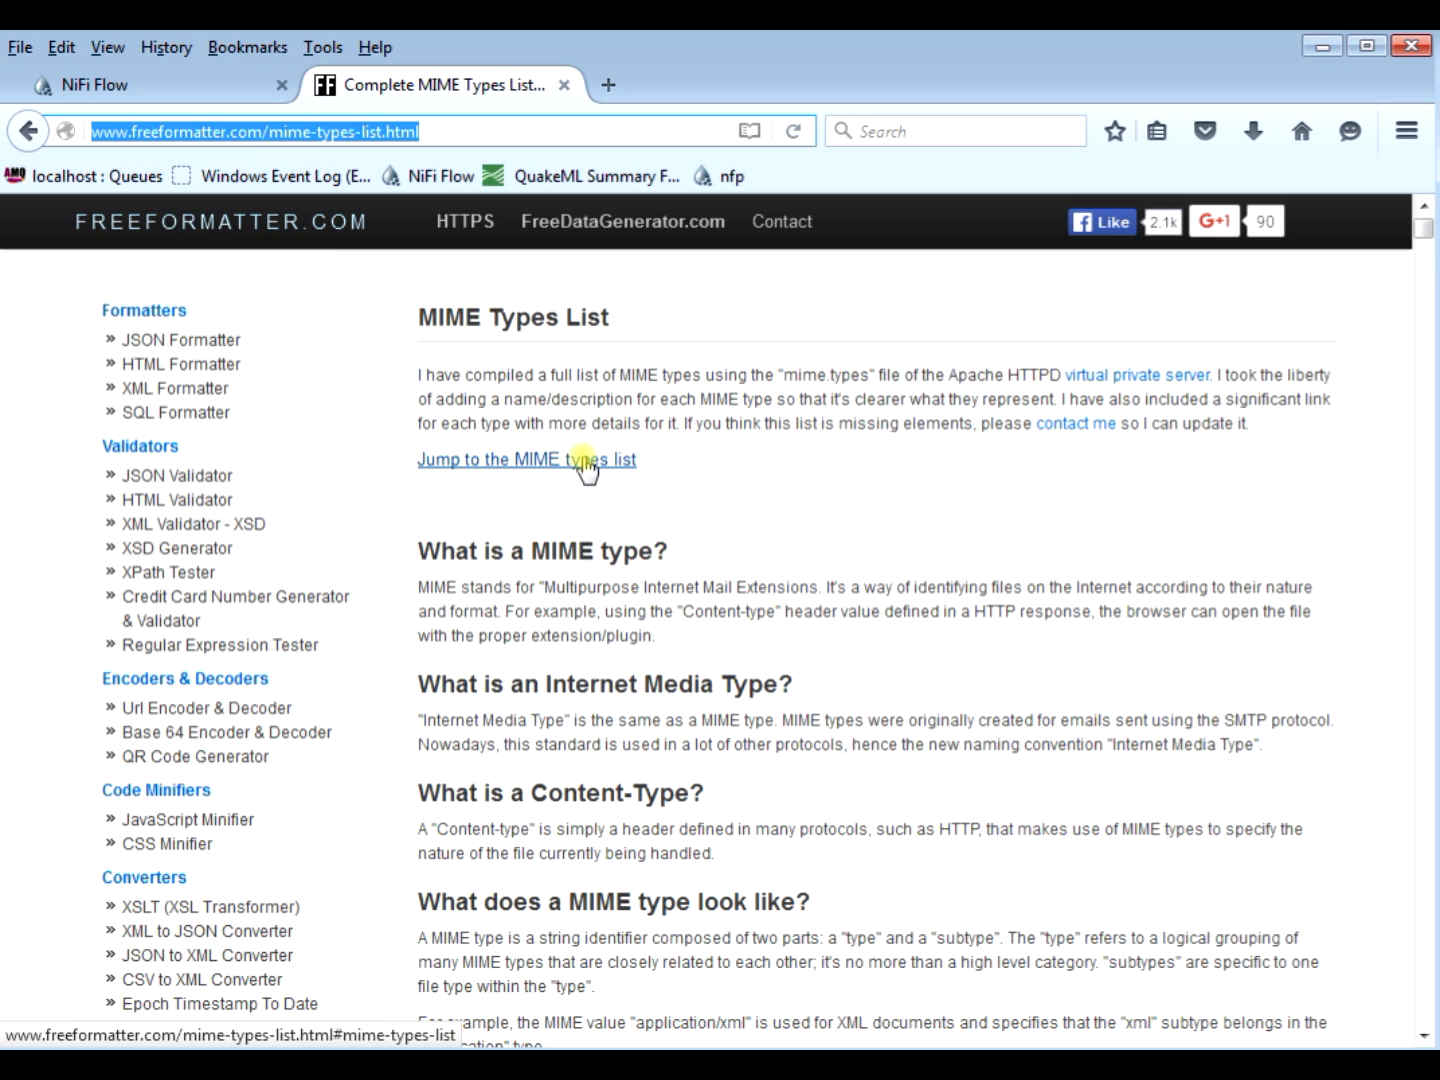
Step: Jump to the MIME types table and search the page for json and octet-stream entries
click(527, 459)
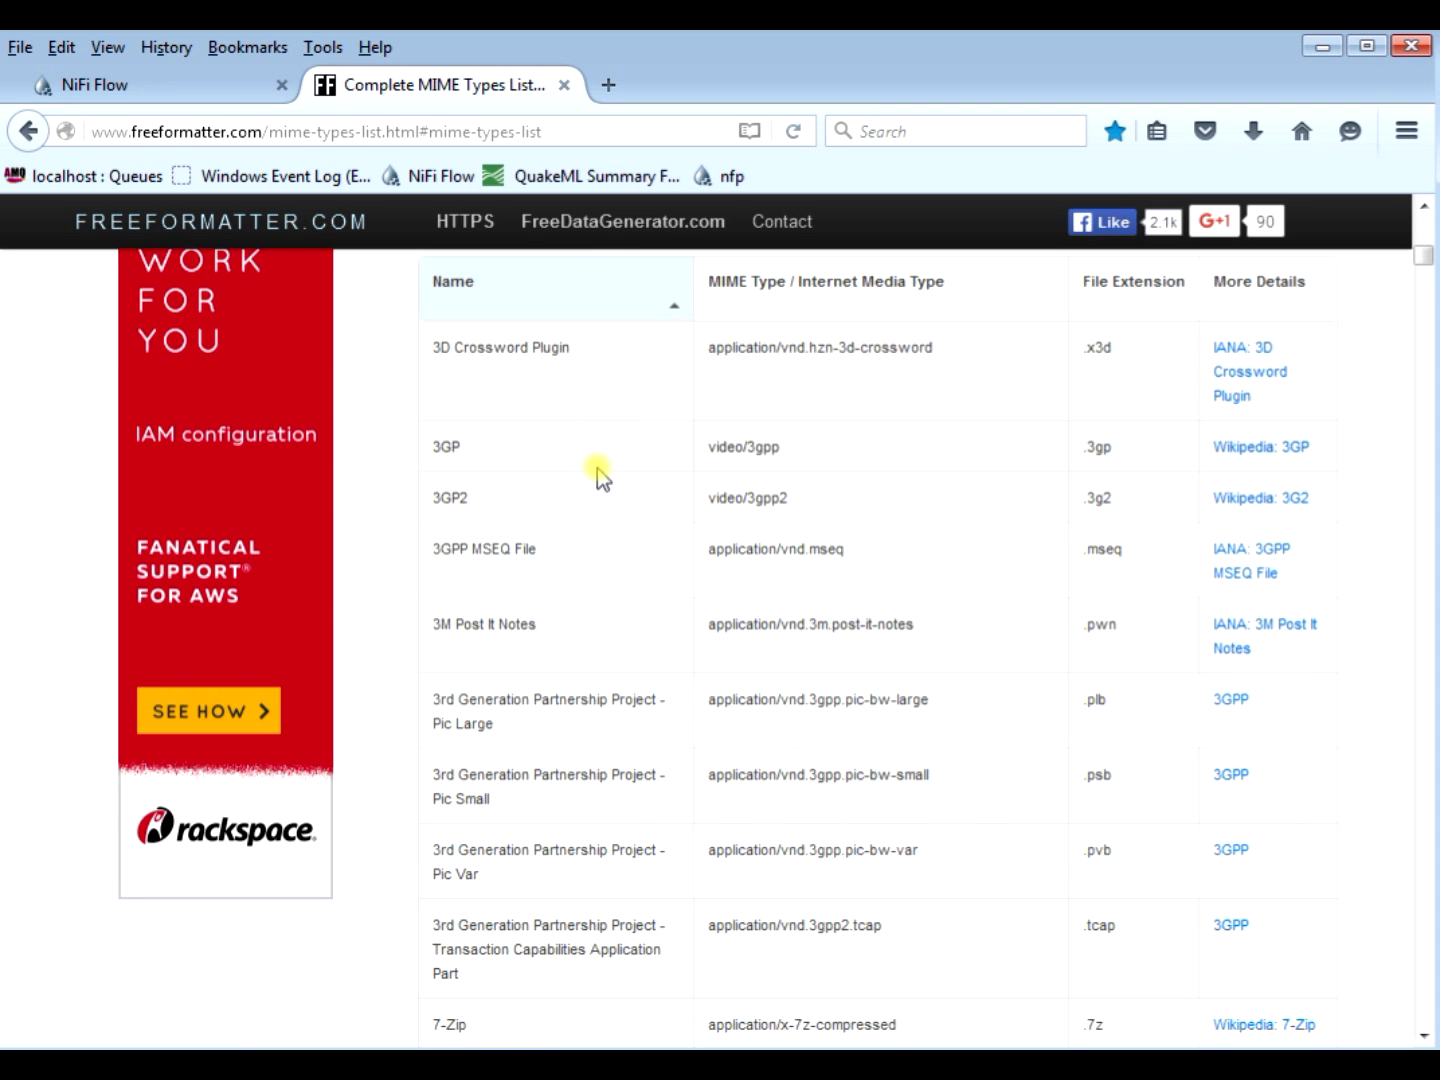
scroll(down, 3)
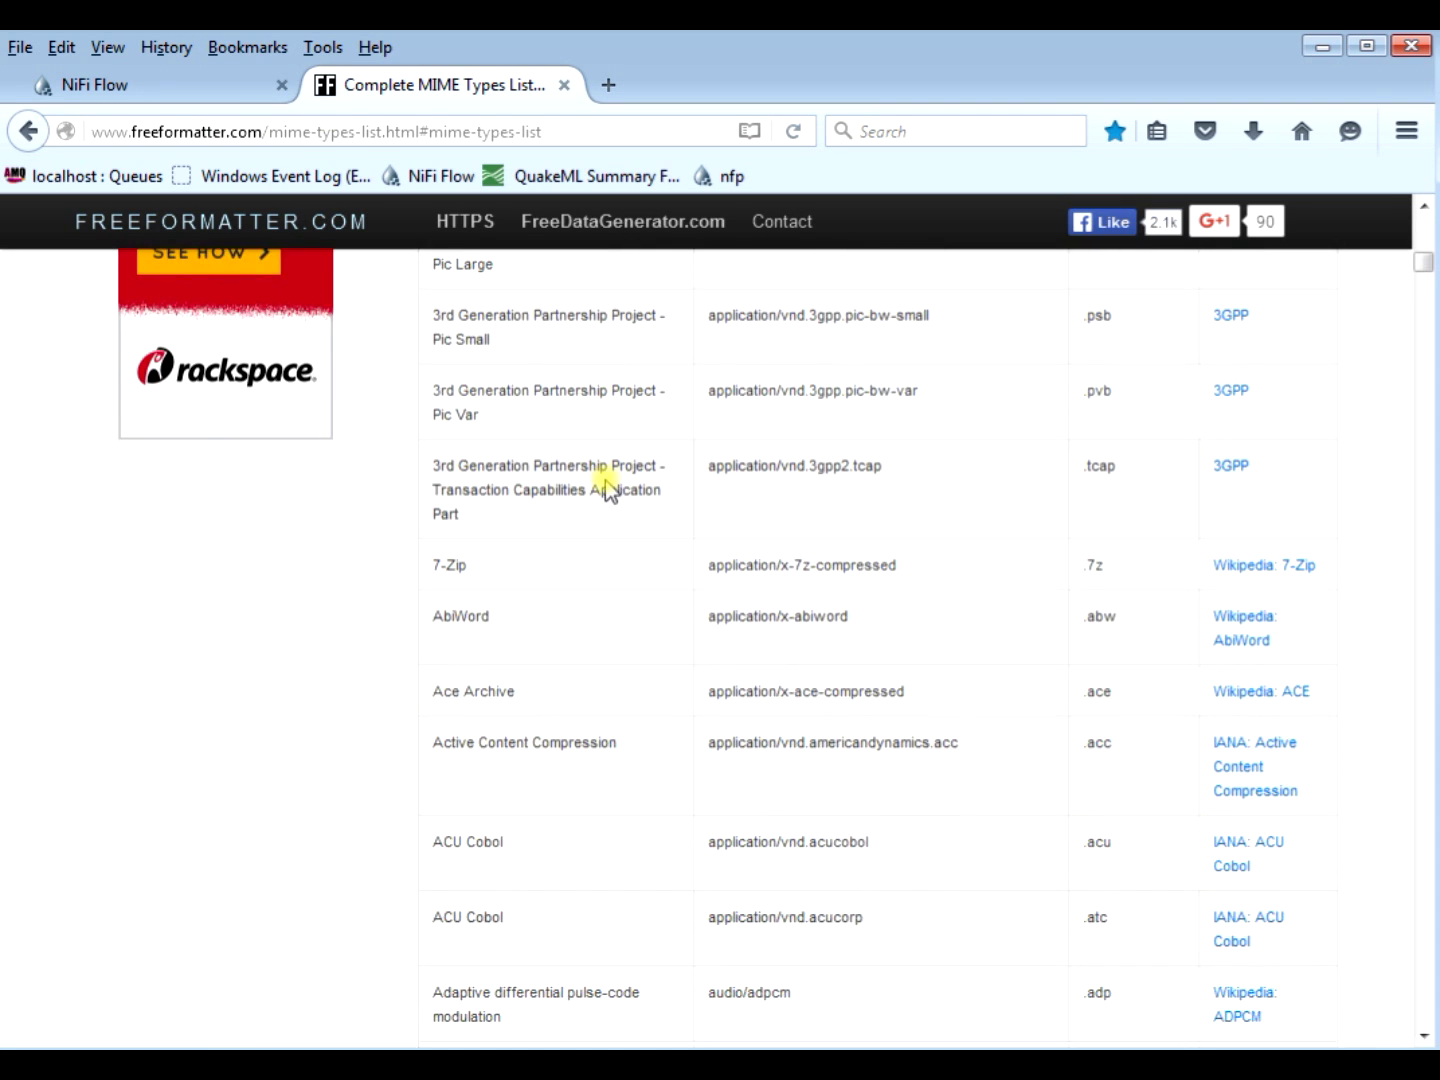
scroll(down, 3)
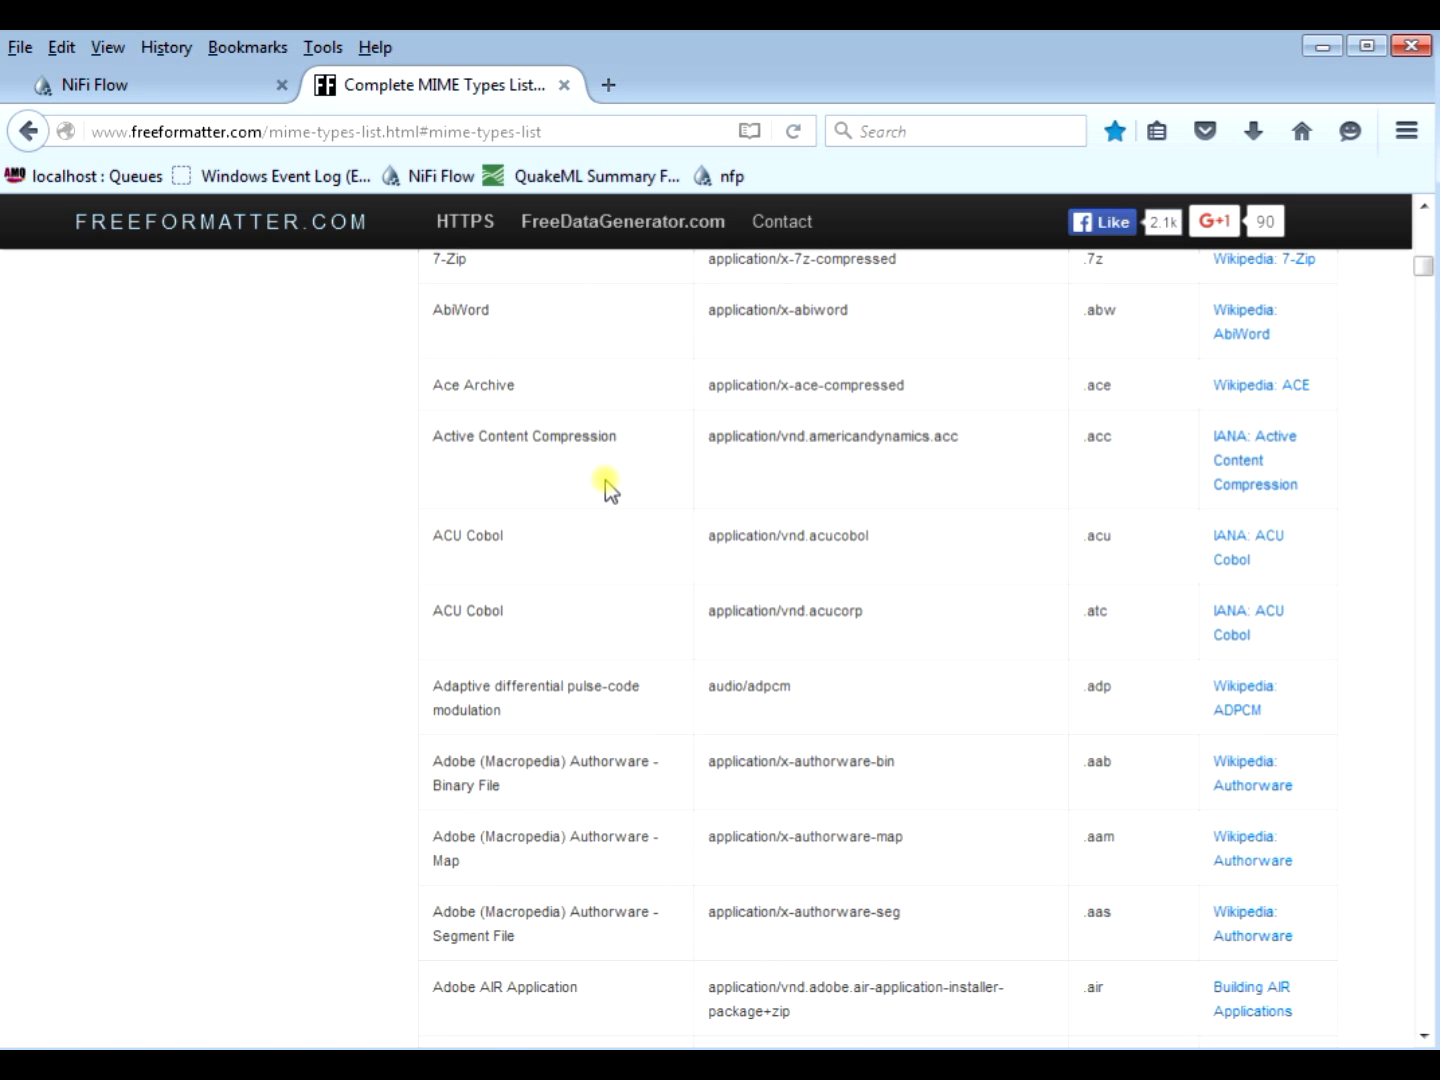
scroll(down, 3)
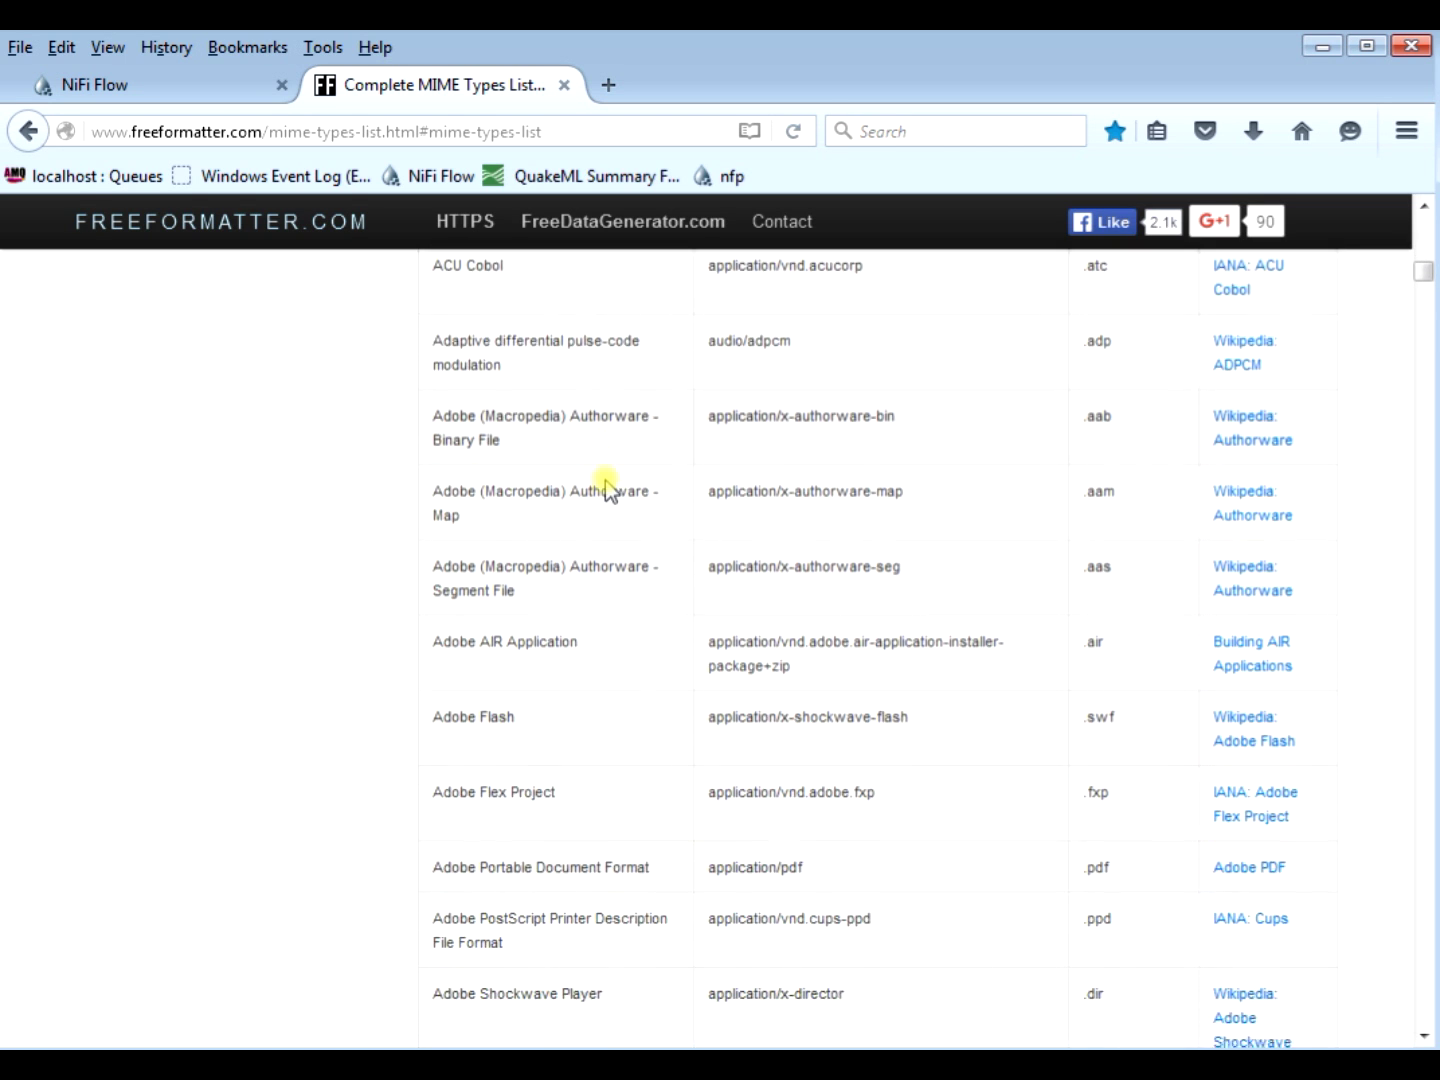
scroll(down, 3)
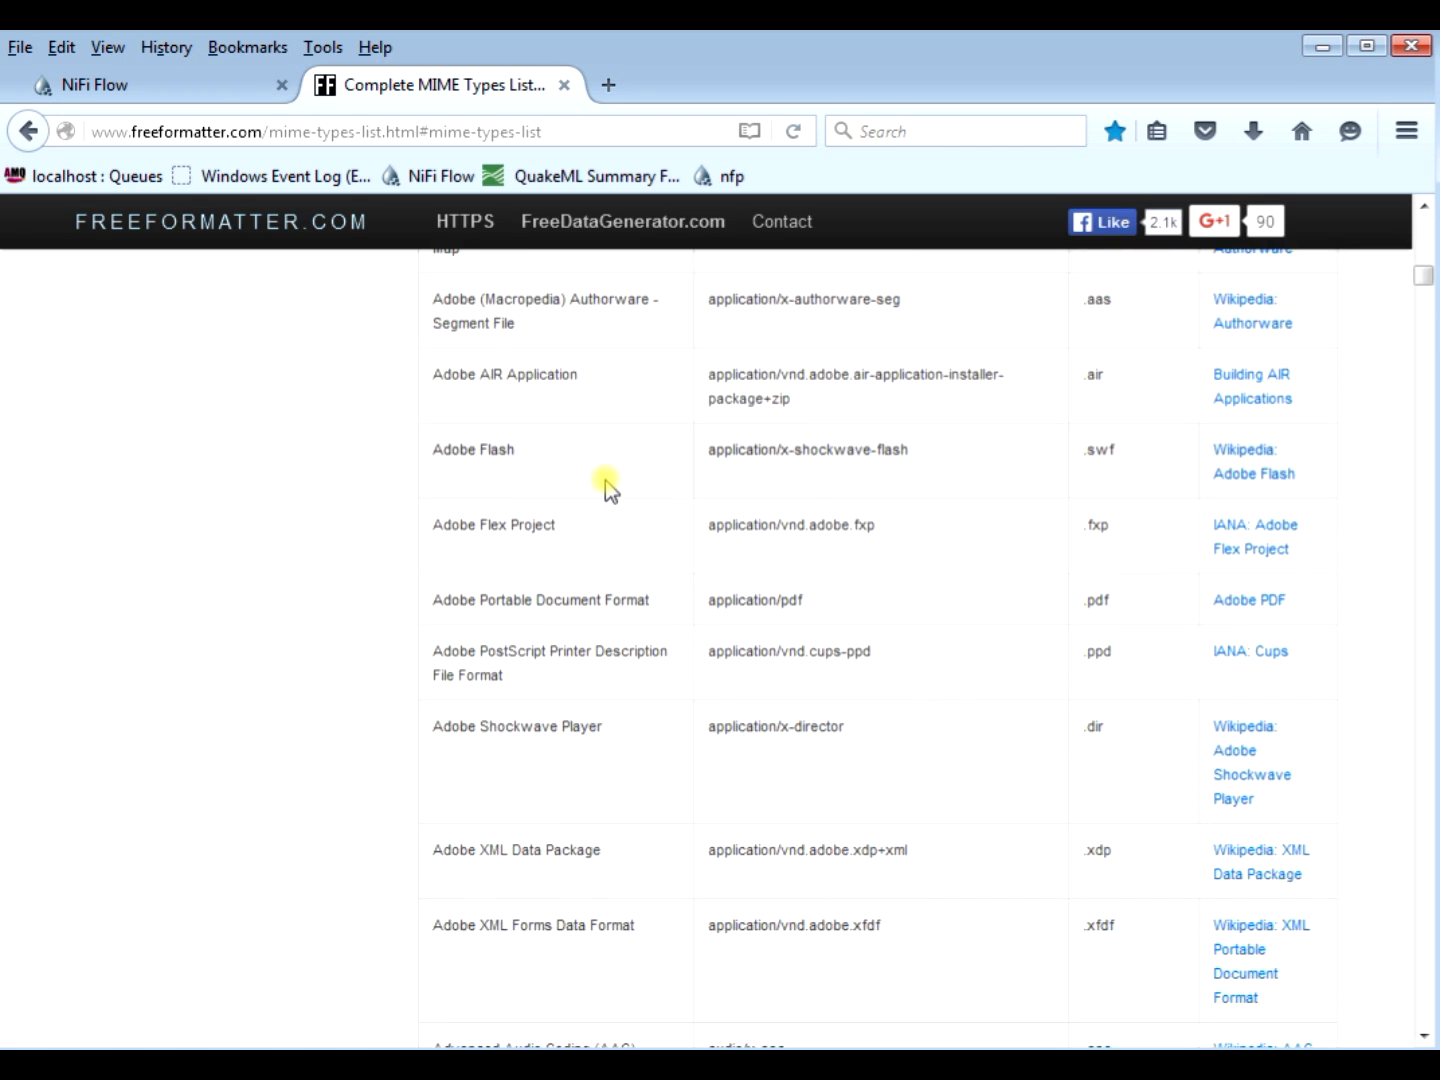
scroll(down, 3)
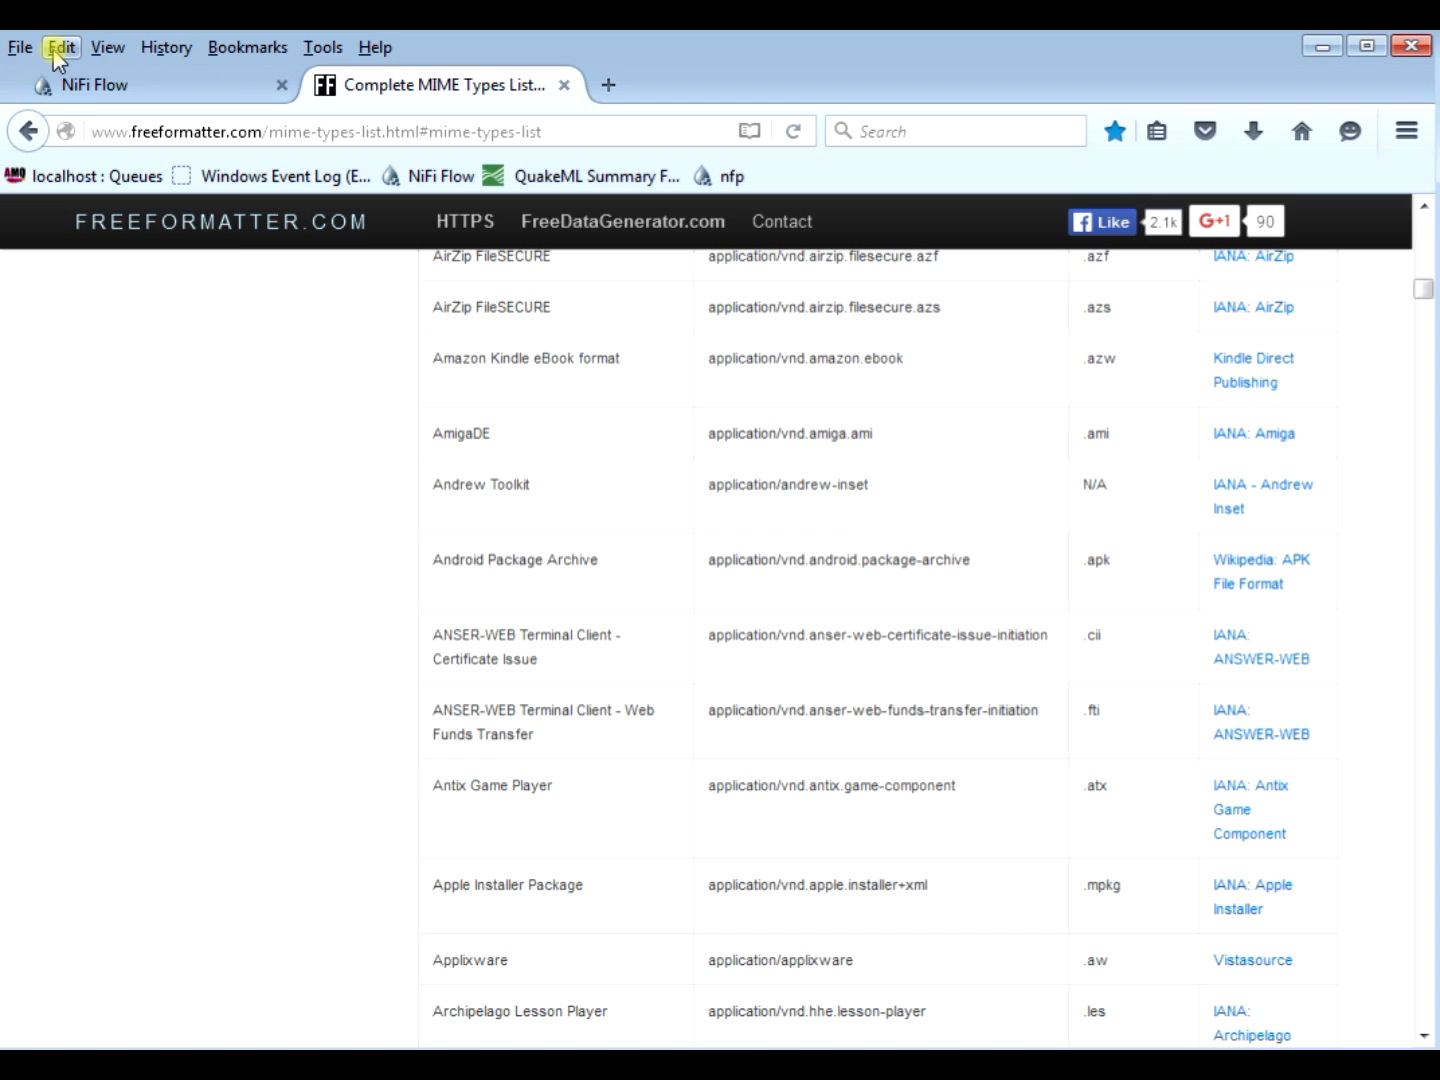
key(ctrl+f)
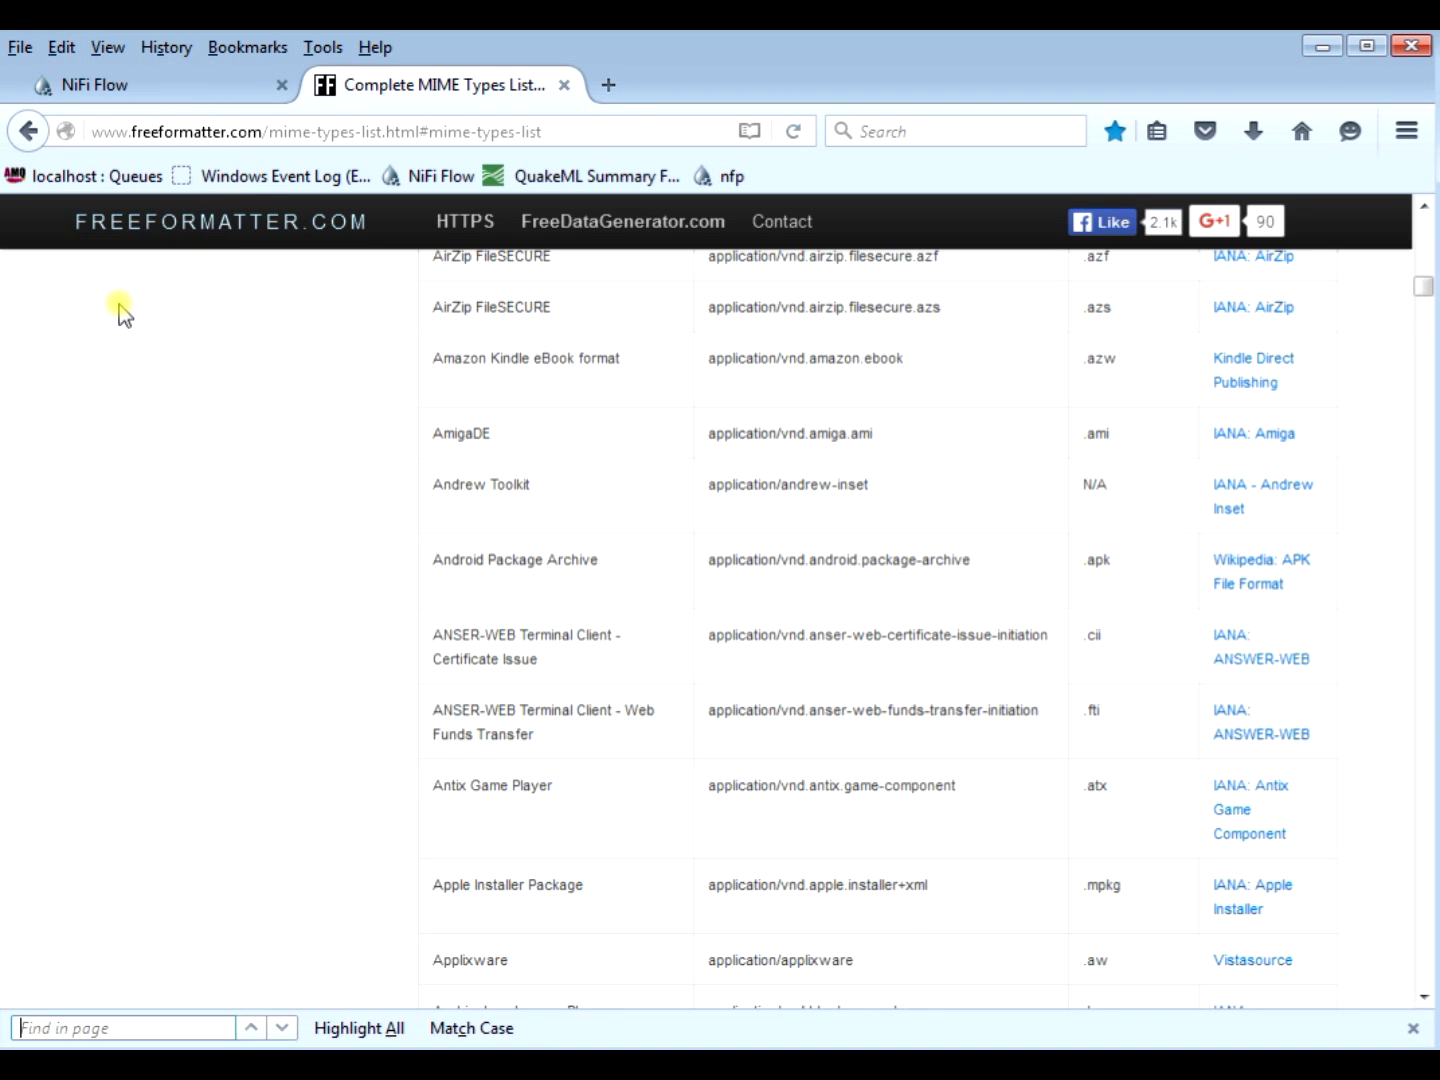
text(json)
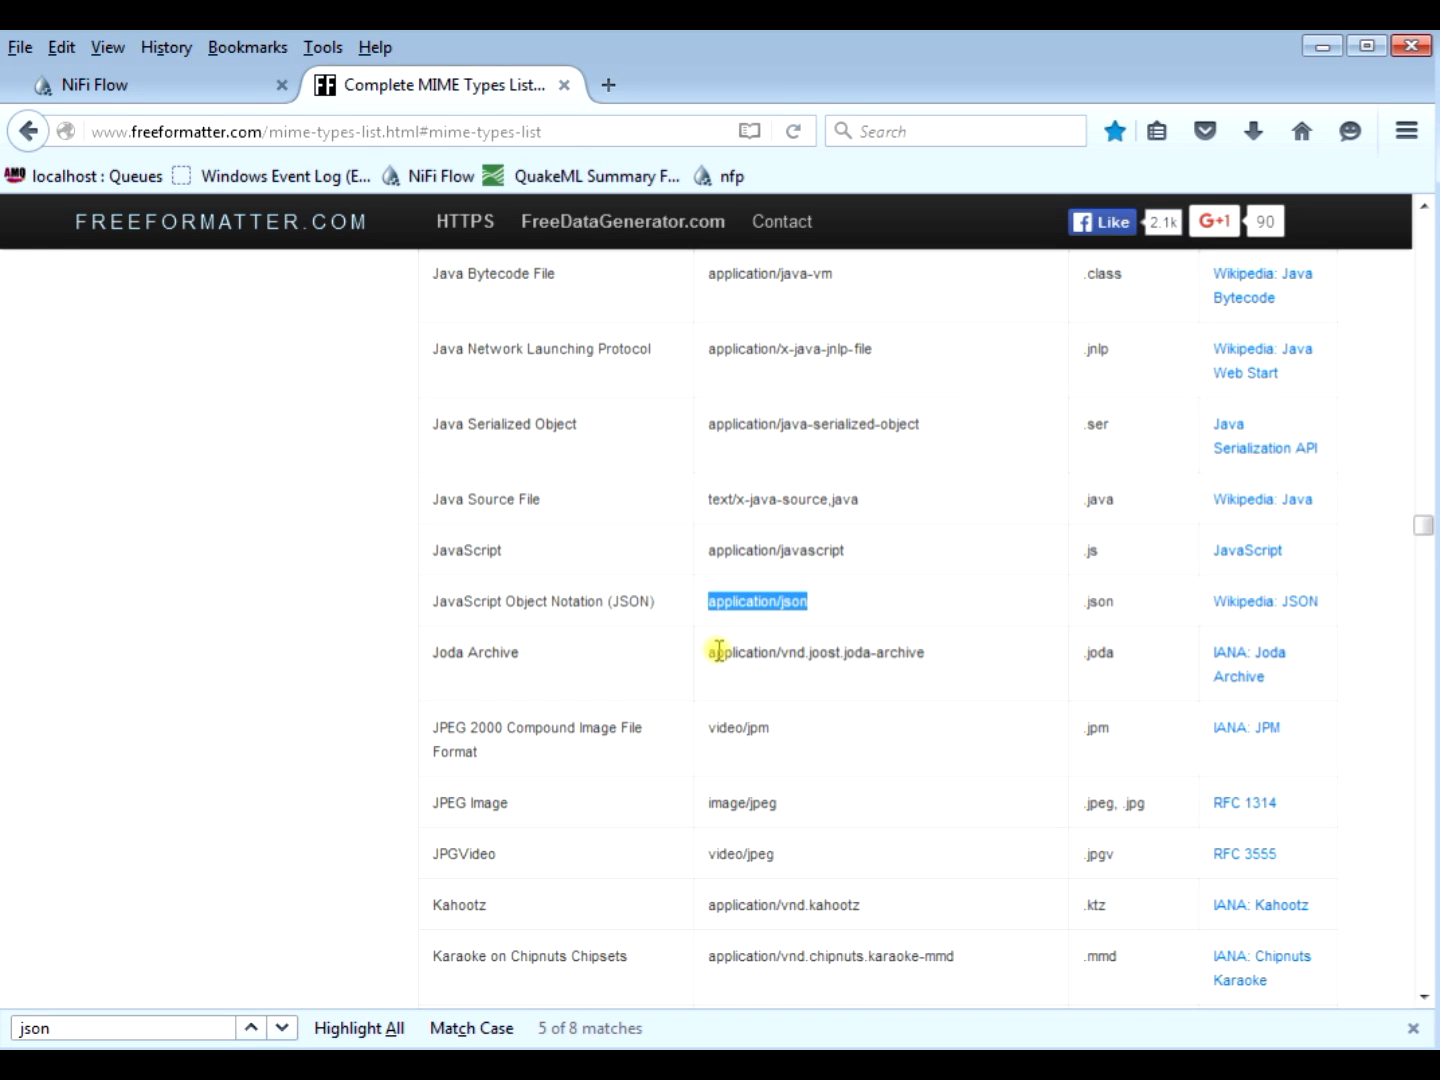
mouse_move(258, 221)
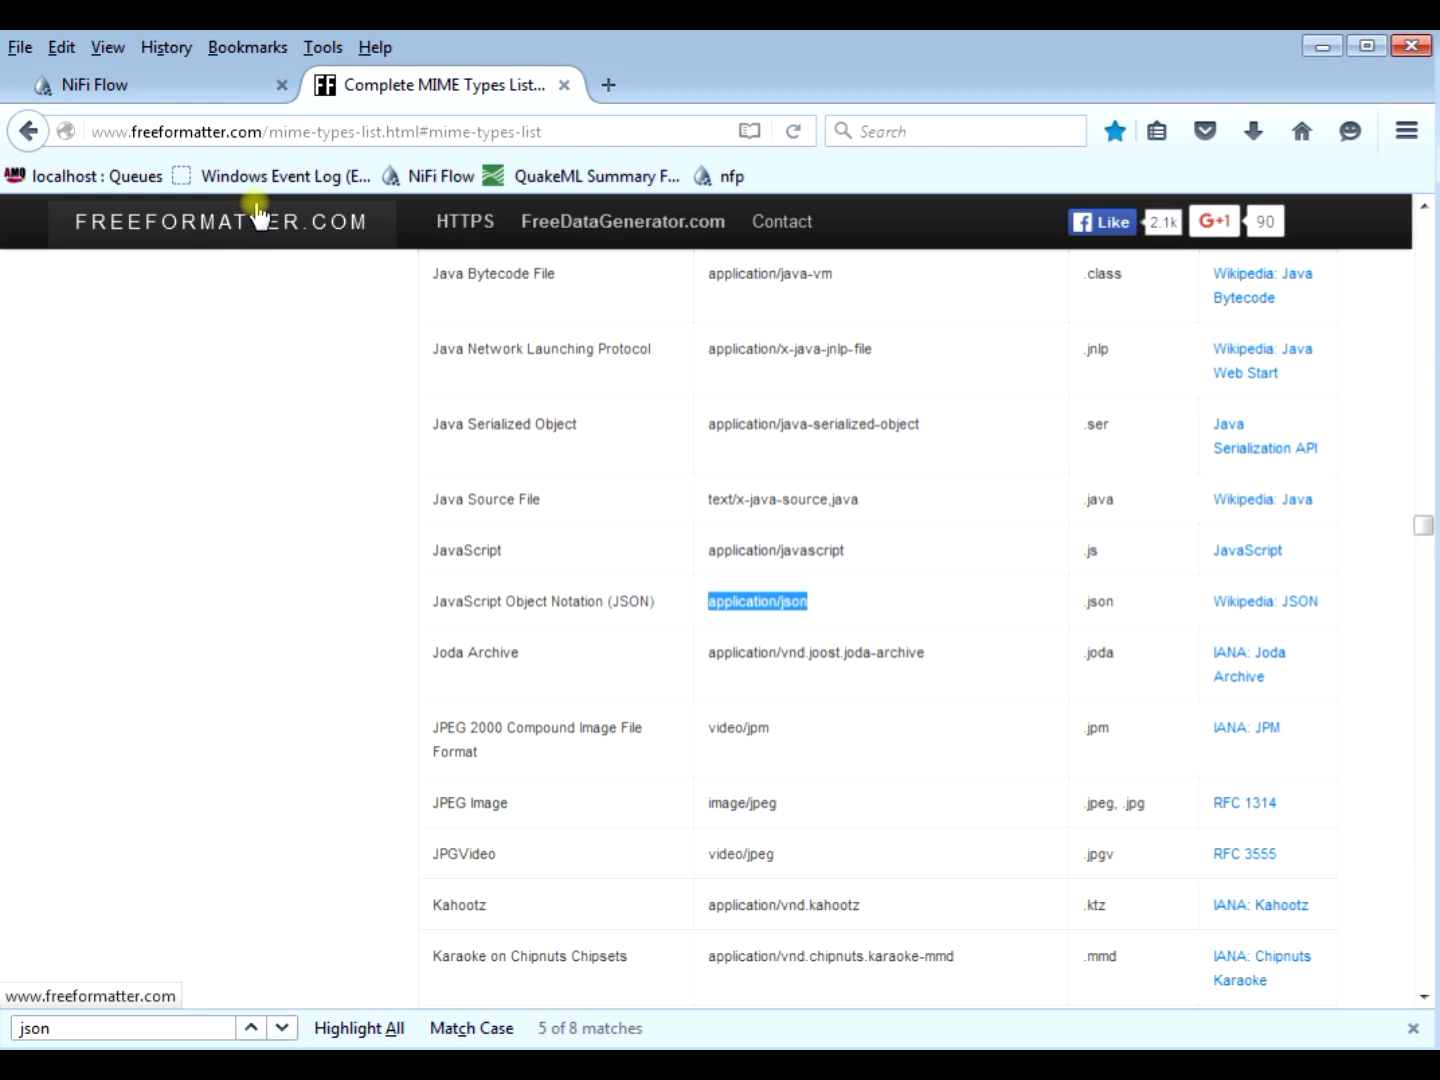
click(61, 47)
text(octe)
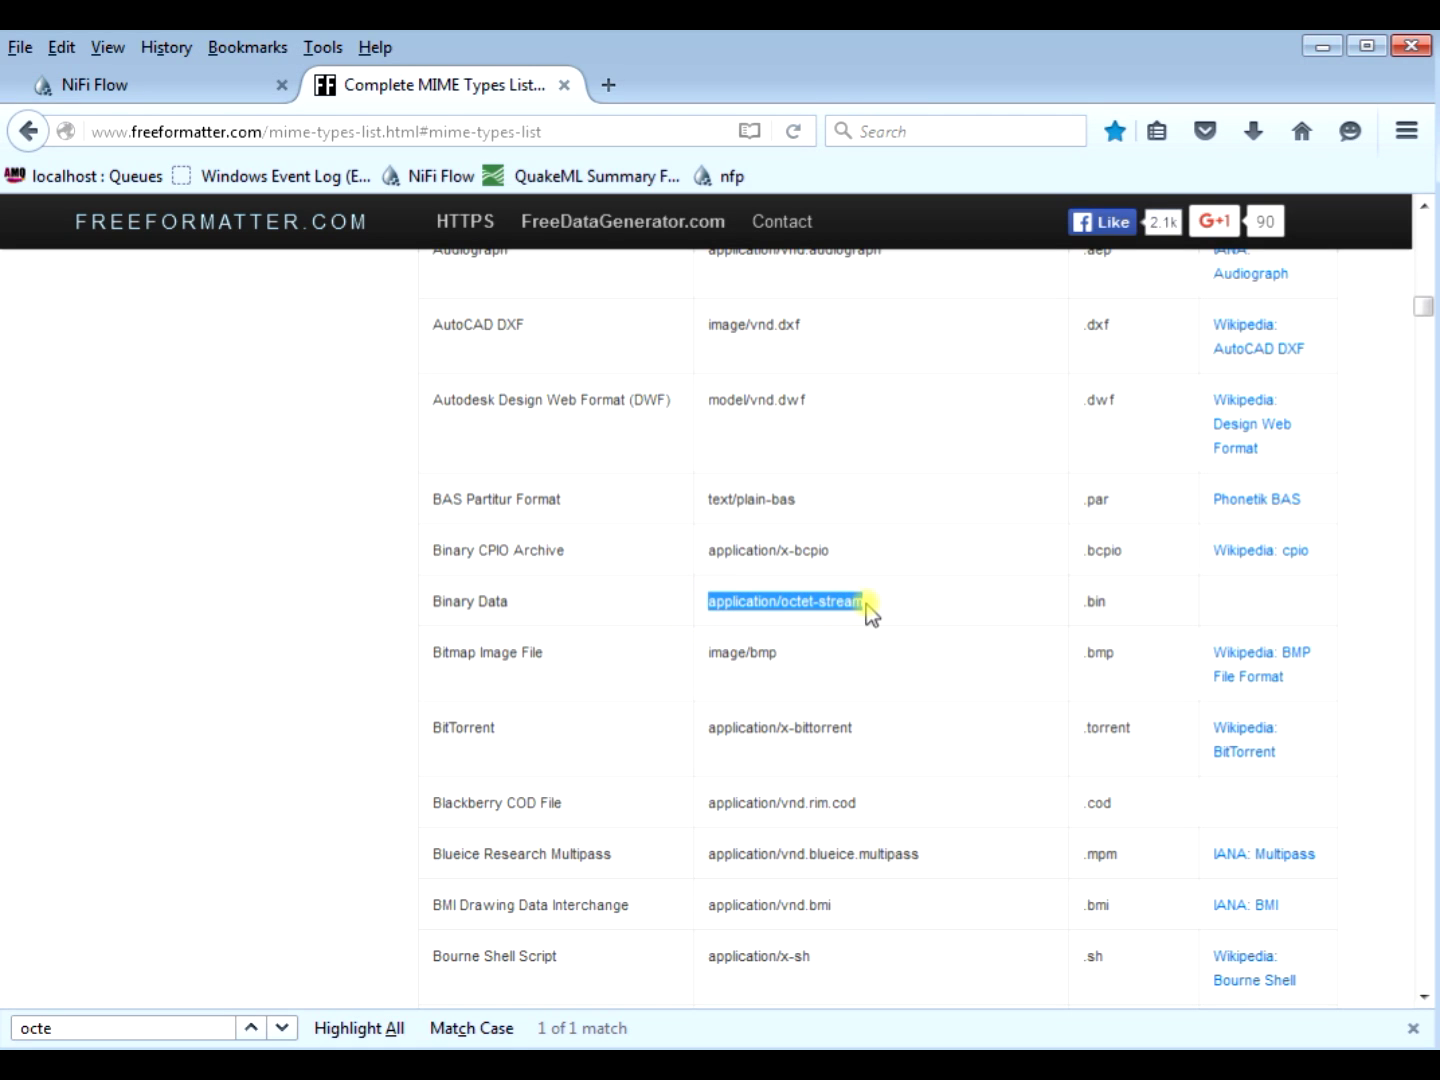
mouse_move(910, 634)
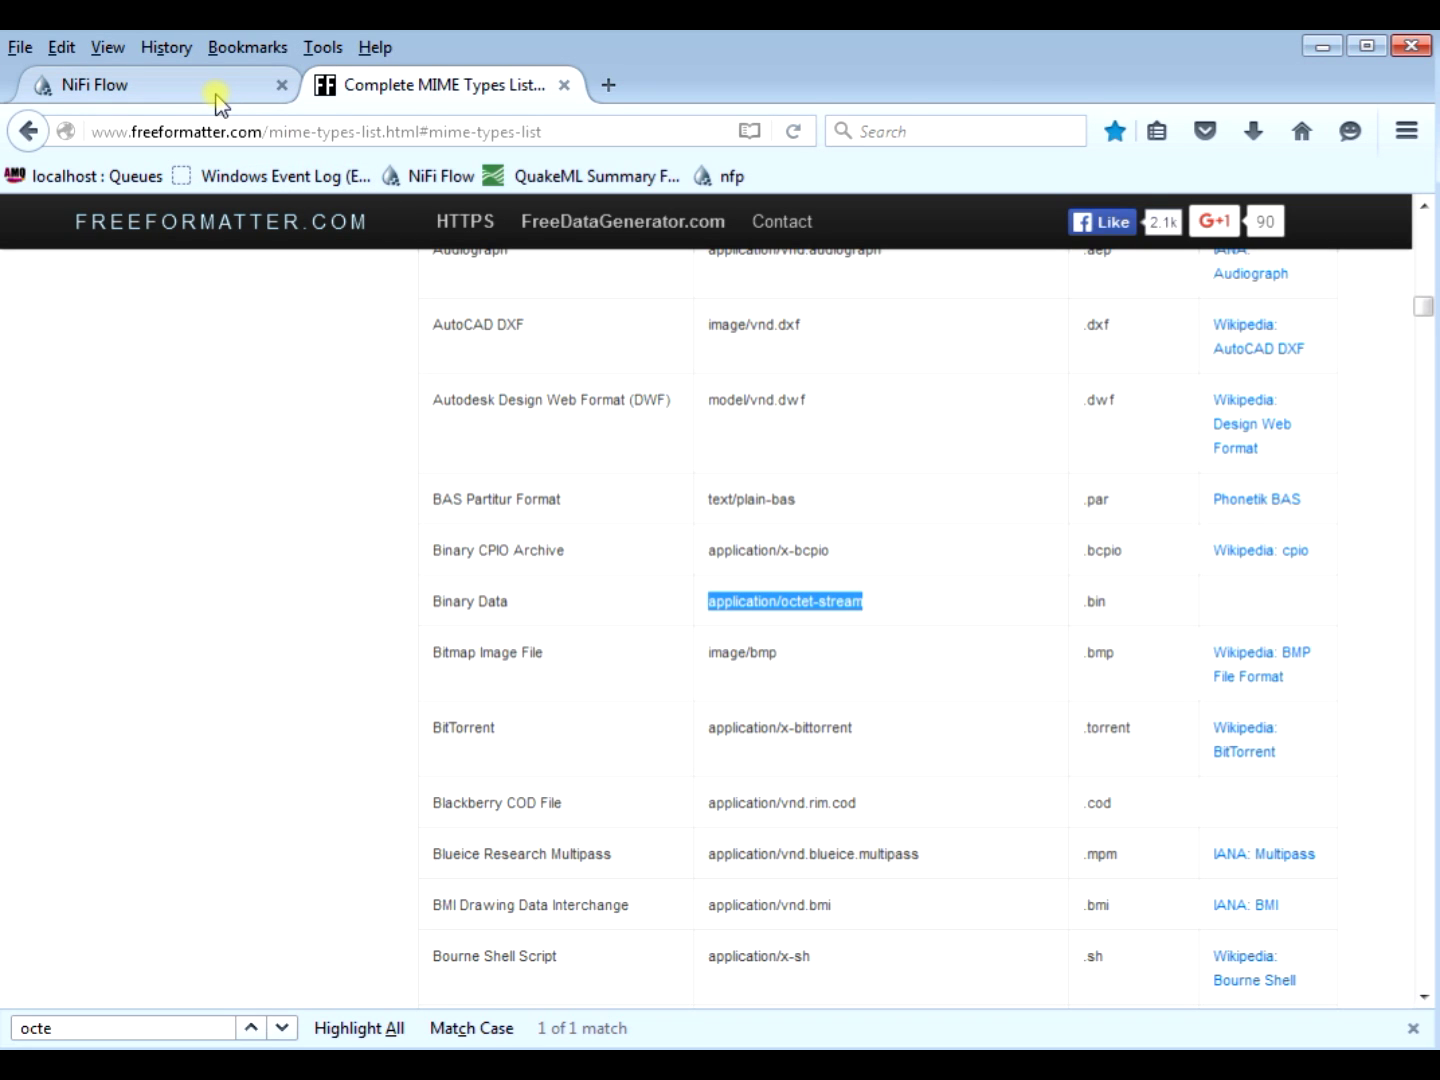
Step: Switch to the NiFi flow and inspect GenerateFlowFile's actions menu without using it
click(150, 84)
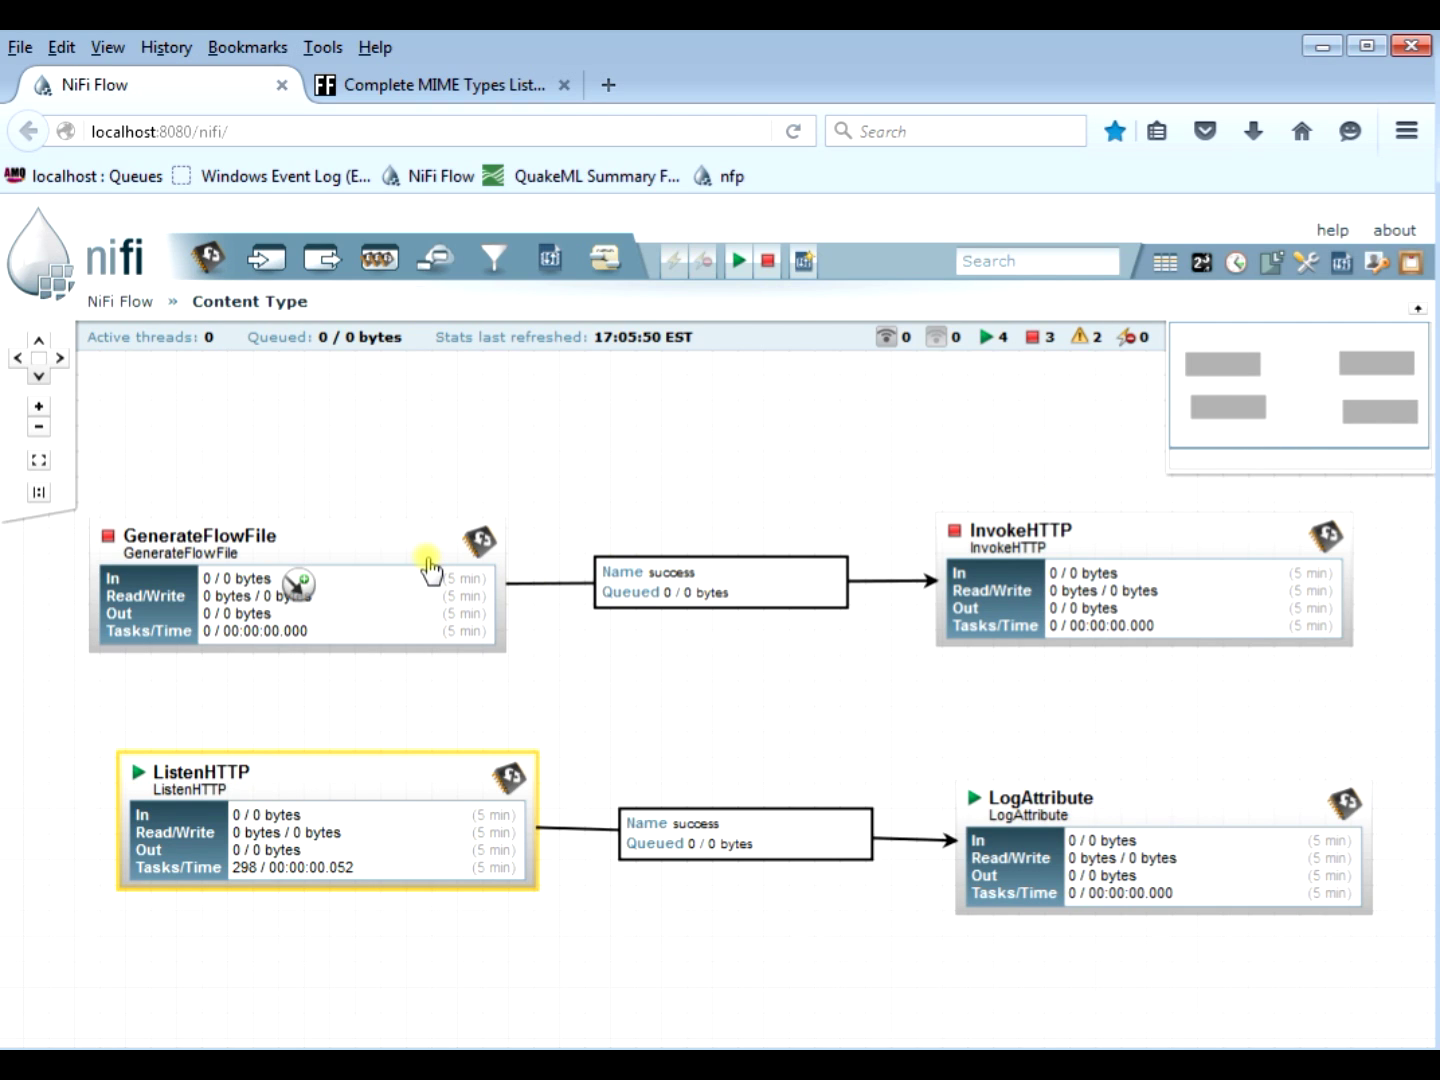
click(420, 553)
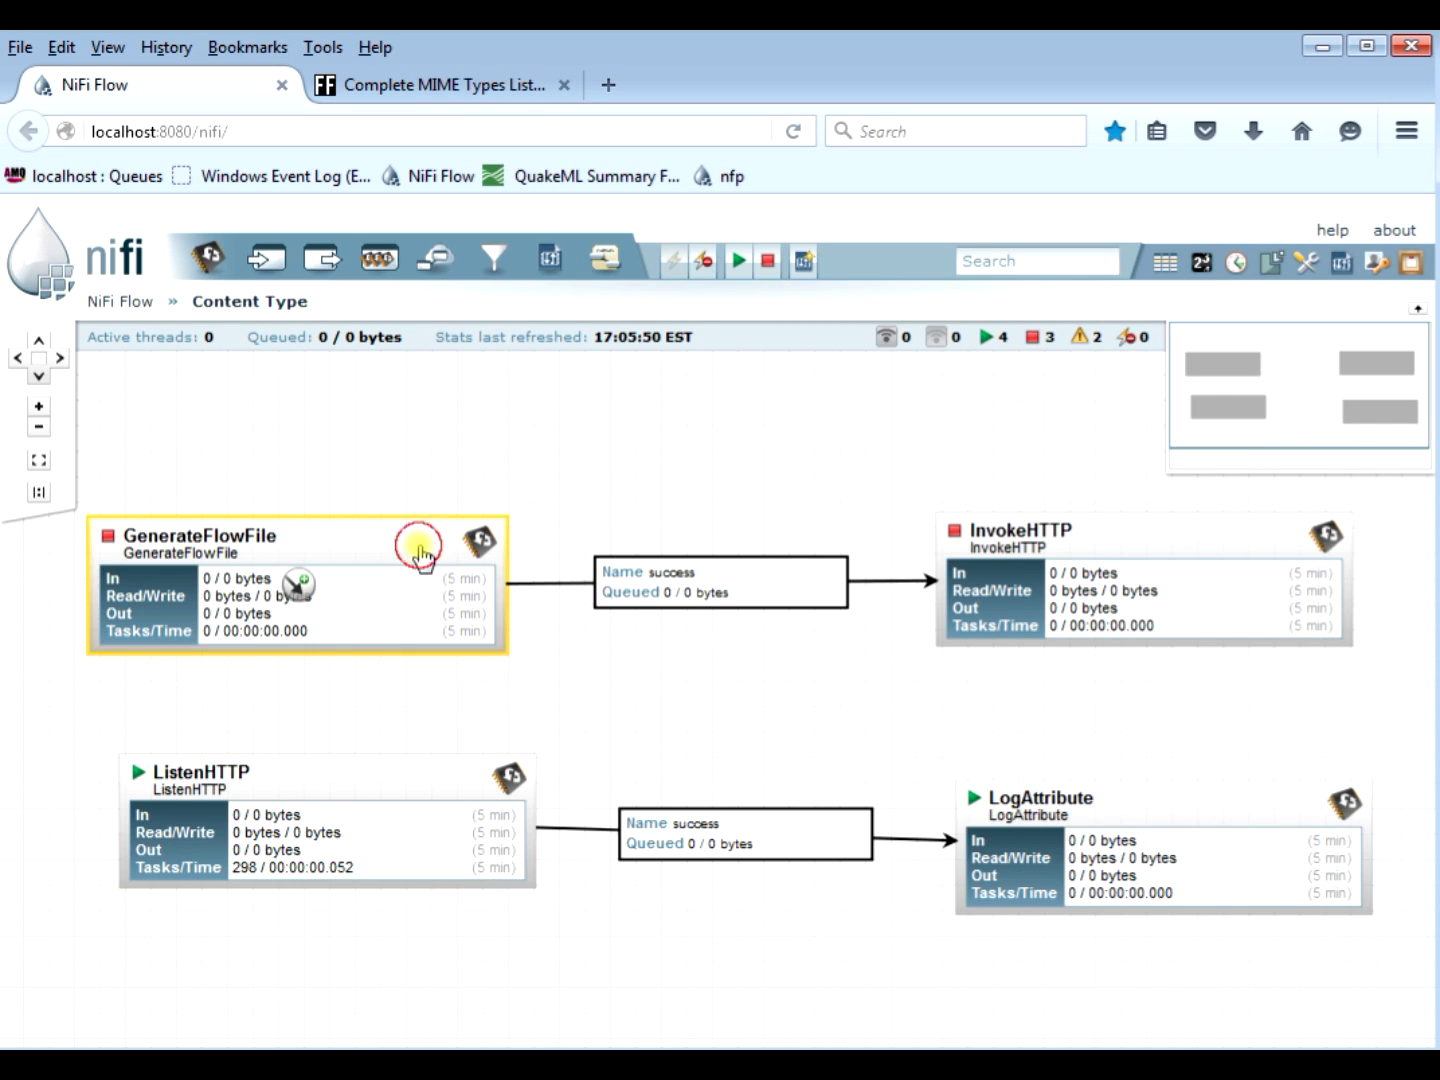
right_click(420, 555)
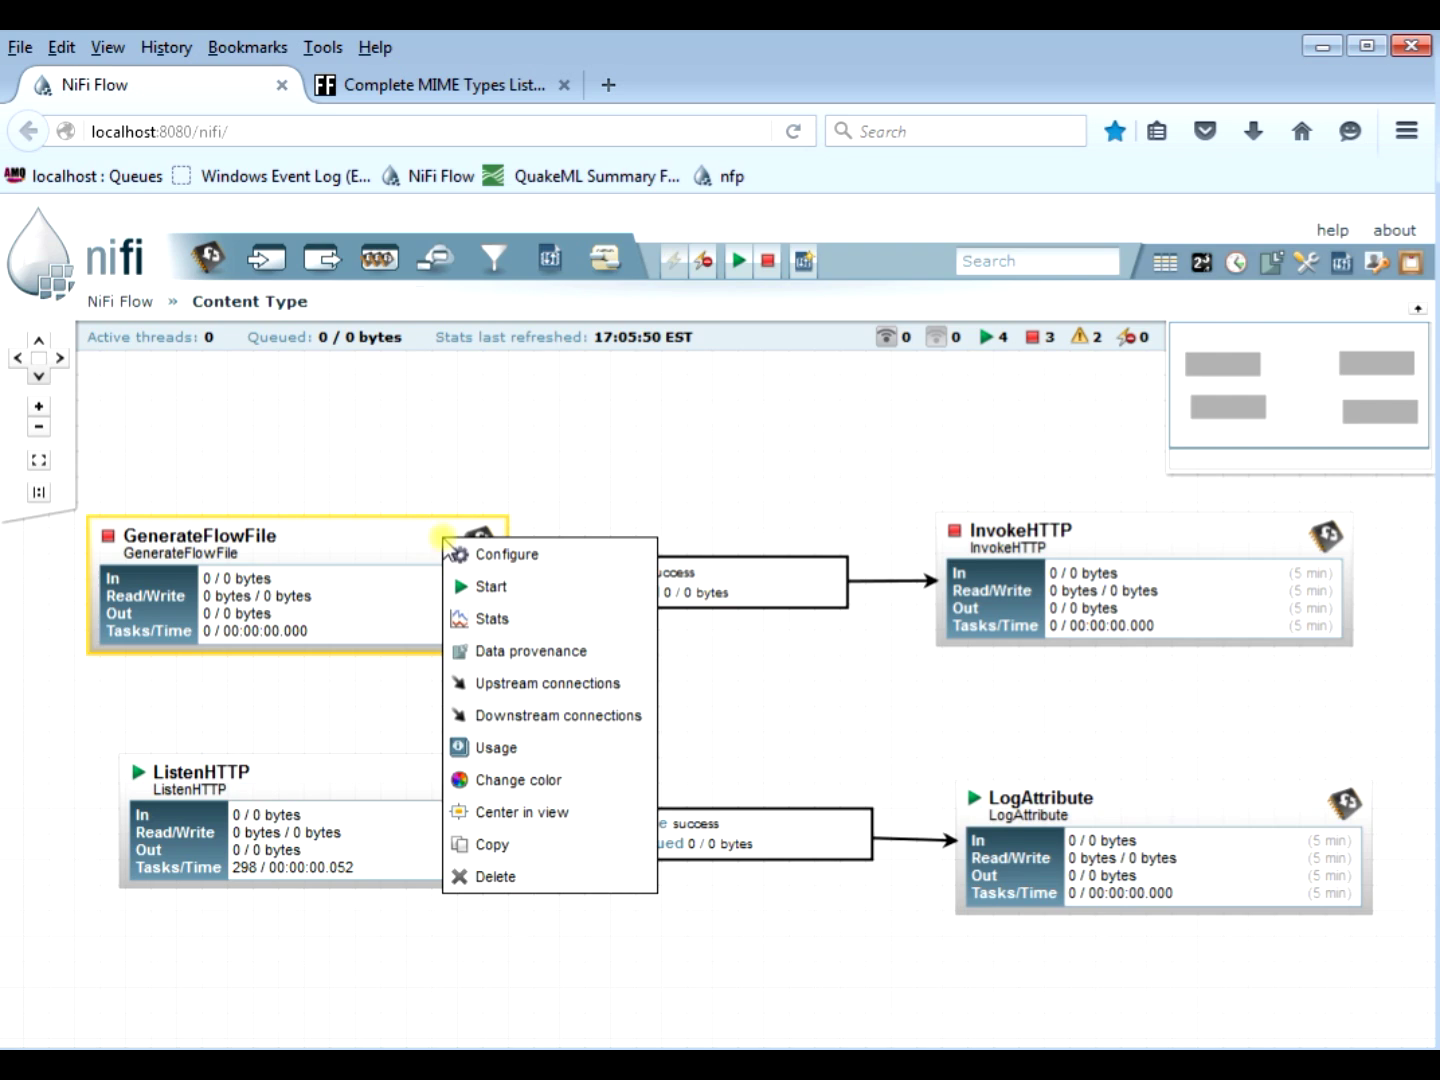
click(506, 554)
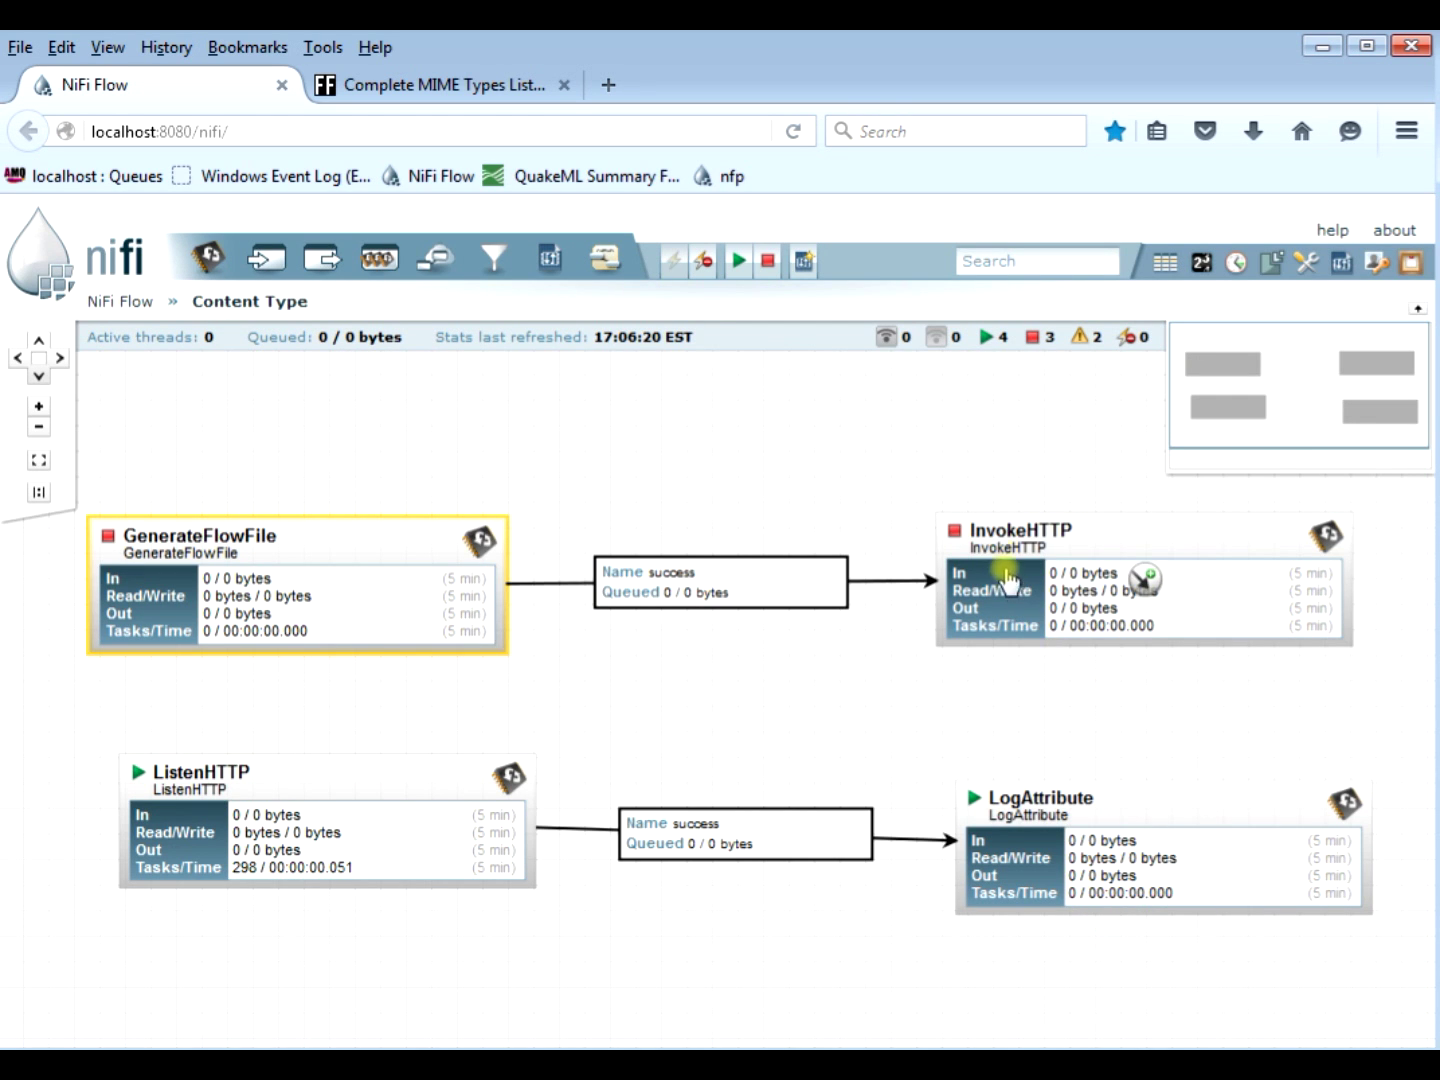
Step: Check InvokeHTTP's properties: POST to the contentListener URL, Attributes to Send (.*)
double_click(295, 535)
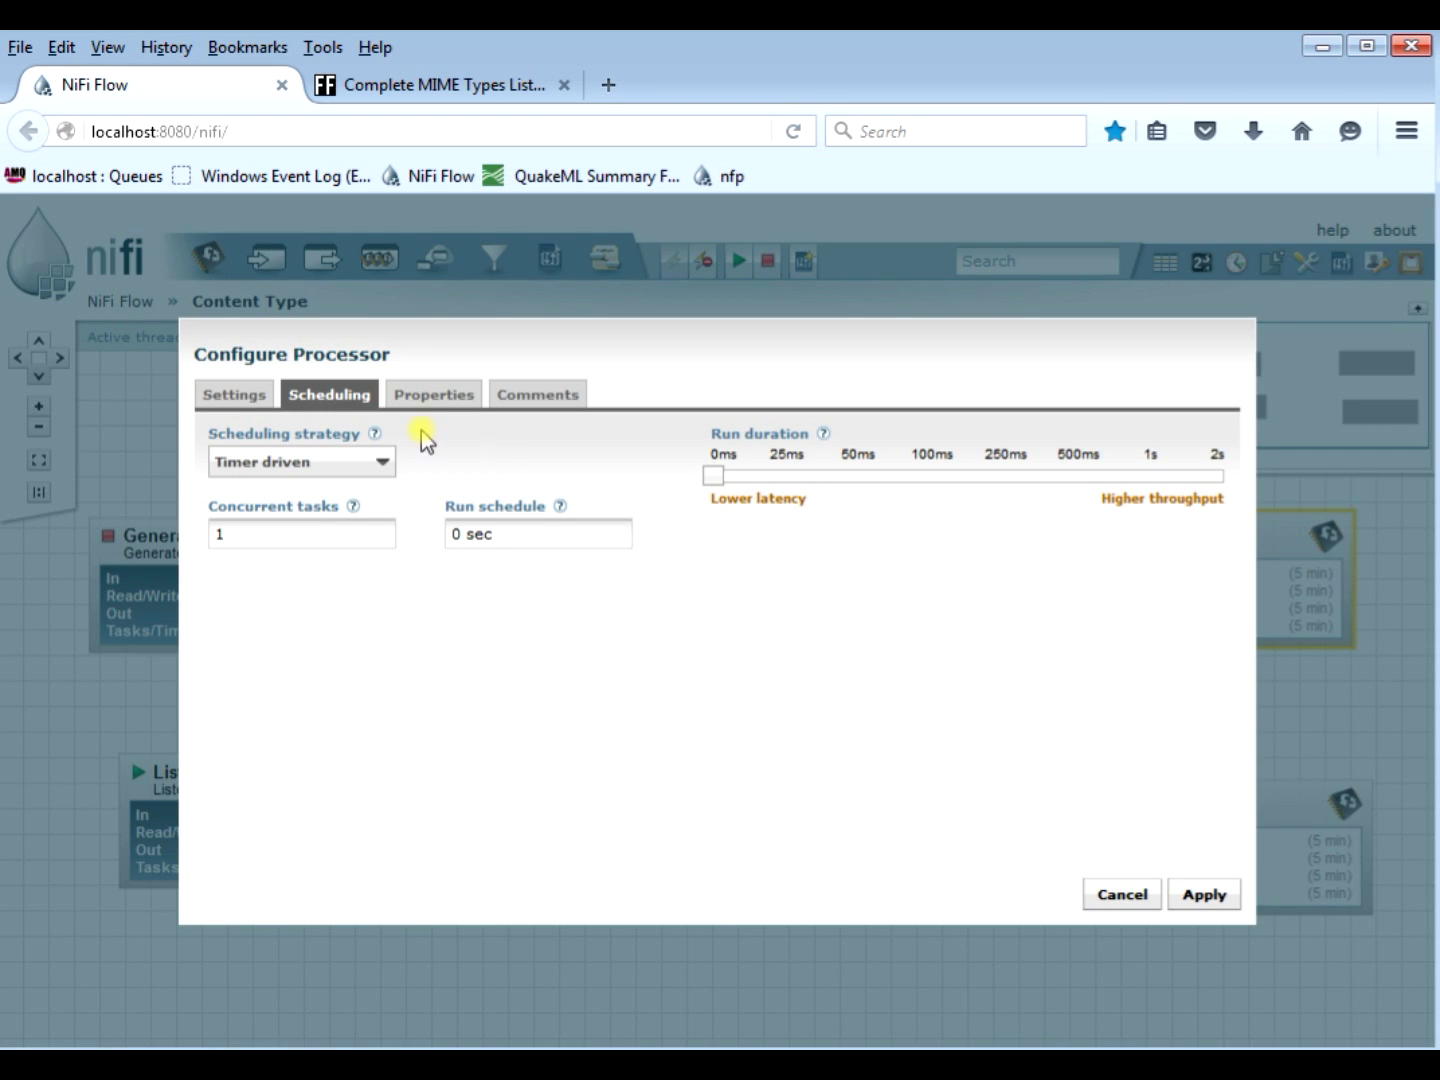
click(433, 393)
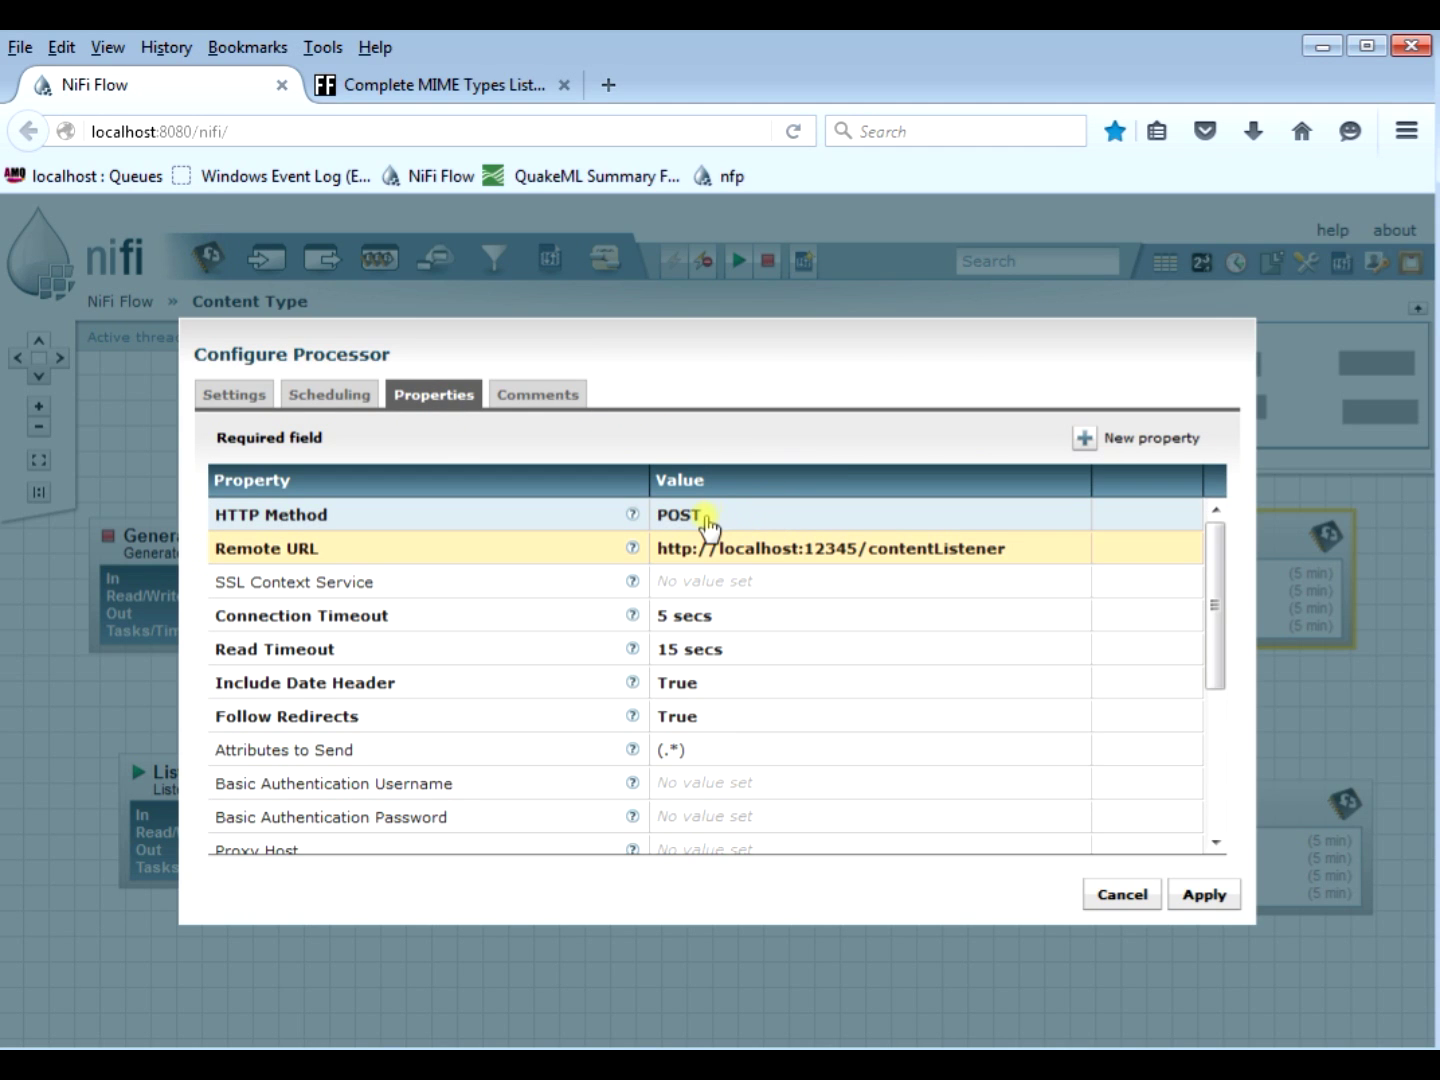
mouse_move(875, 540)
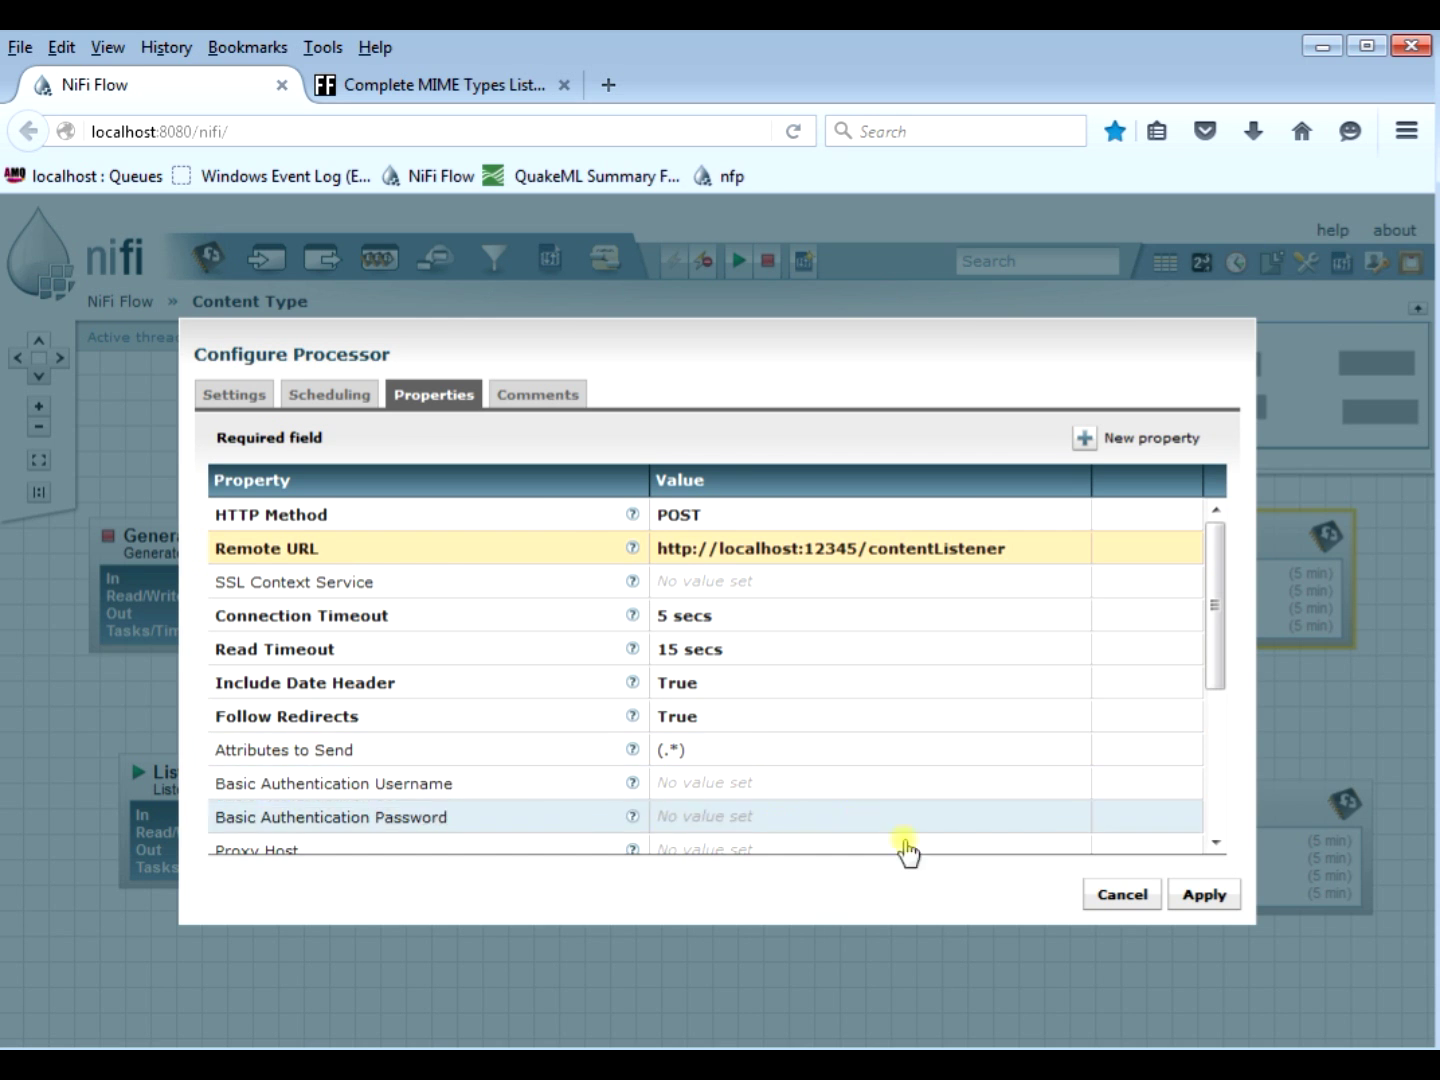
click(1120, 894)
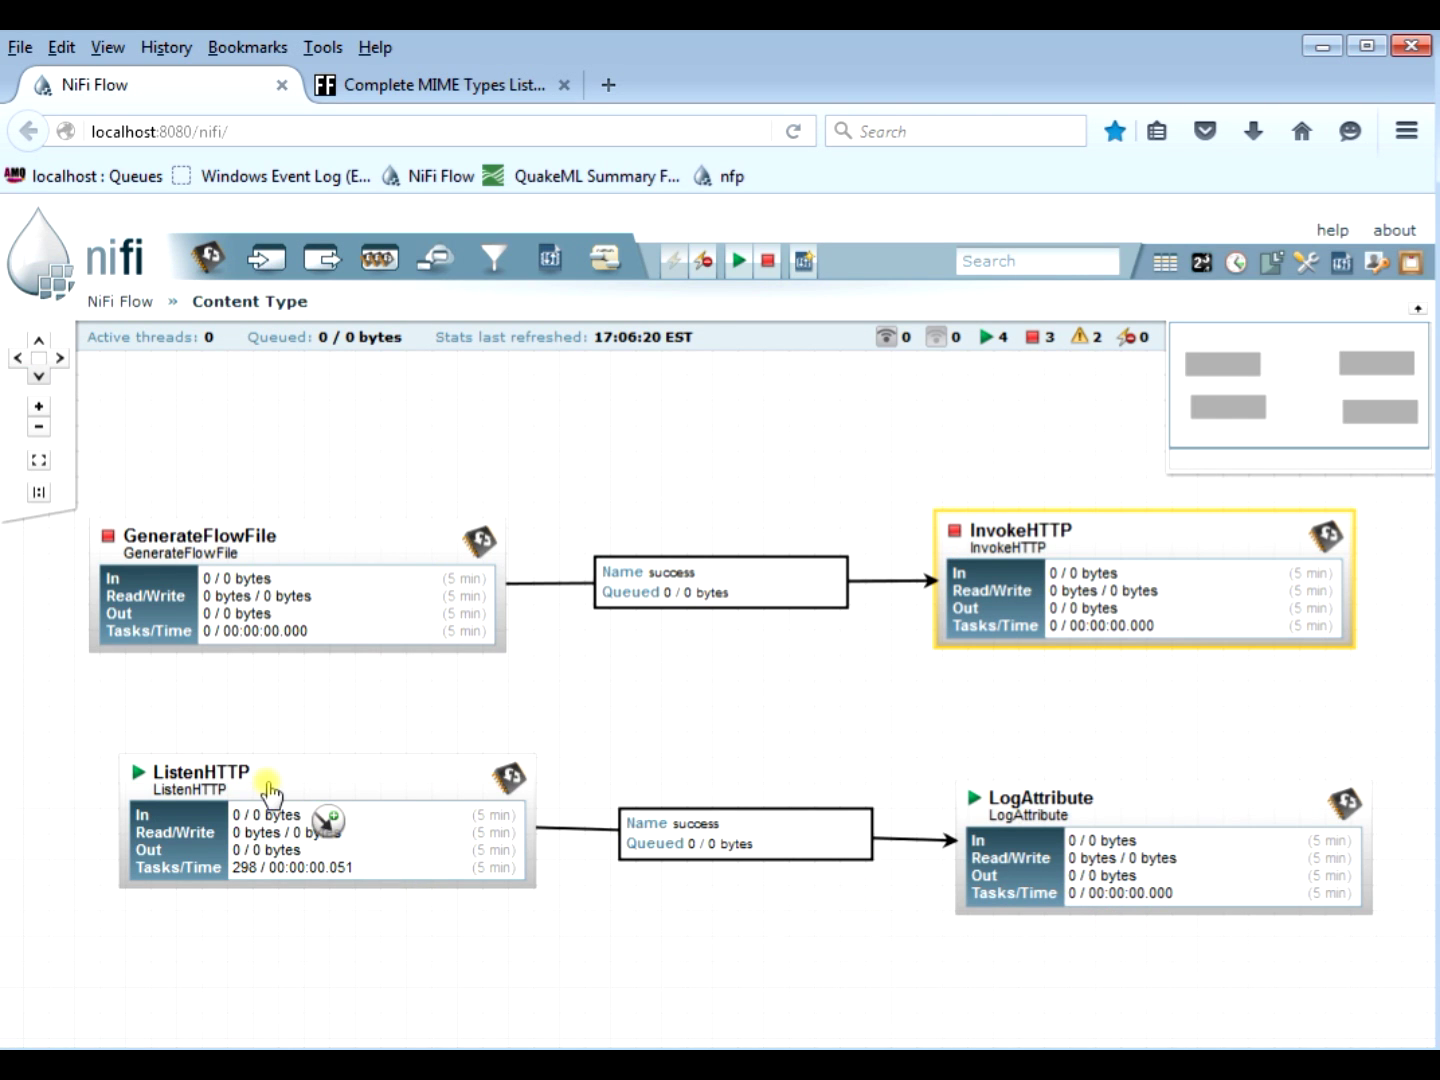
Step: Review ListenHTTP and LogAttribute settings, then refresh and pause the bulletin log
double_click(194, 800)
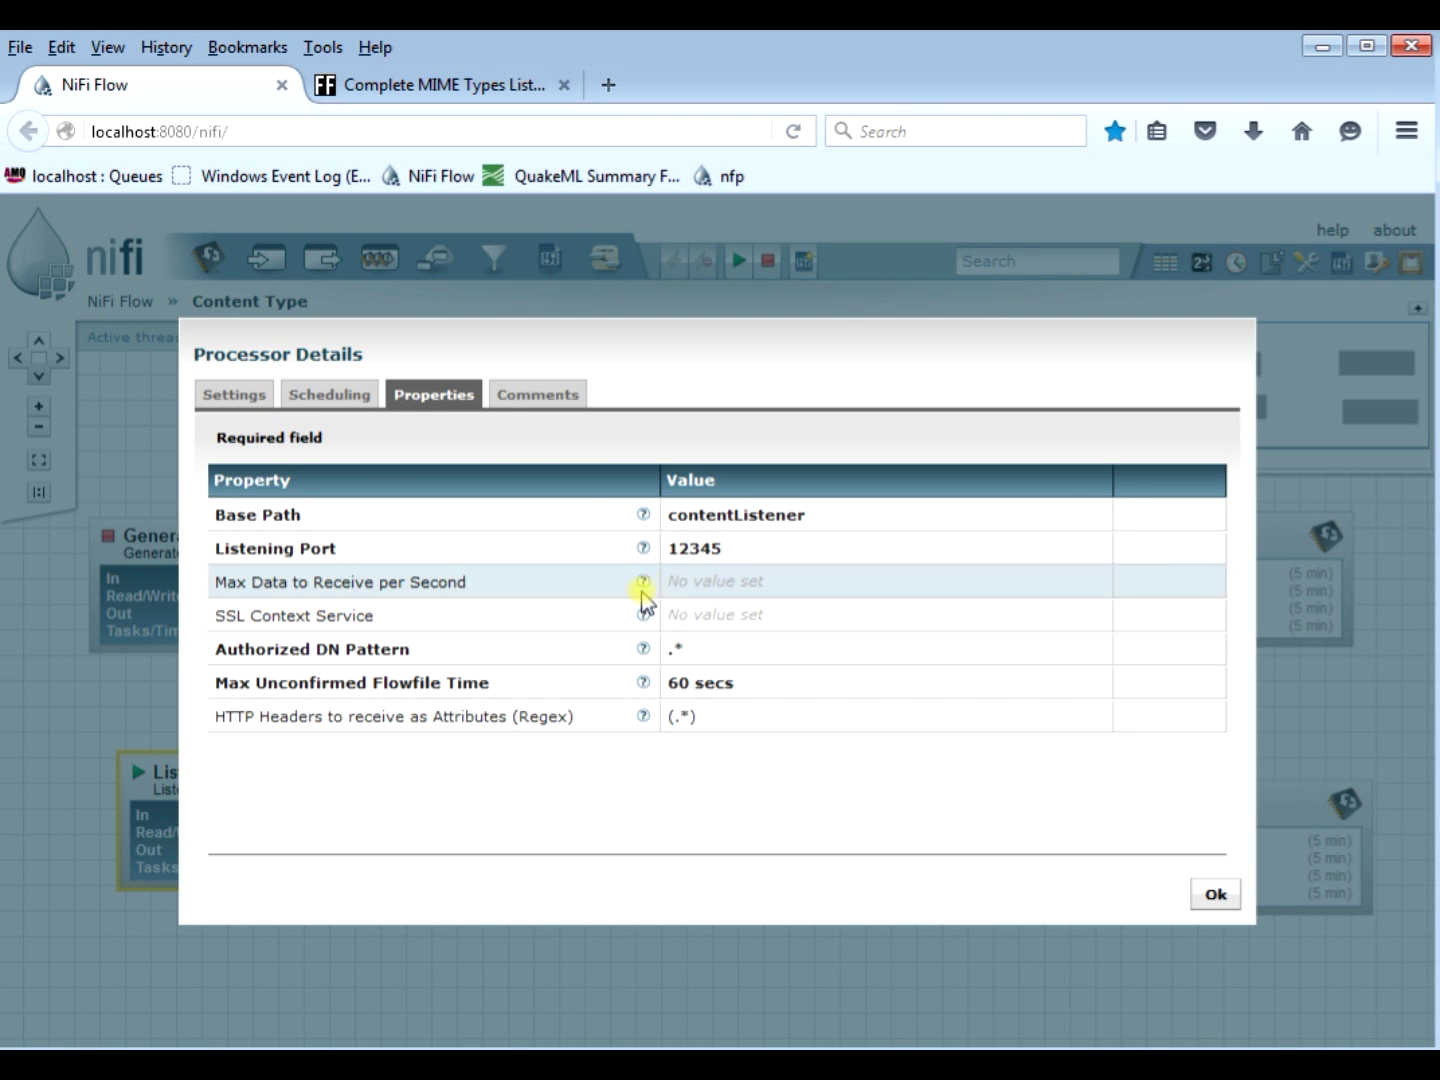
mouse_move(696, 568)
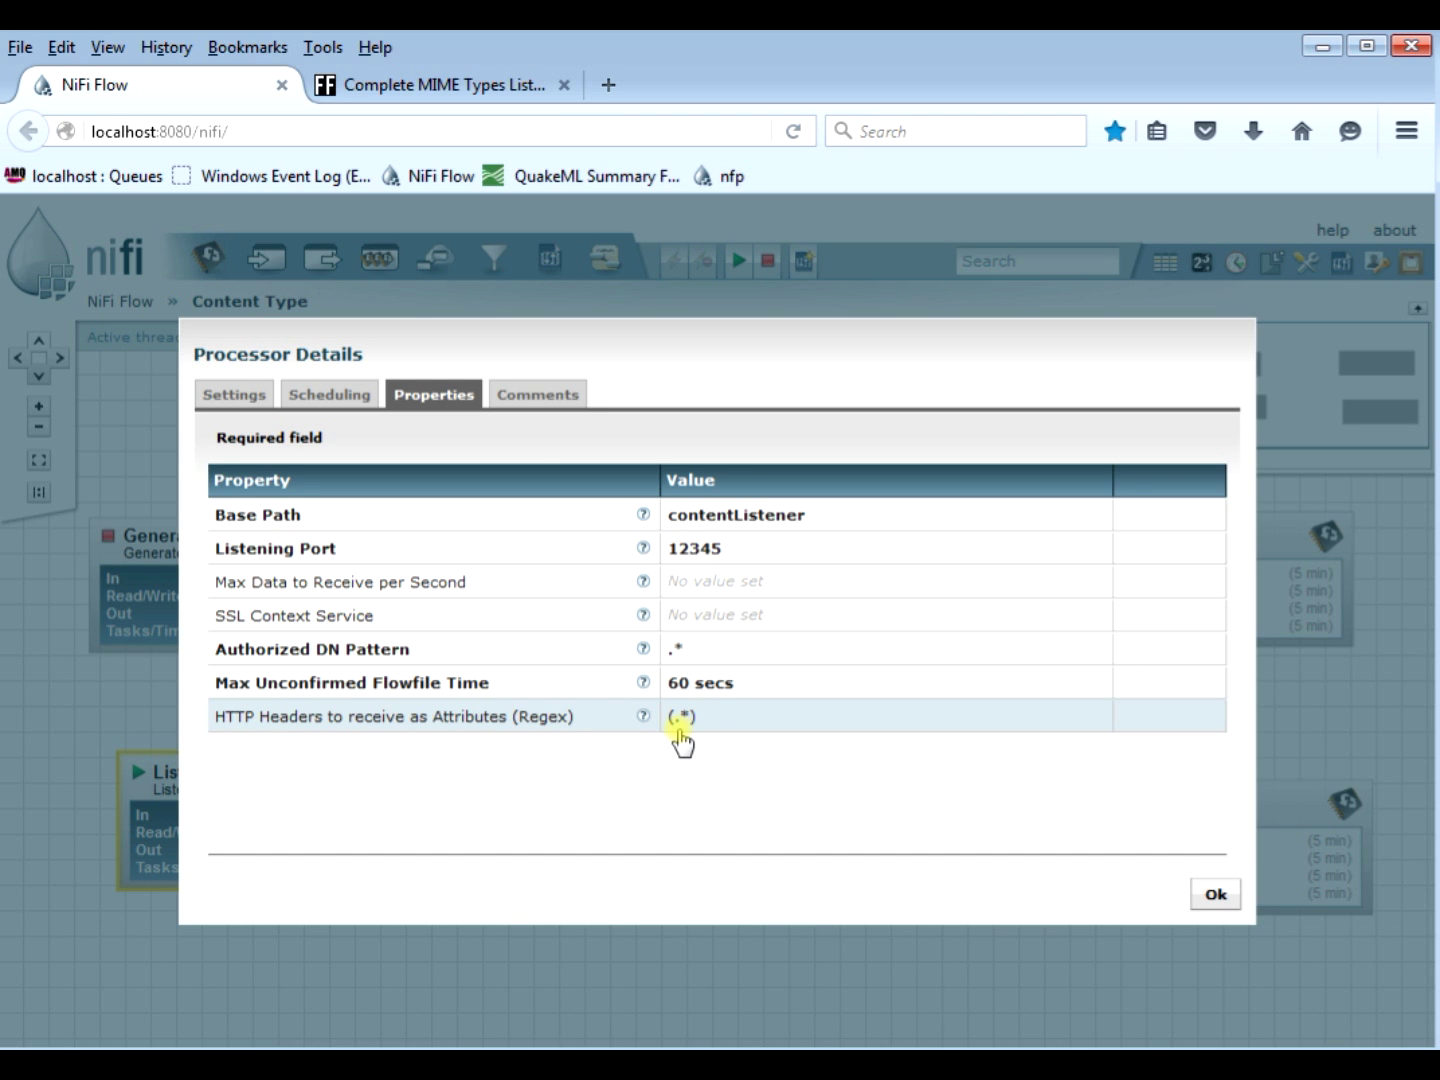
click(1214, 893)
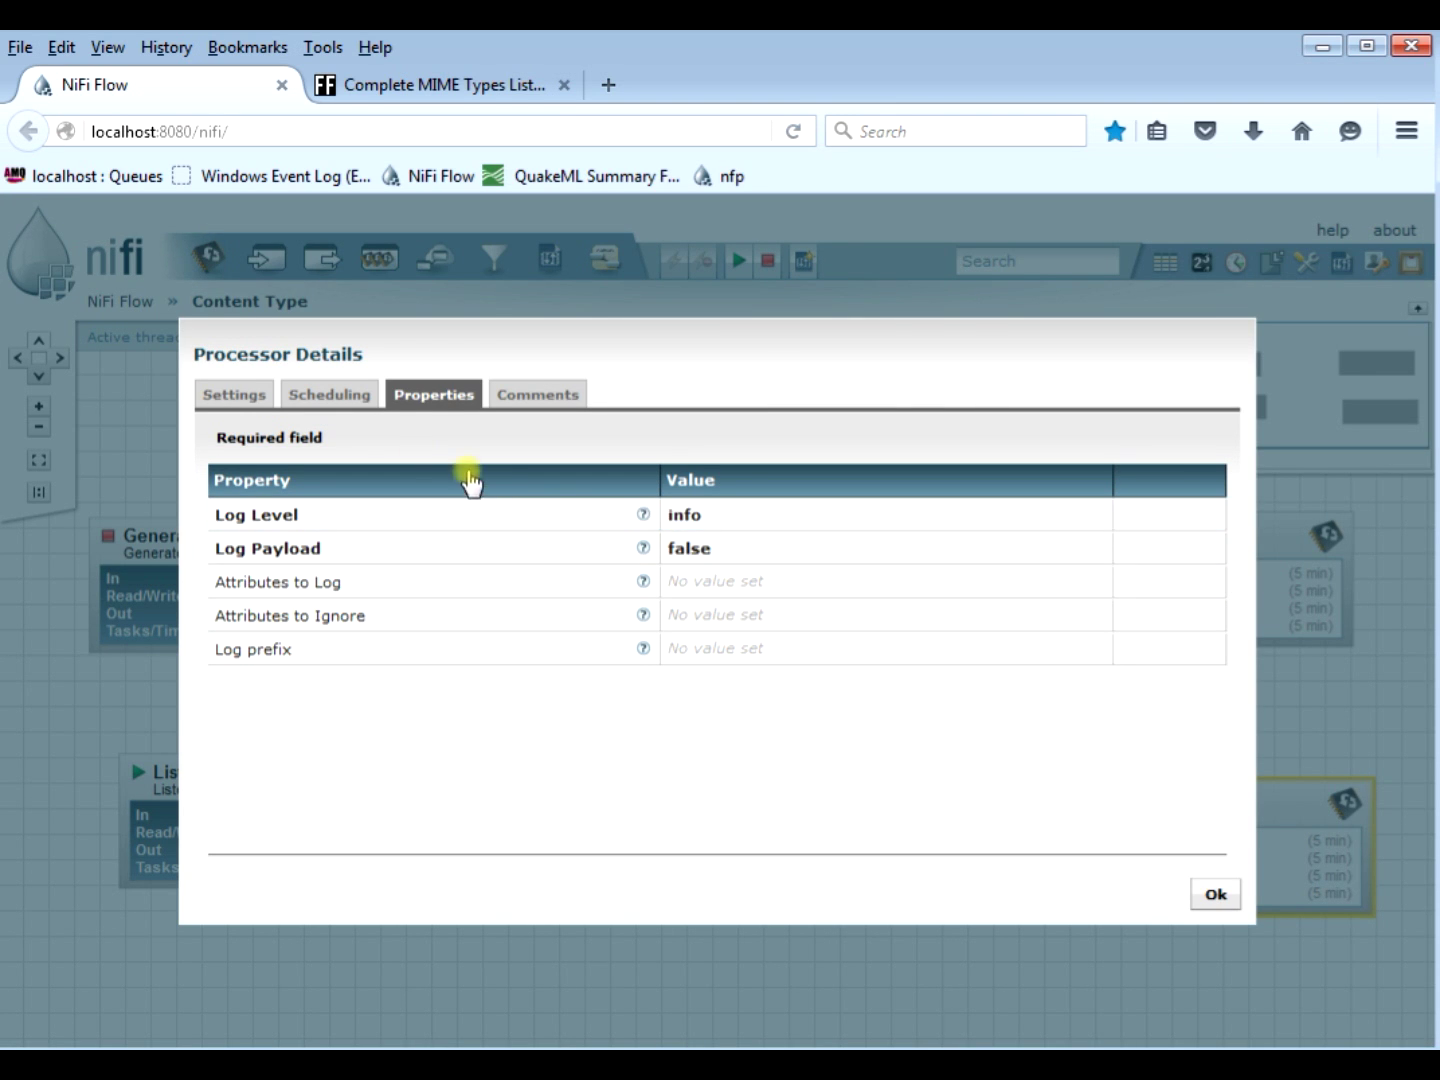
click(233, 393)
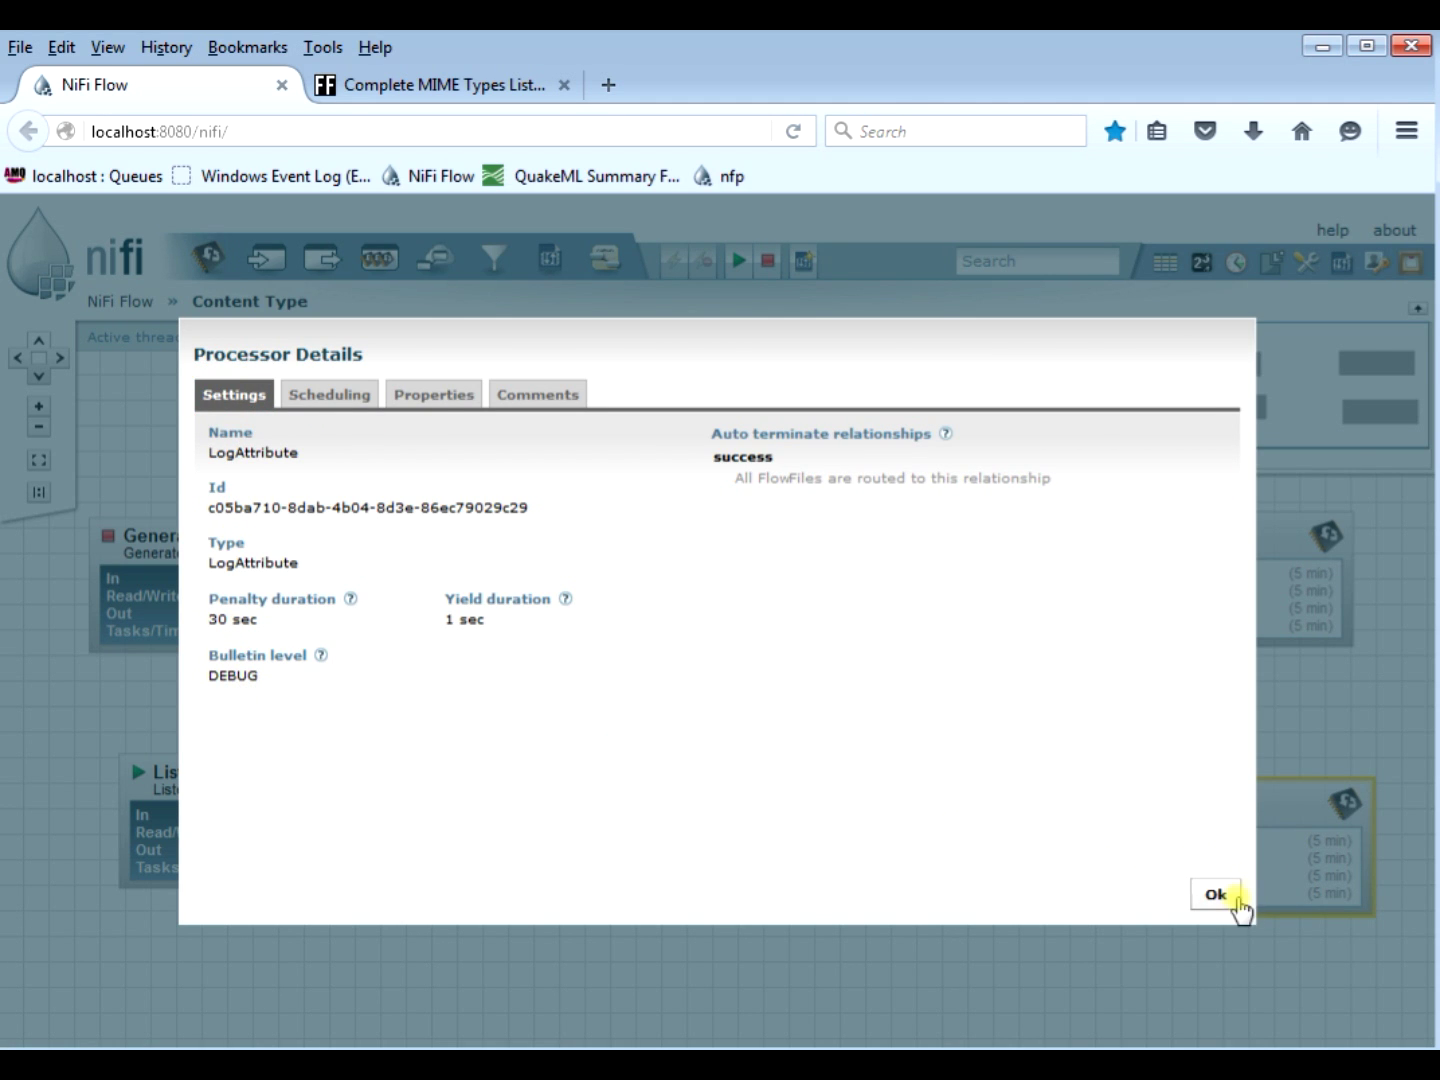
click(1216, 893)
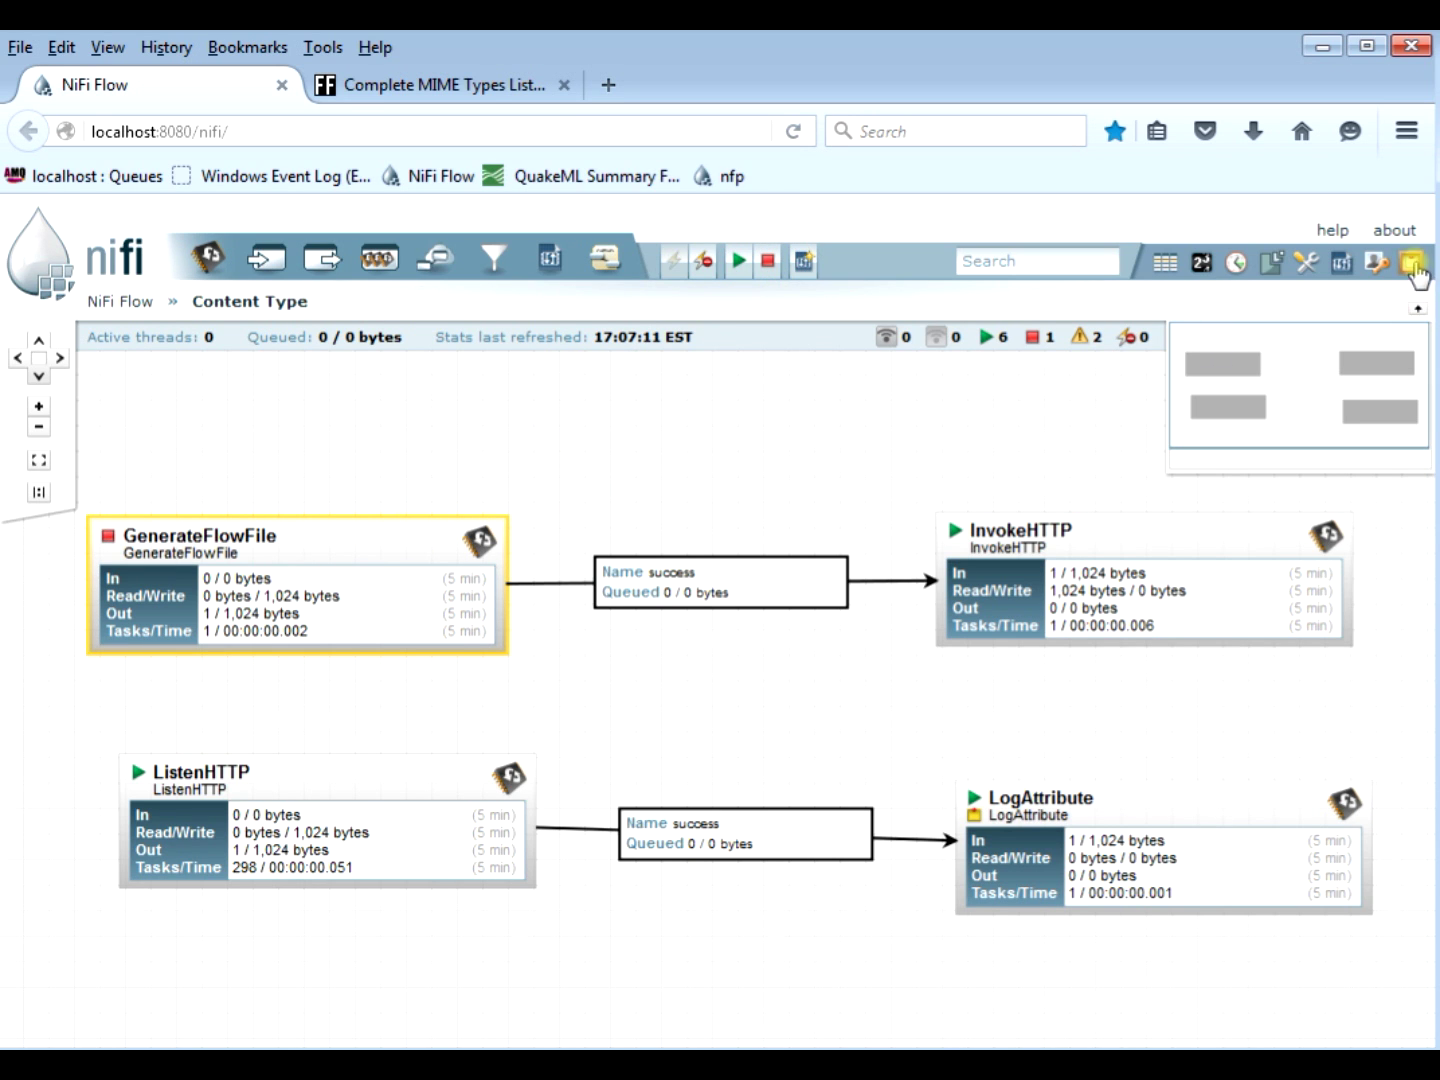
click(1411, 262)
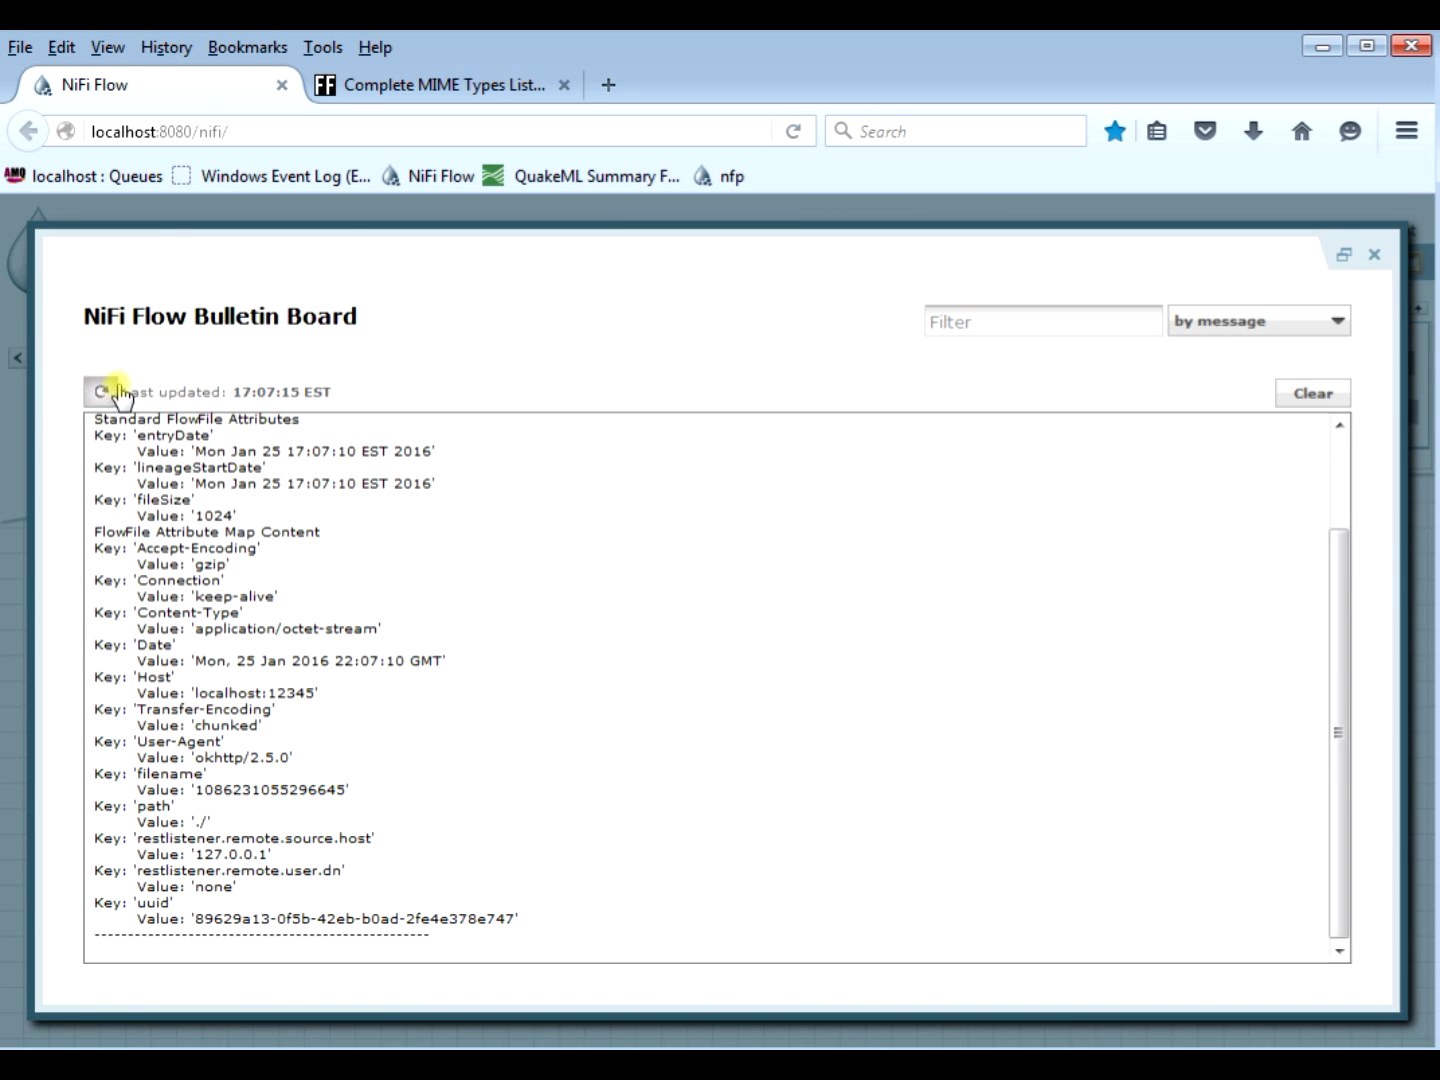
click(100, 391)
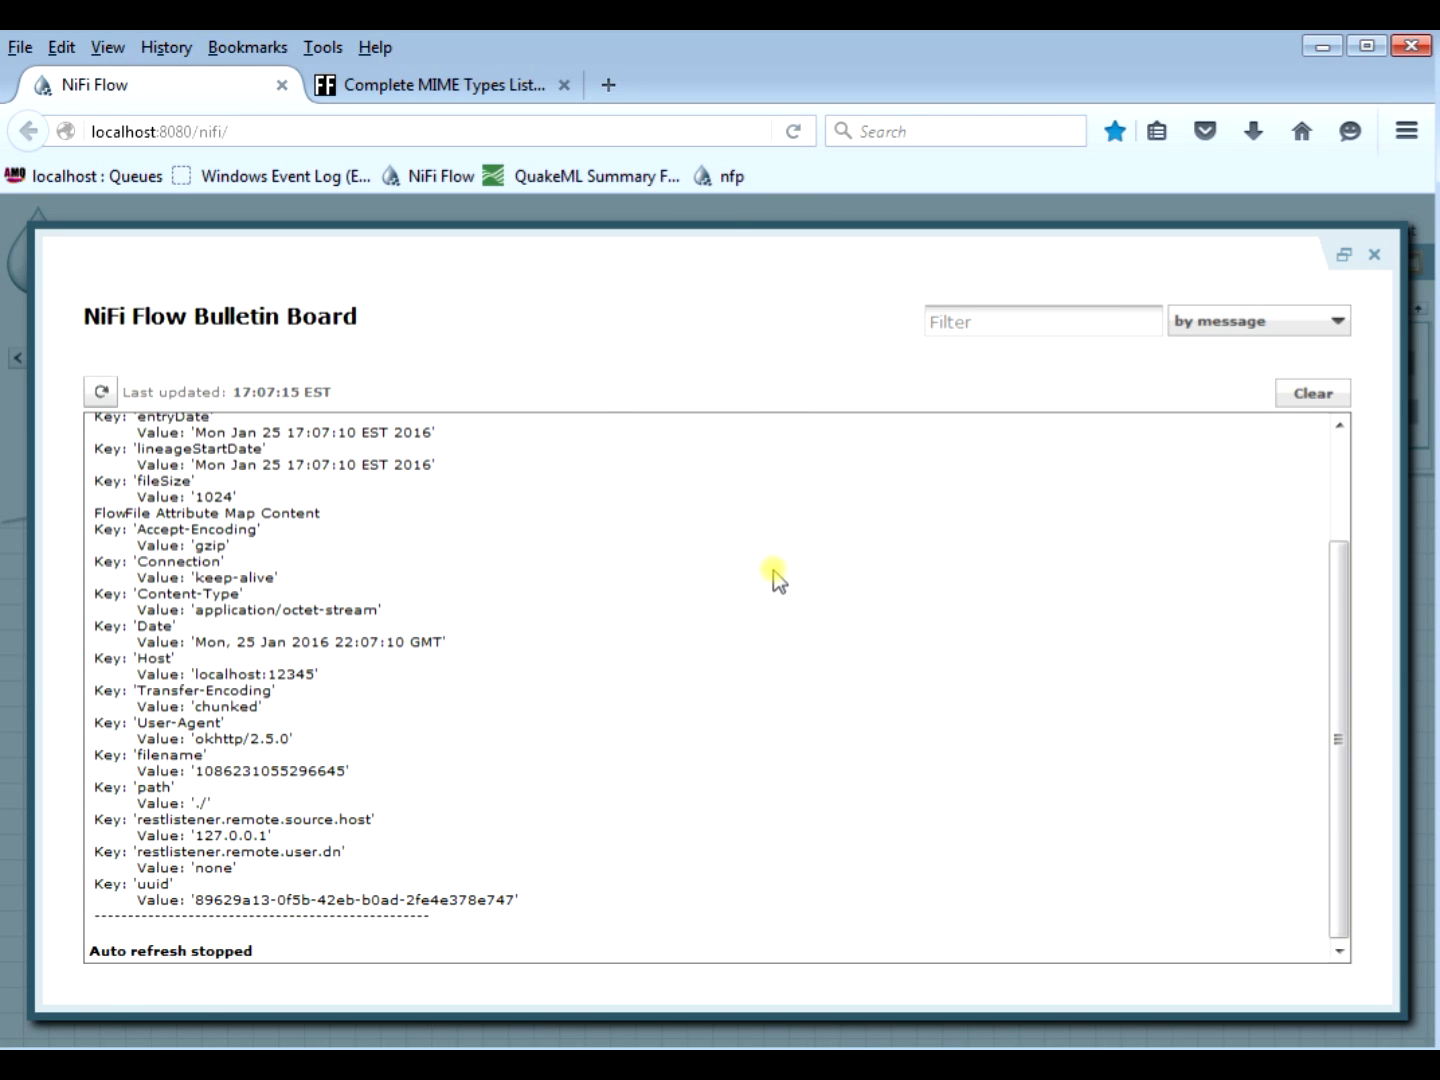
mouse_move(340, 665)
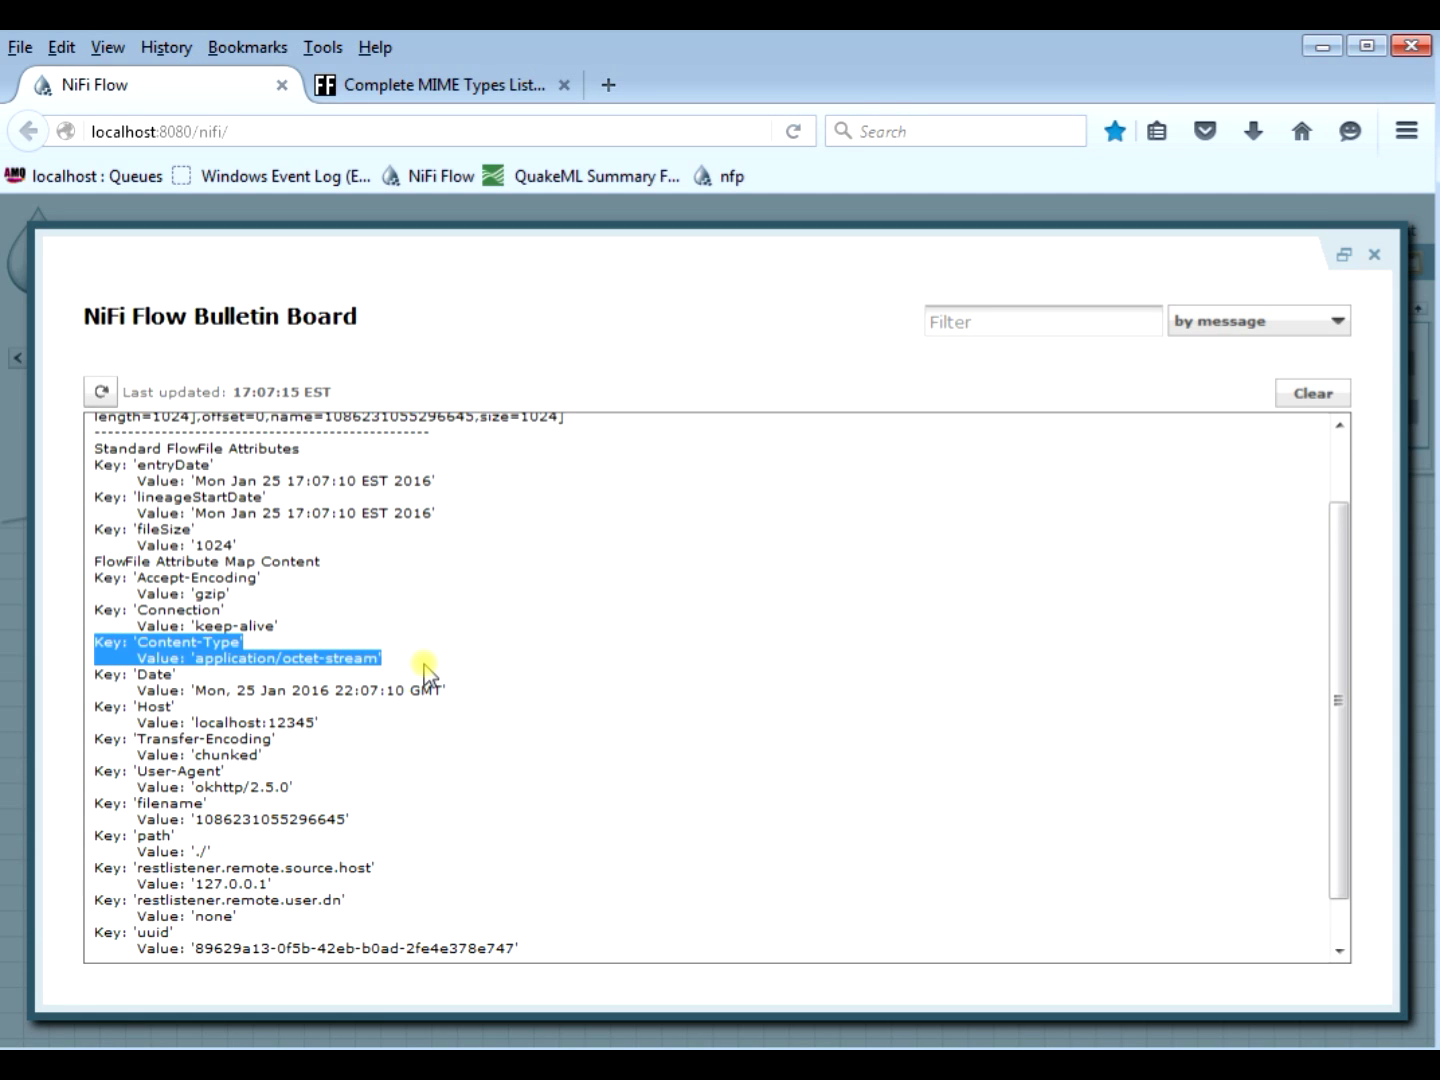
mouse_move(1044, 442)
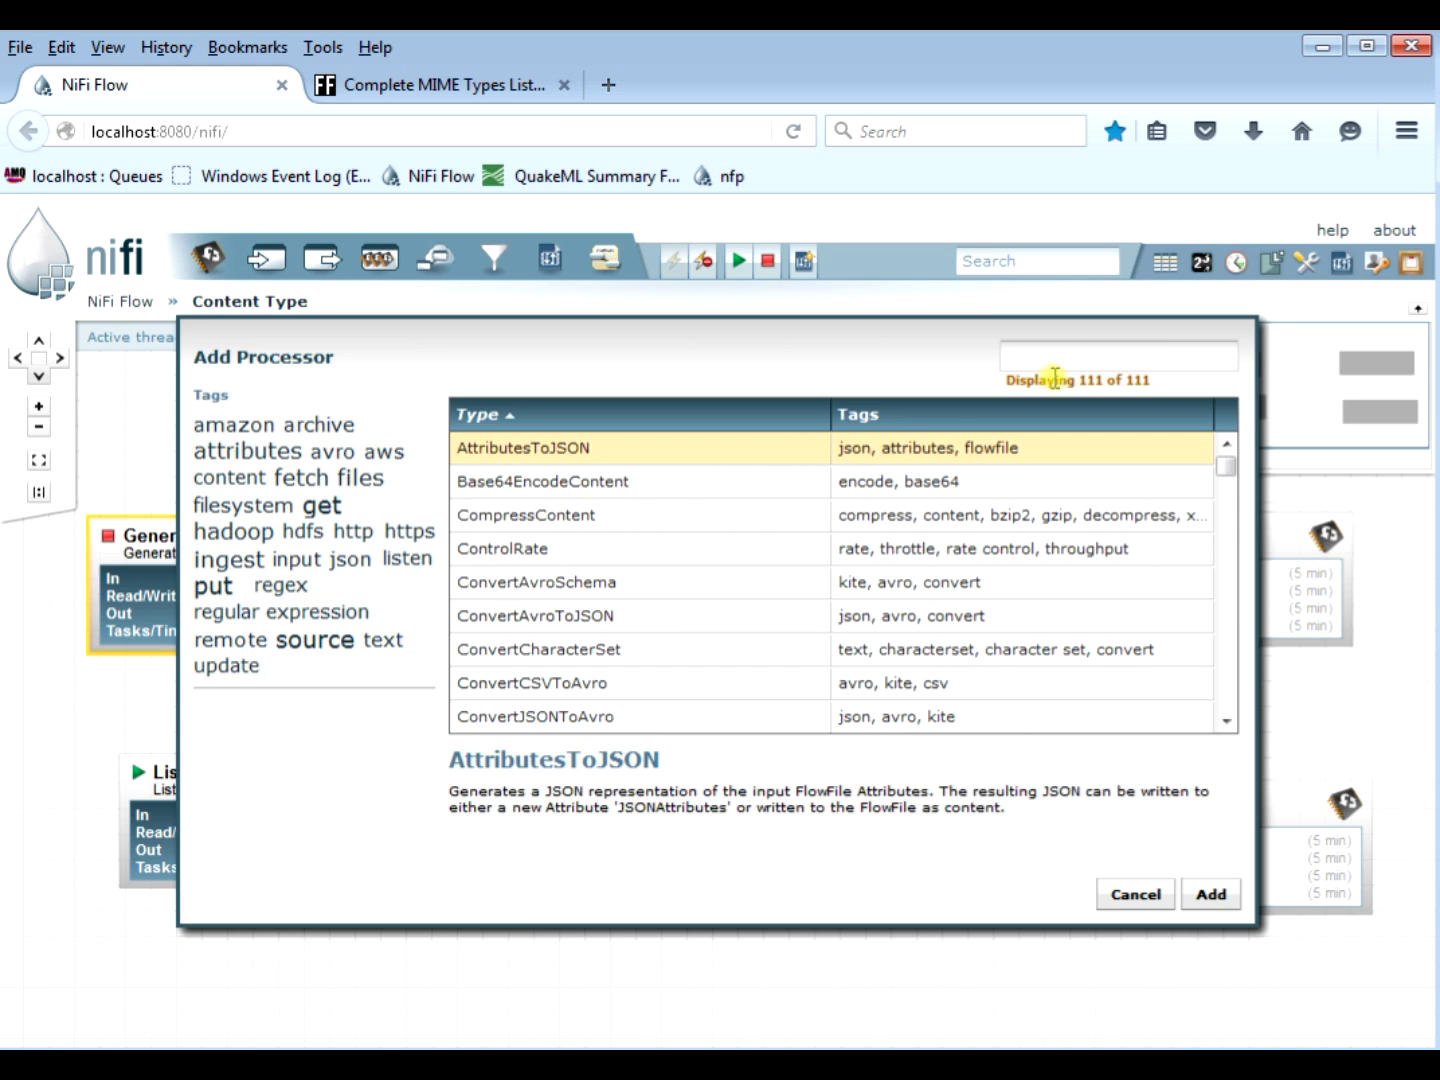
Step: Add UpdateAttribute from the processor filter and give it property mime.type = application/json
text(Update)
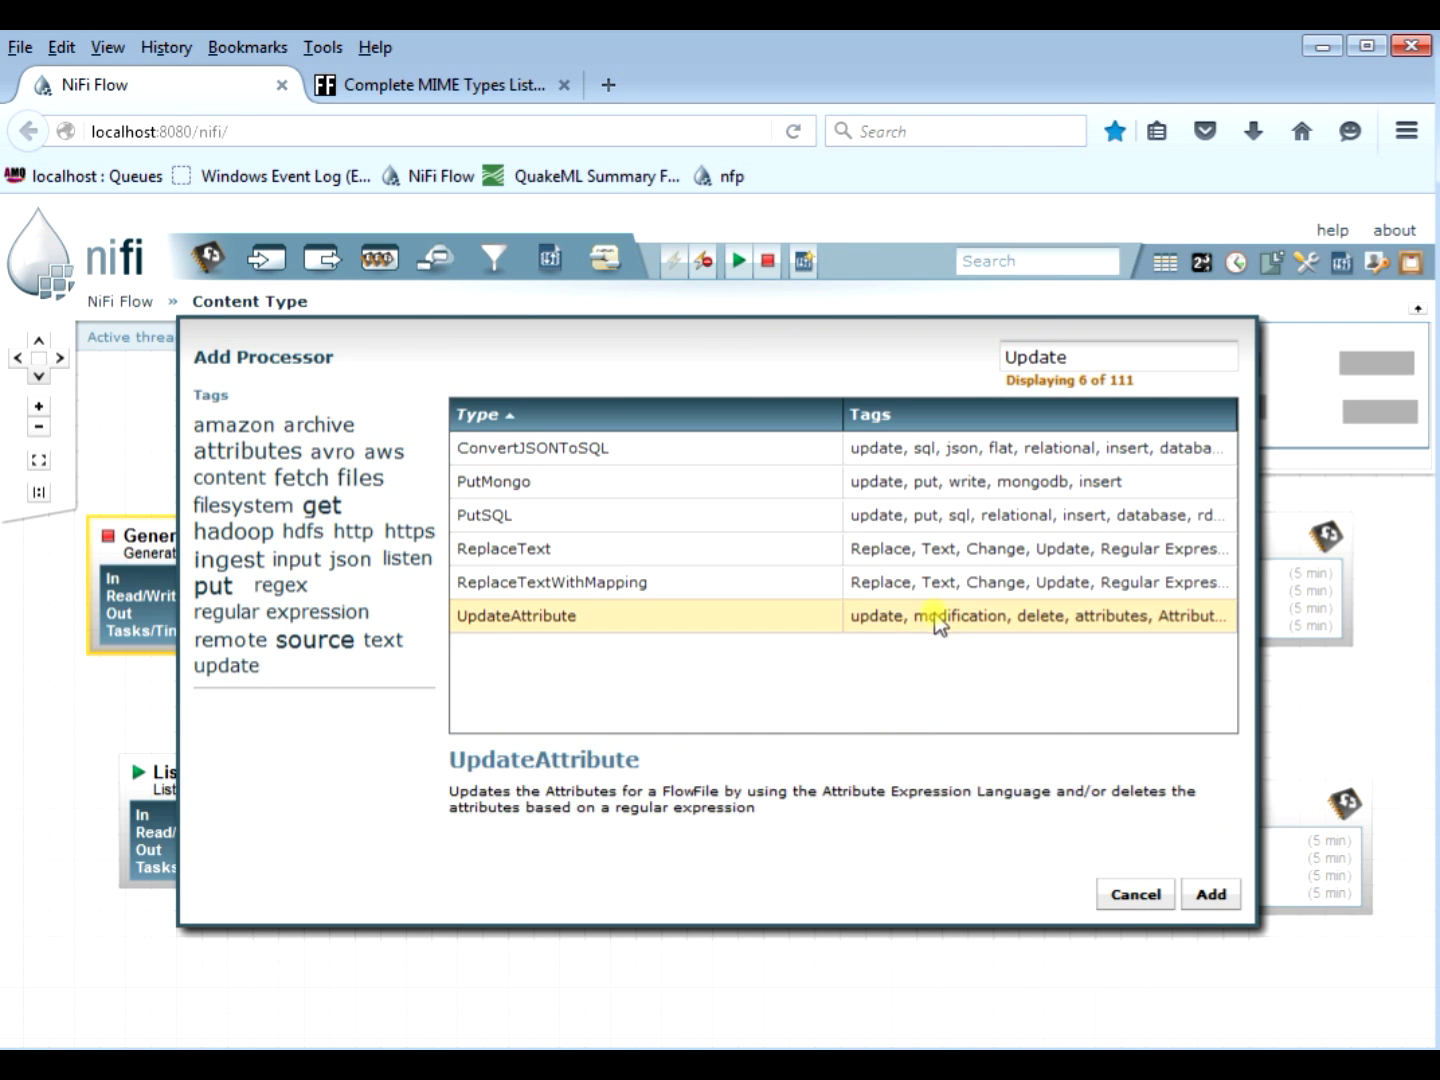
click(1209, 894)
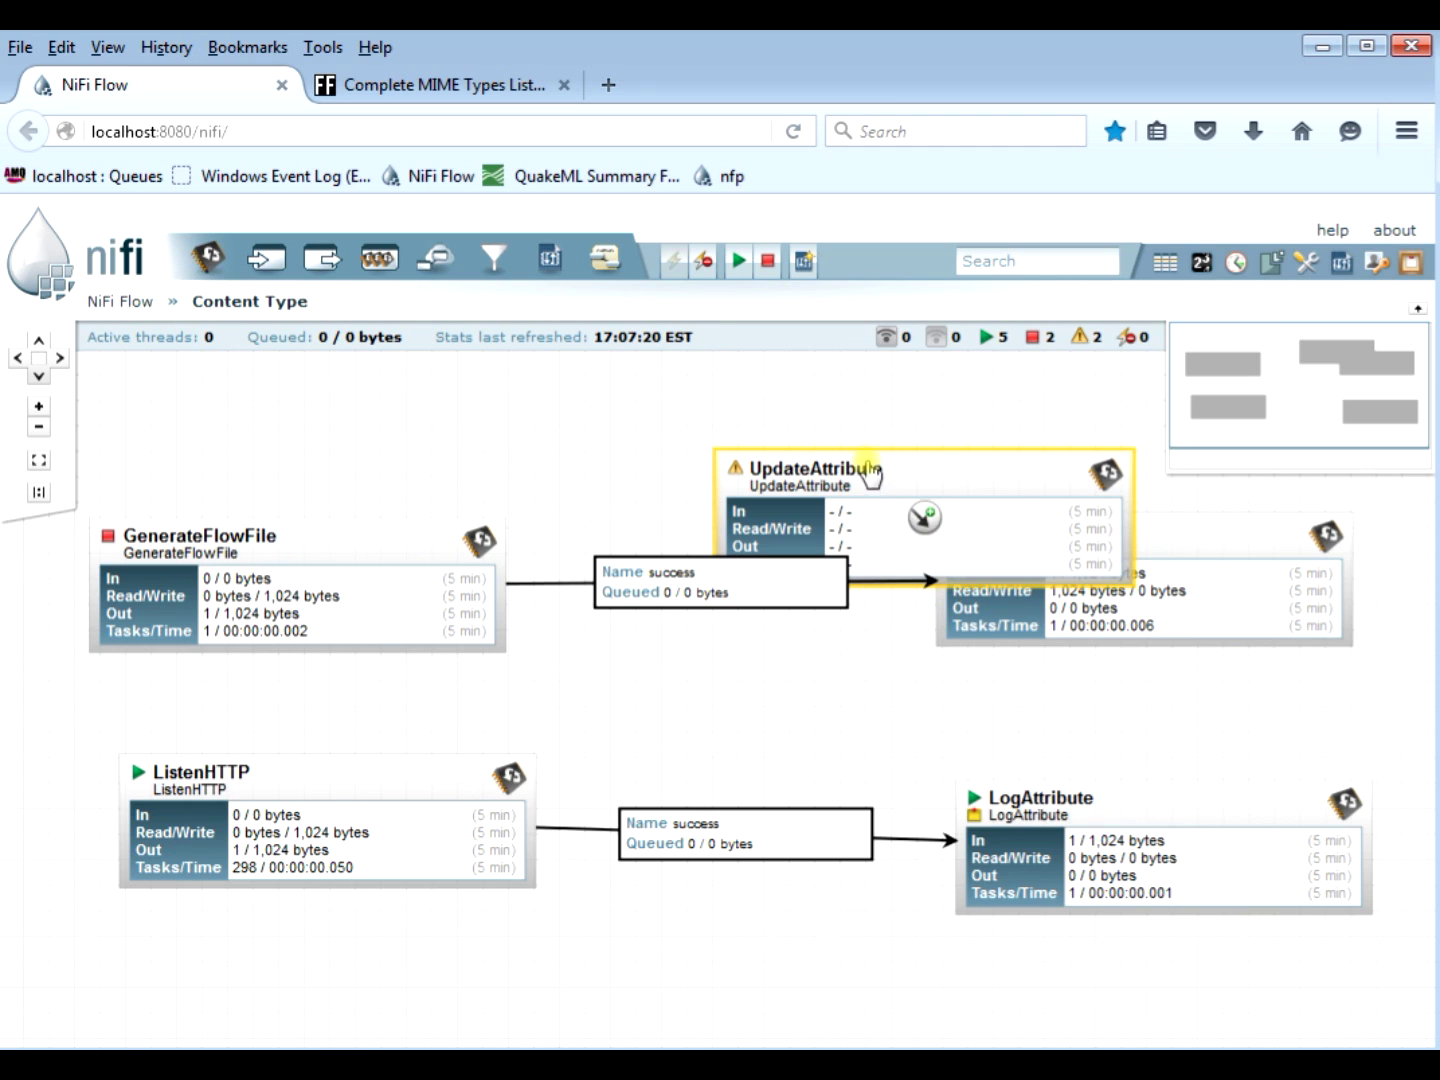
click(1083, 438)
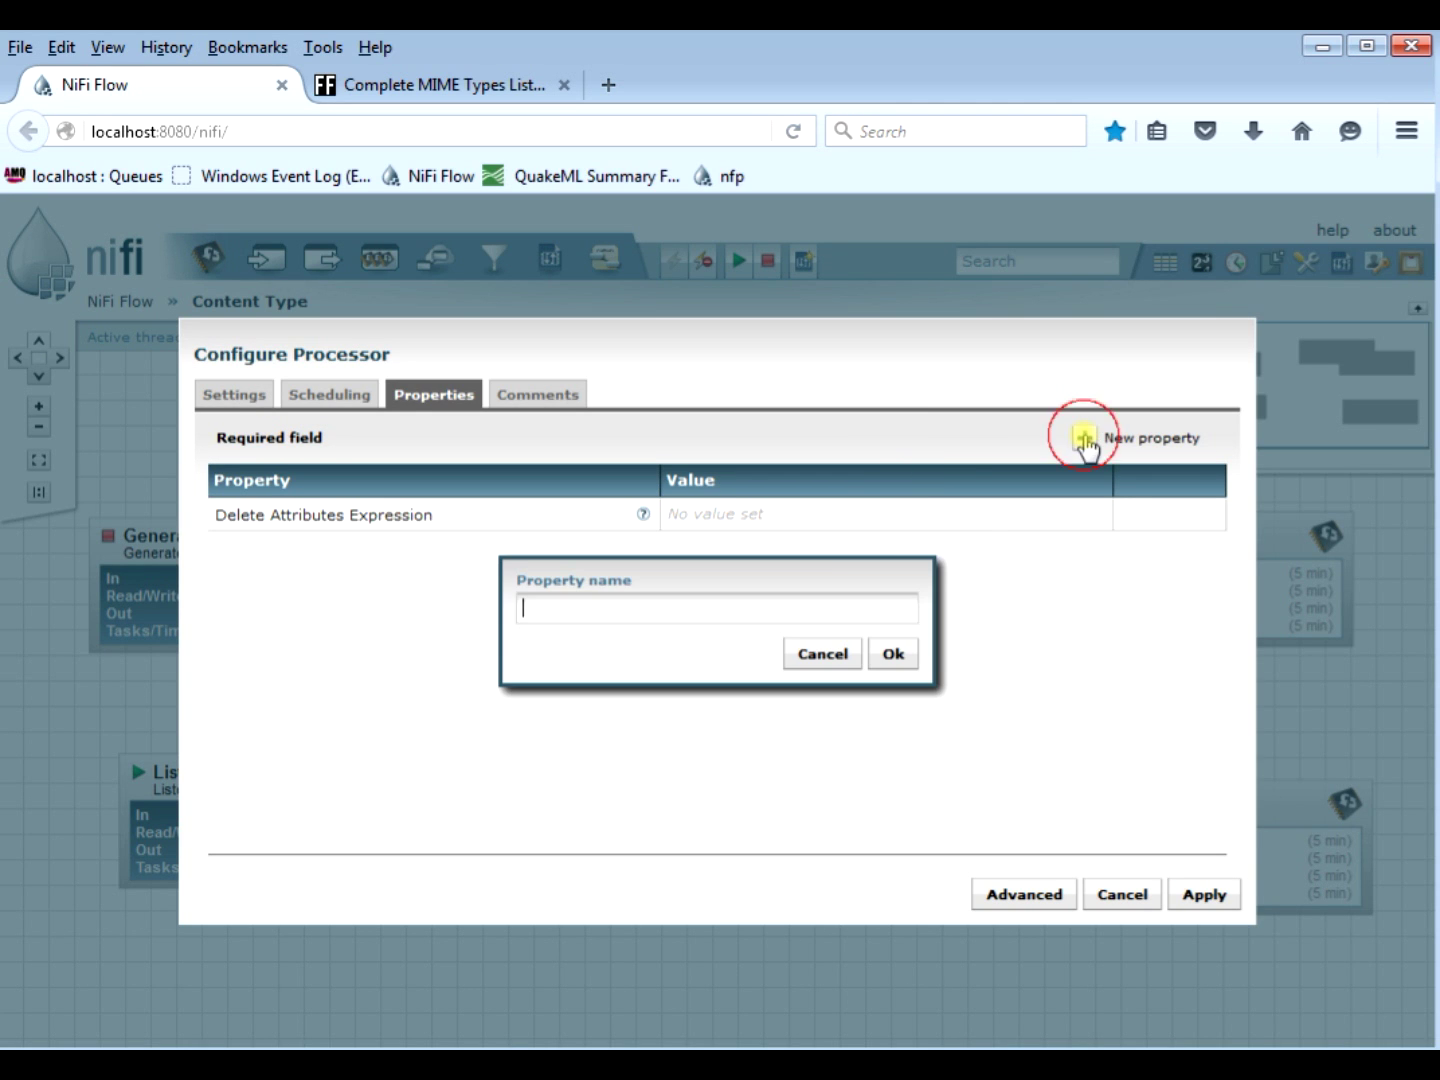
text(m)
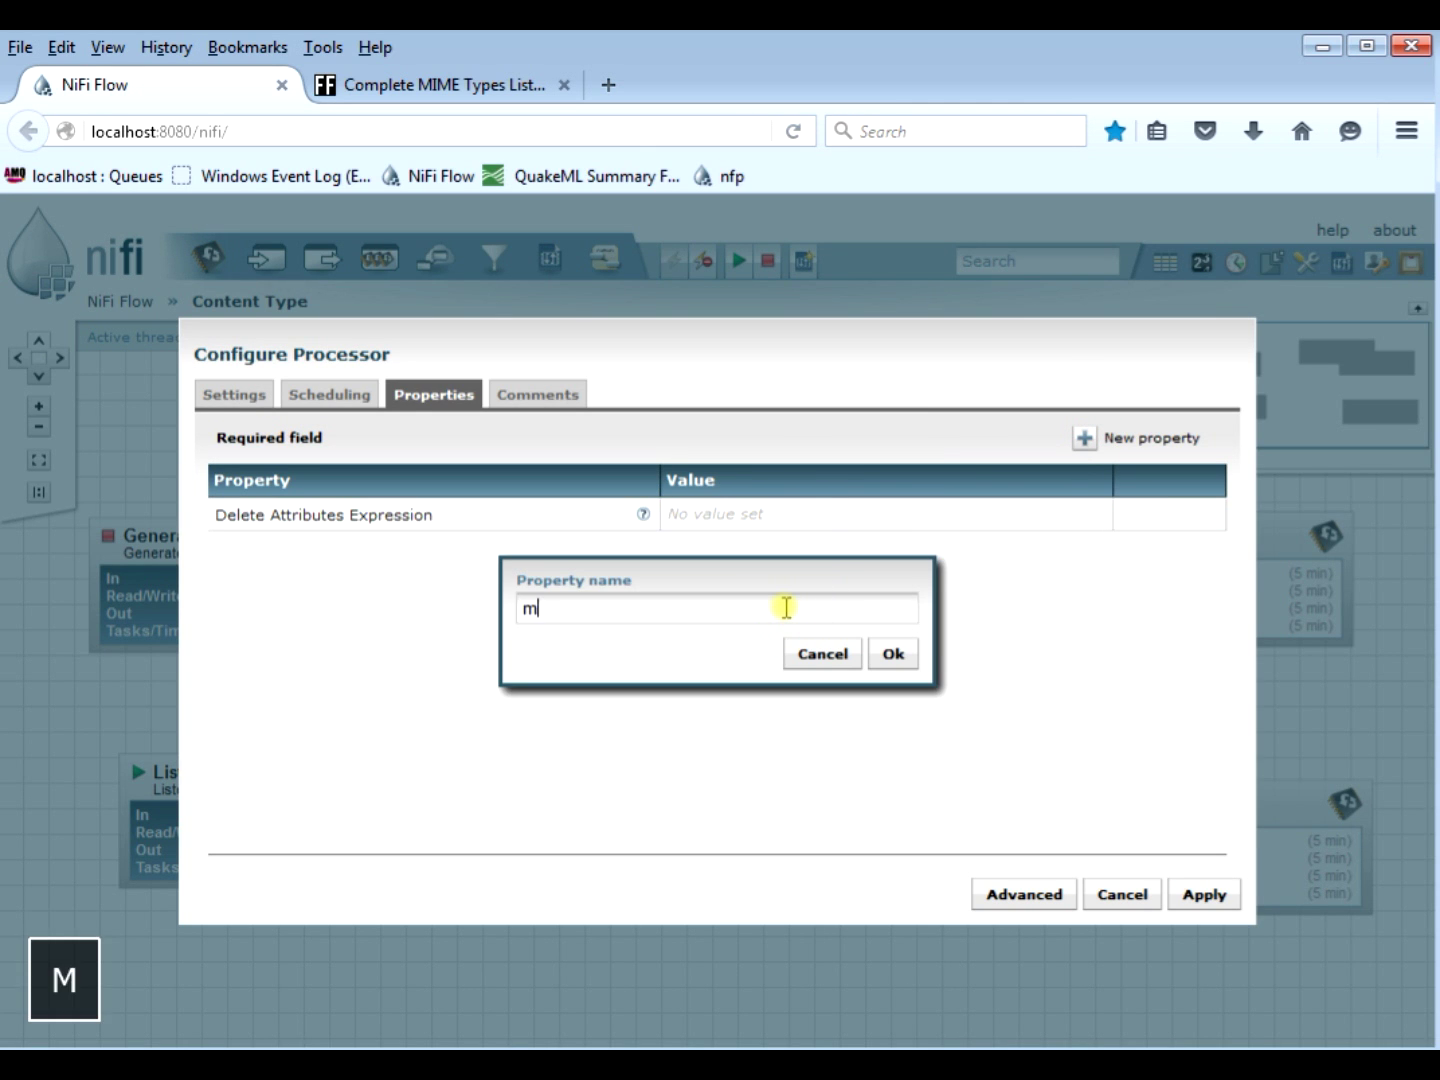
text(ime.type)
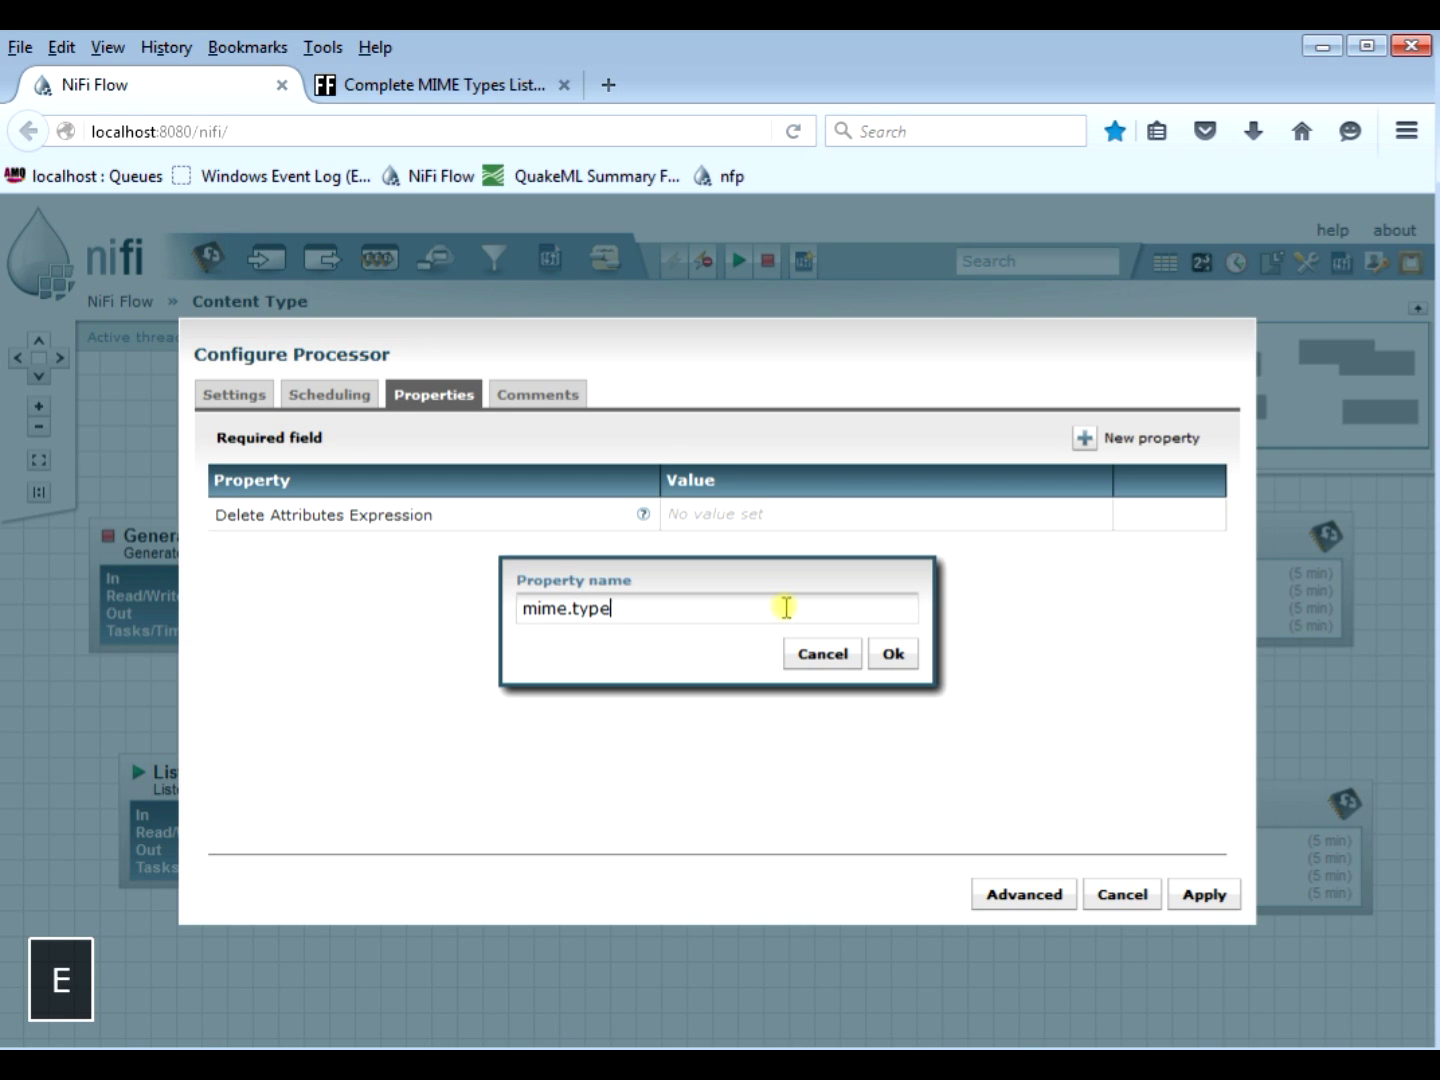
click(890, 653)
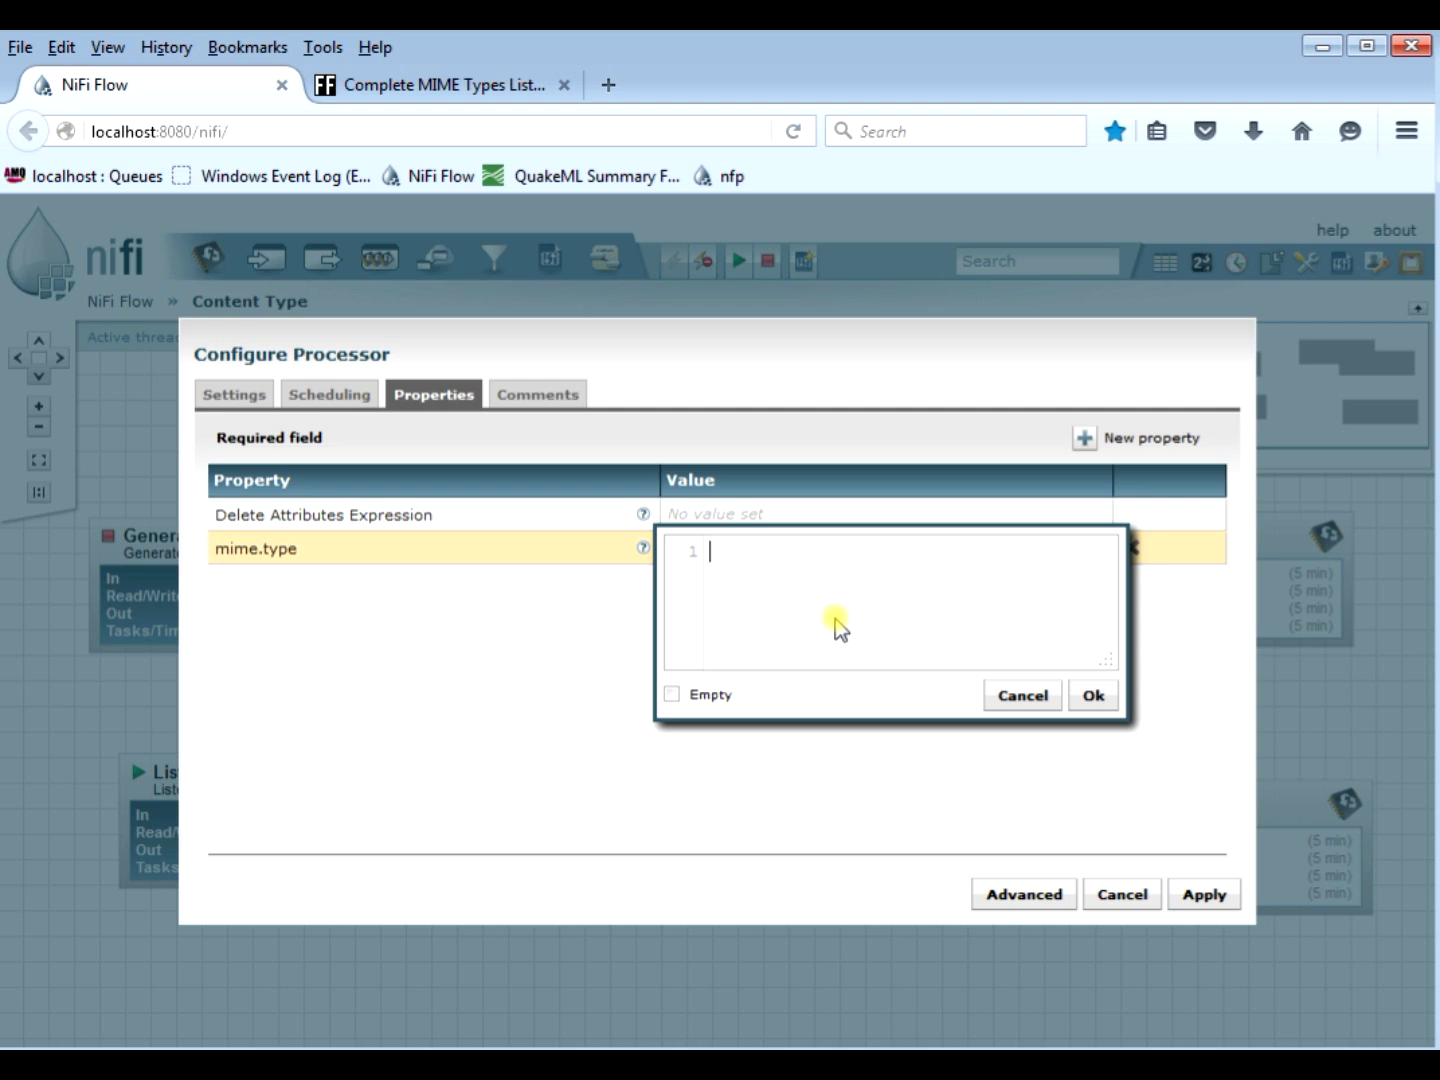
text(applicat)
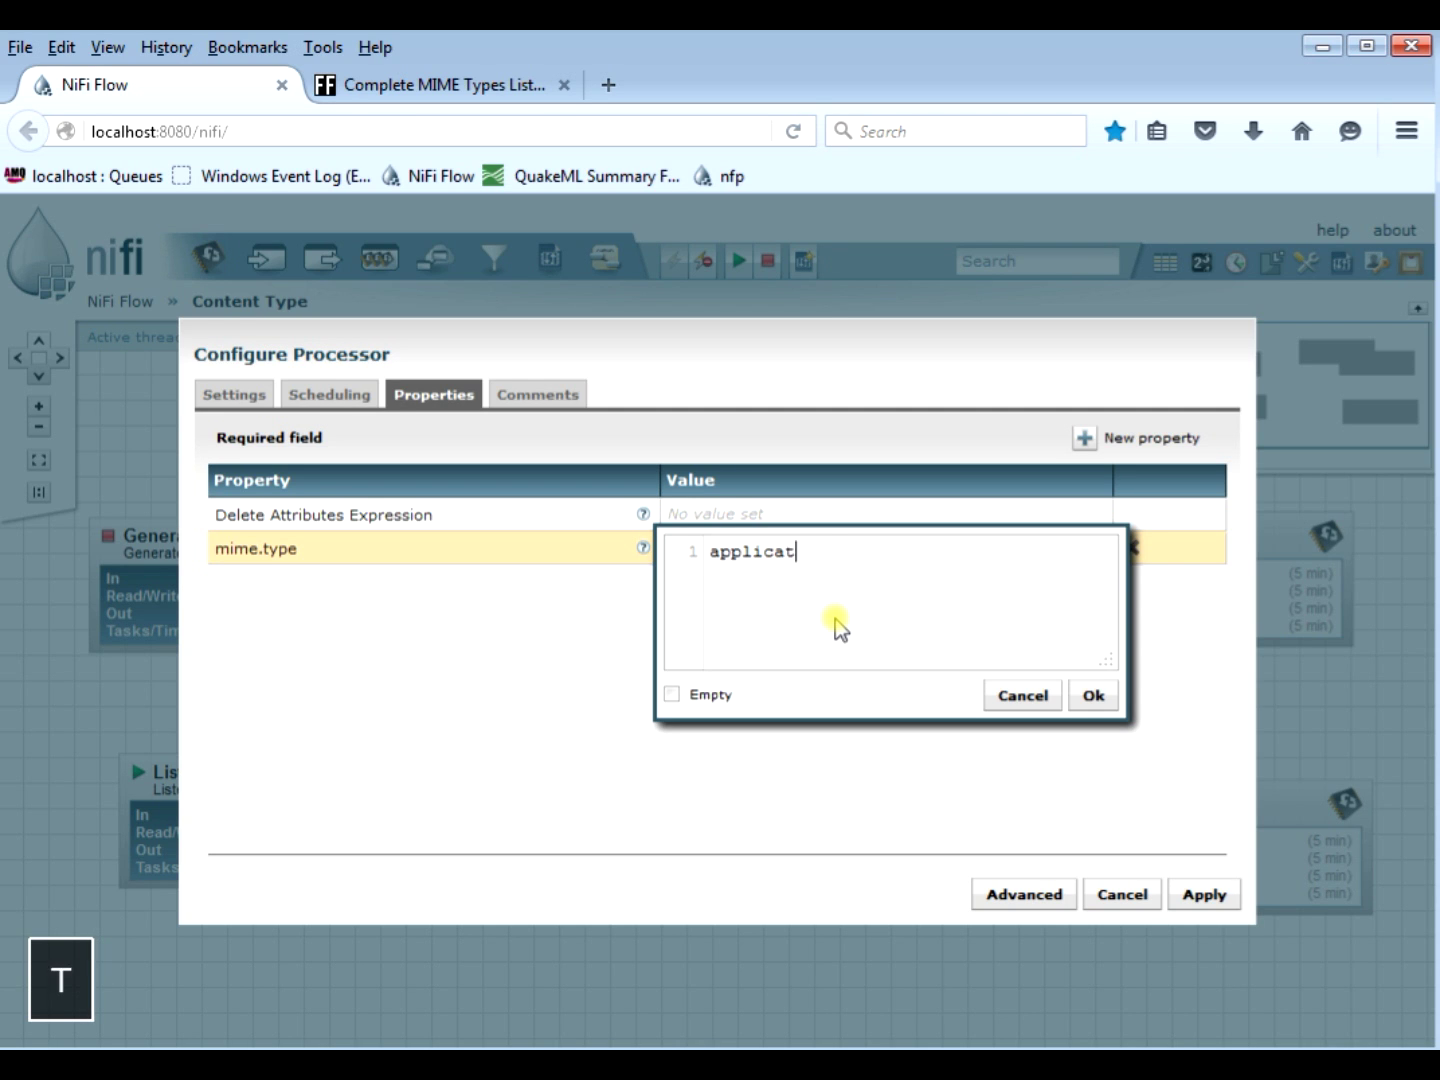
text(ion/json)
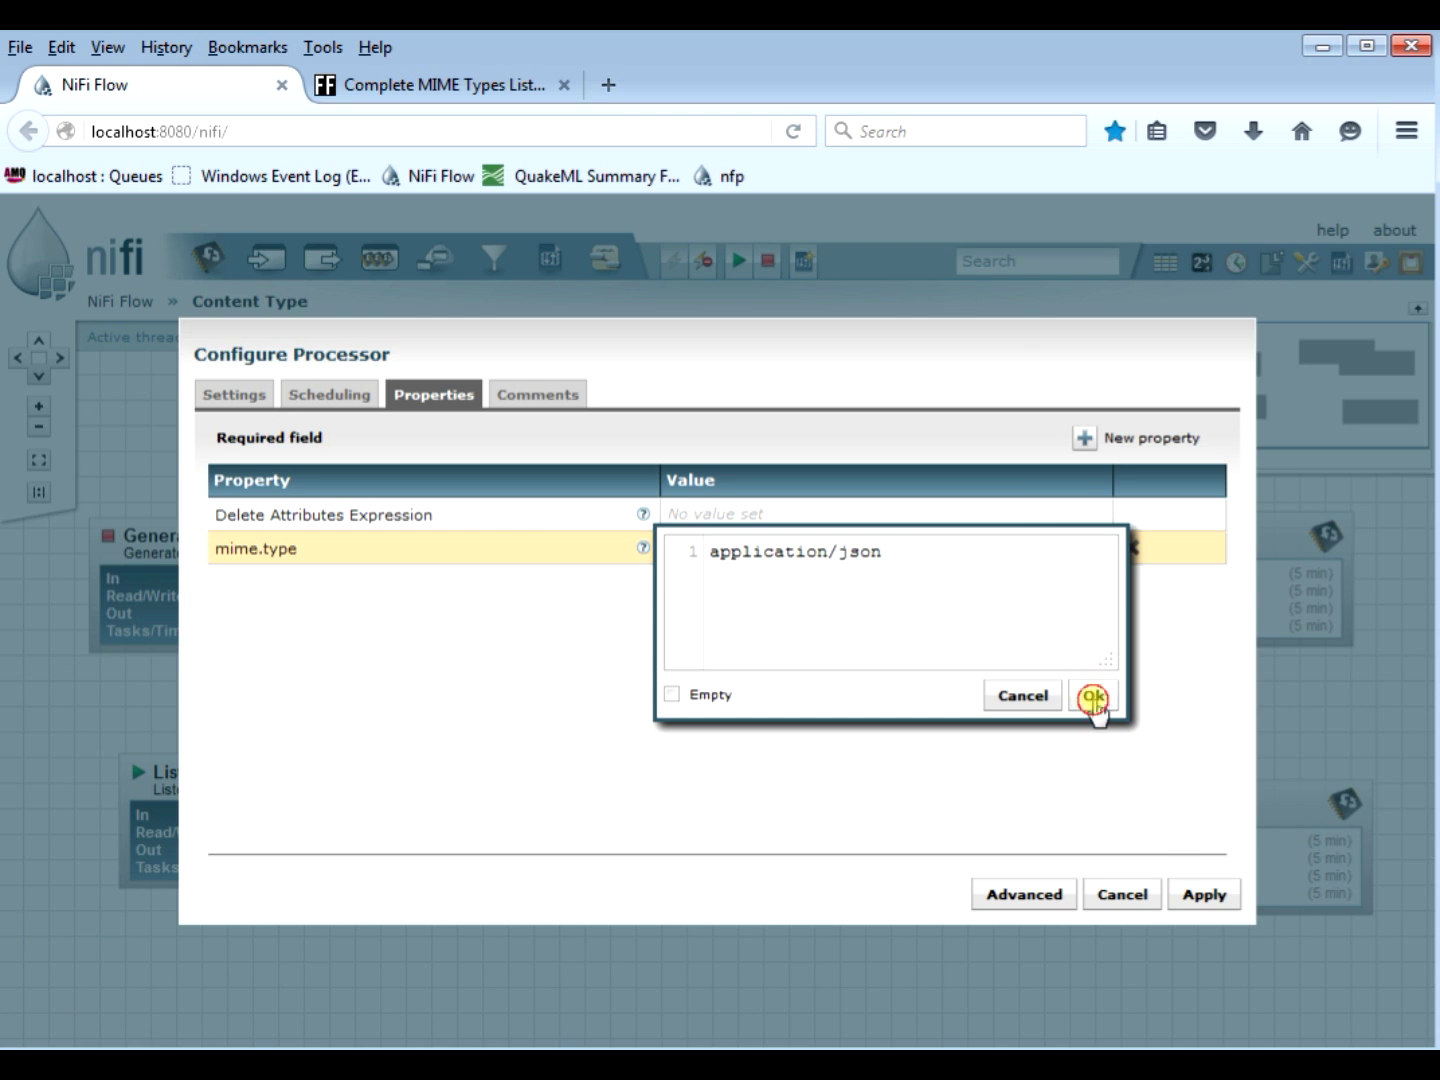
click(1092, 696)
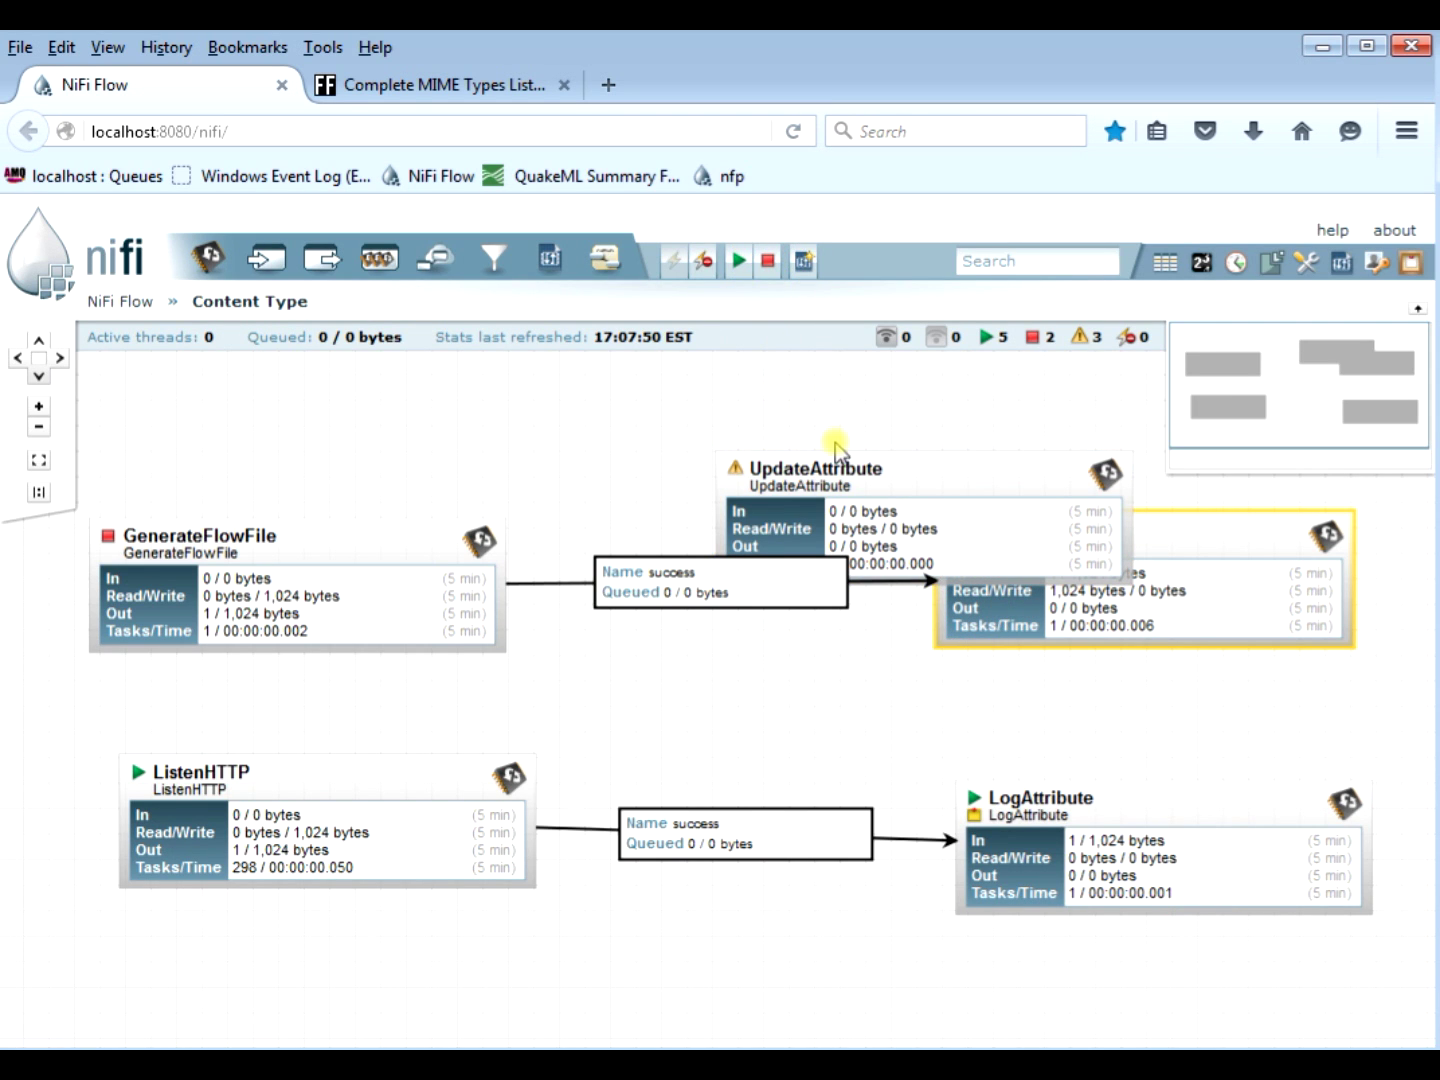
Step: Rename the UpdateAttribute processor to 'Set mime type to json' in its configuration
right_click(815, 468)
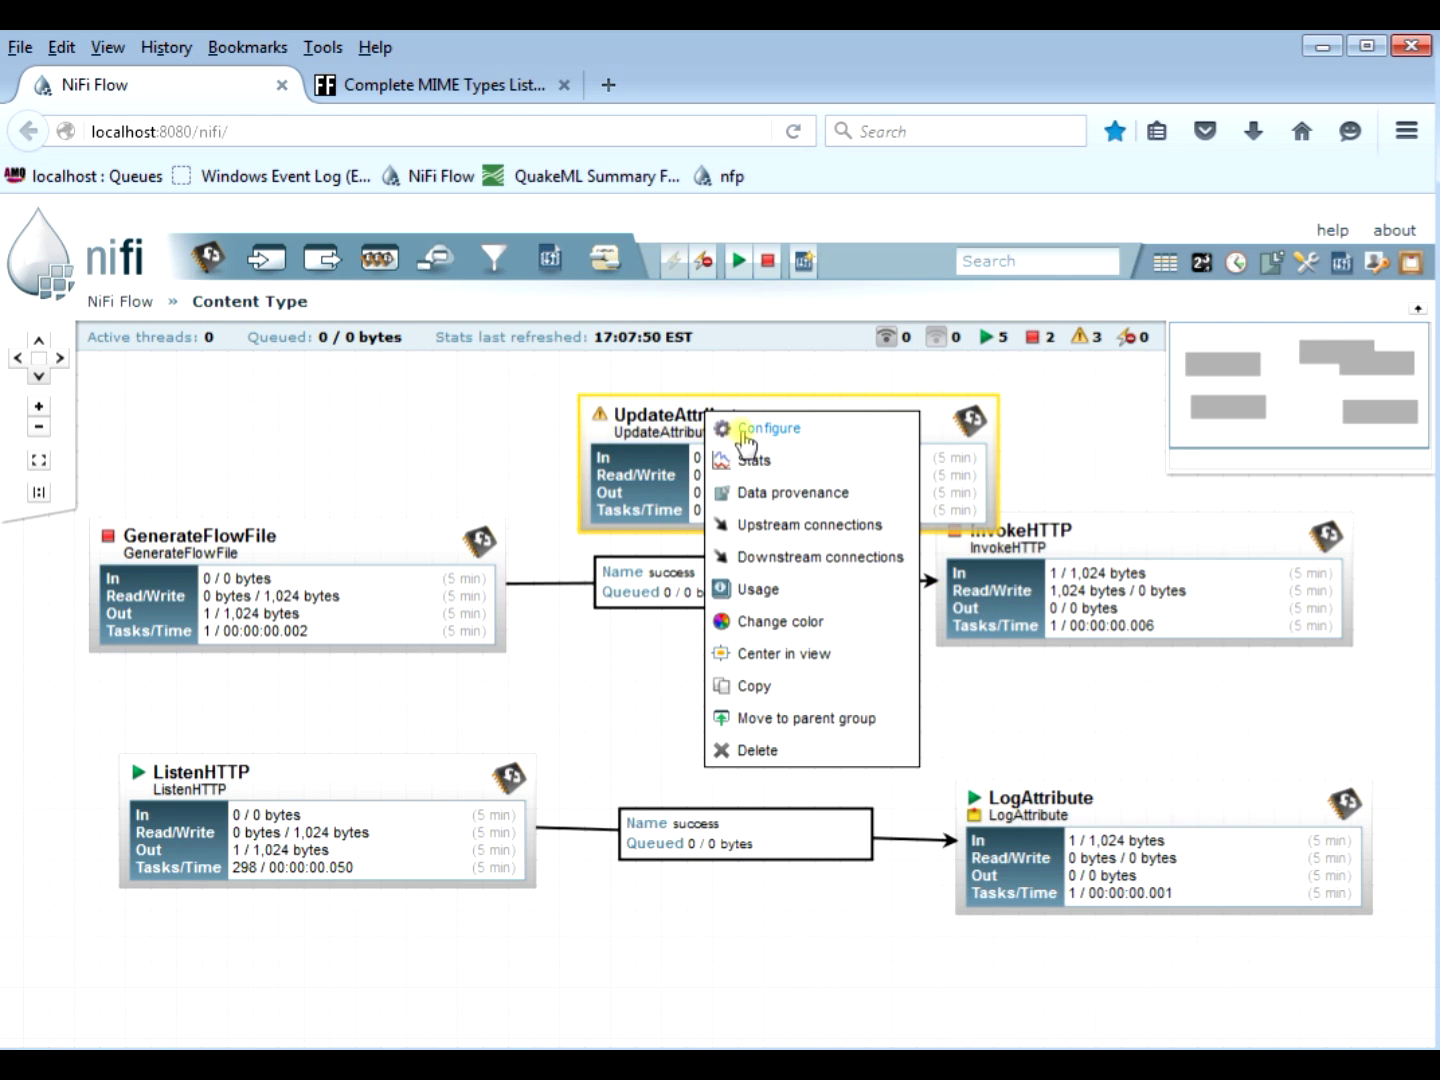
click(770, 427)
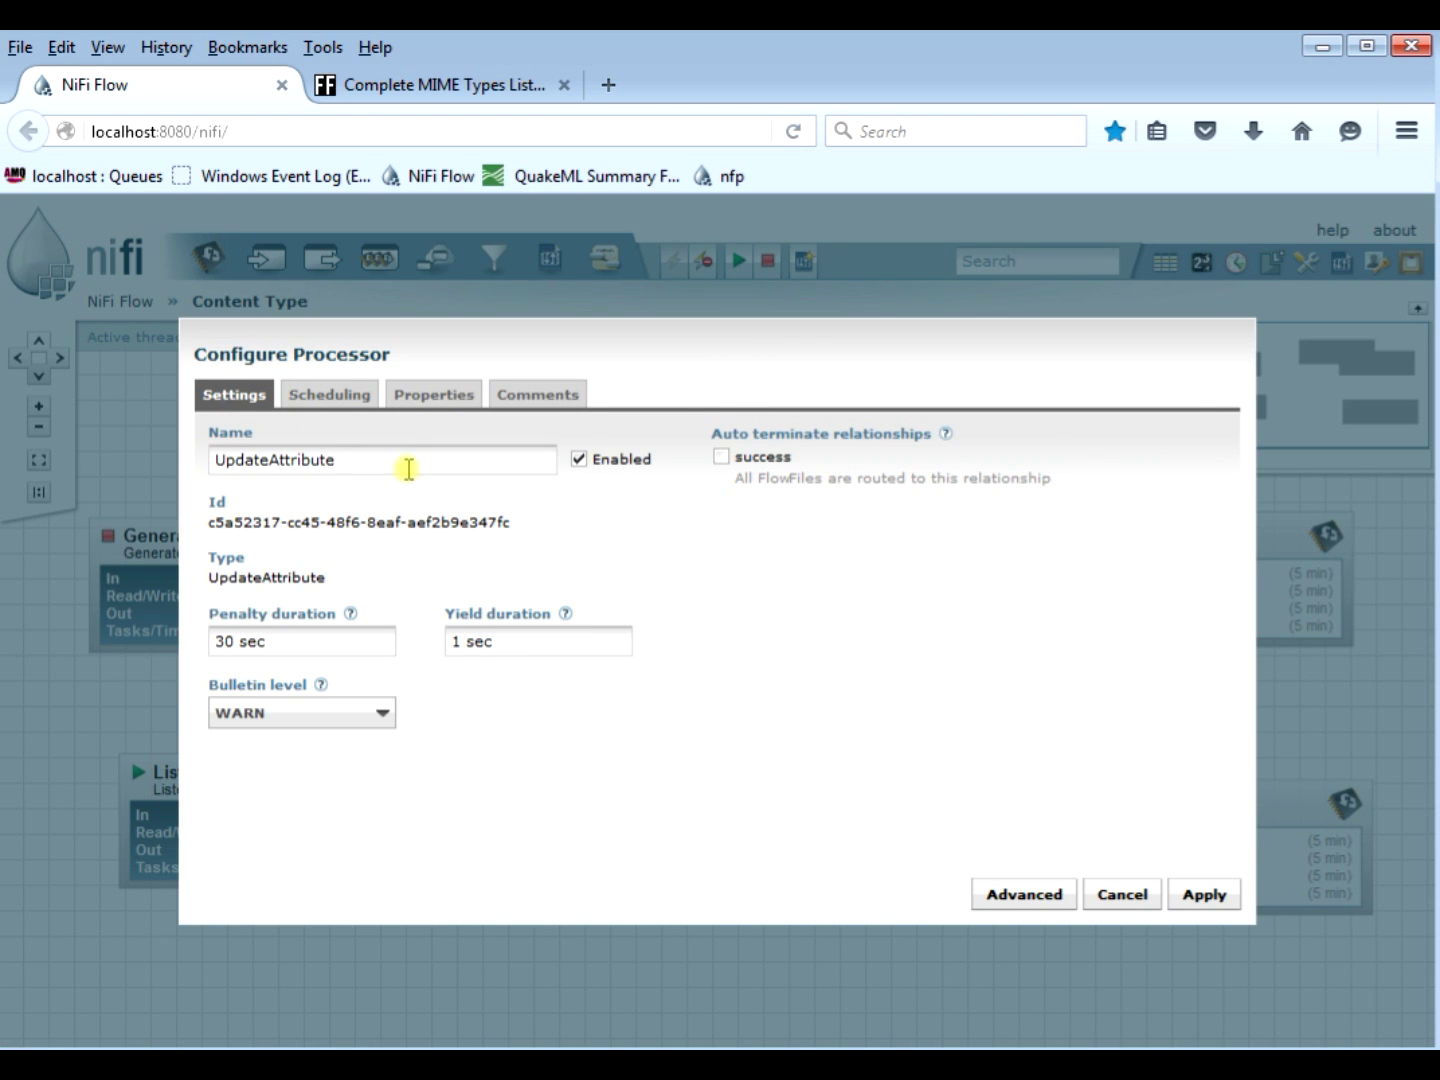
text(Set m)
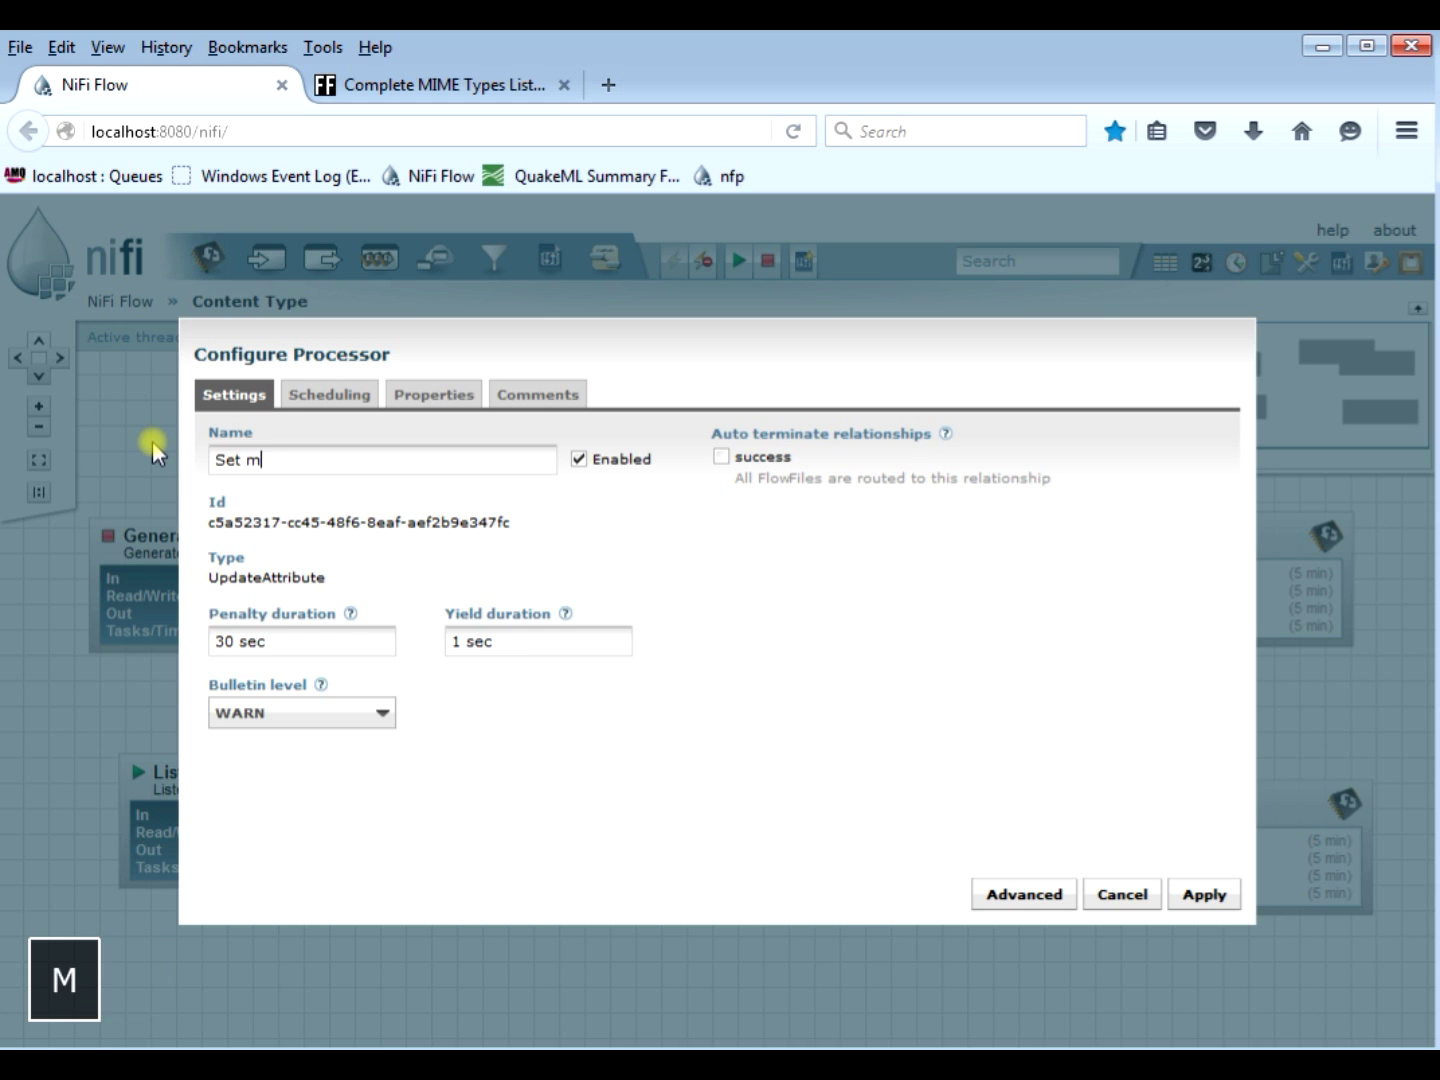
text(ime type to)
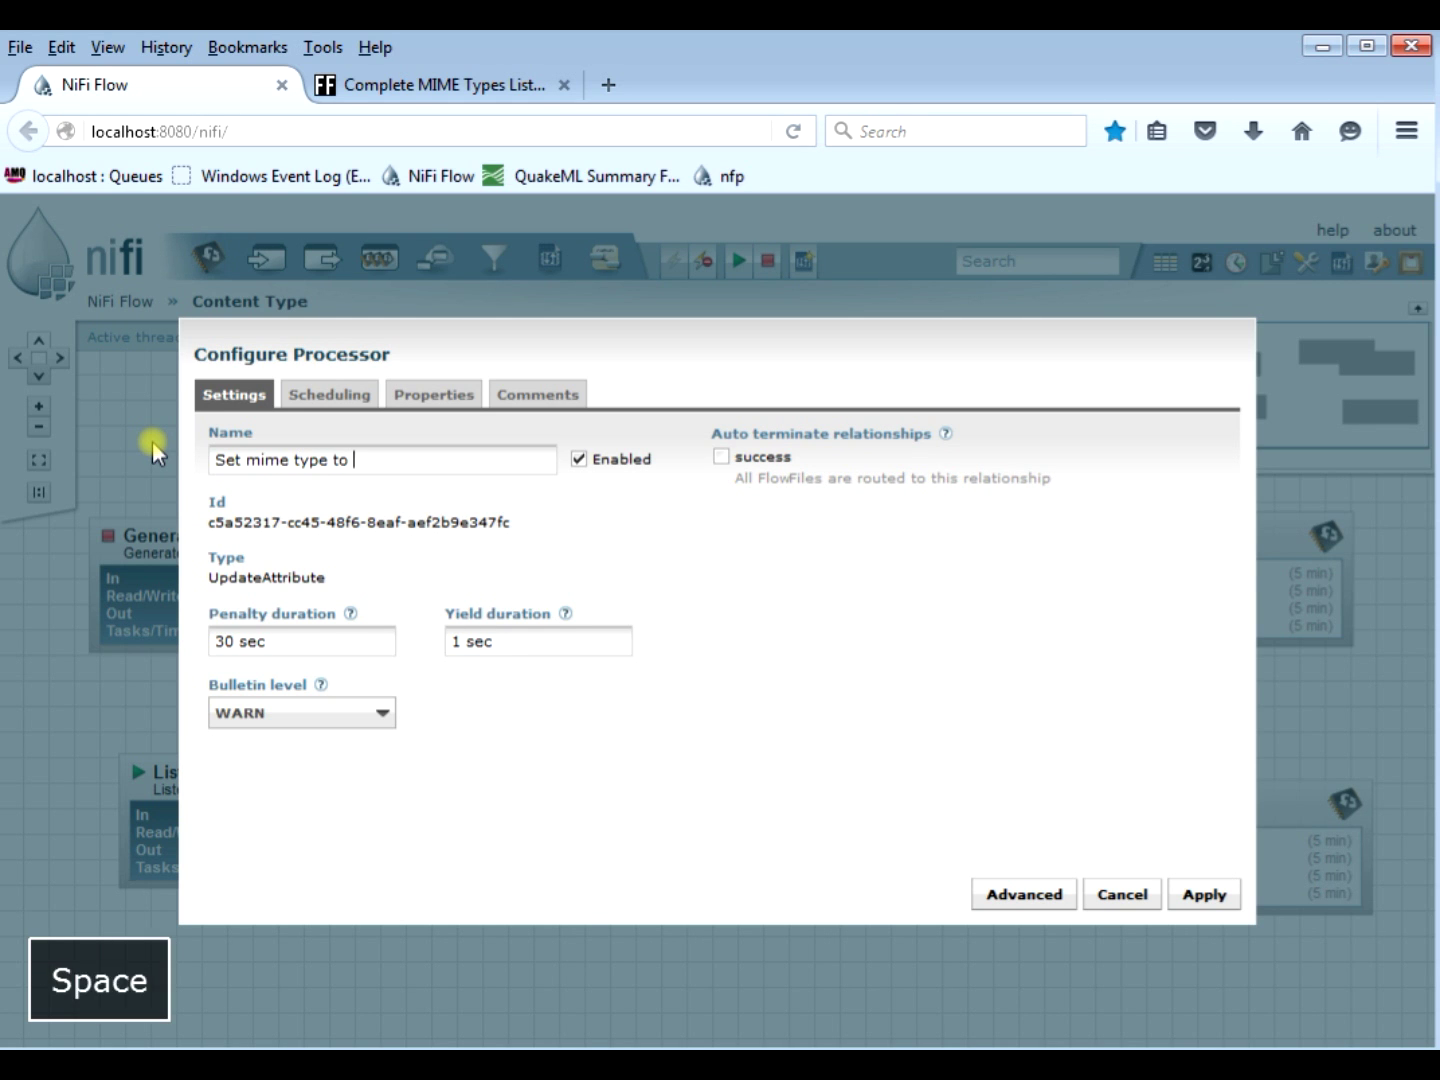
text(json)
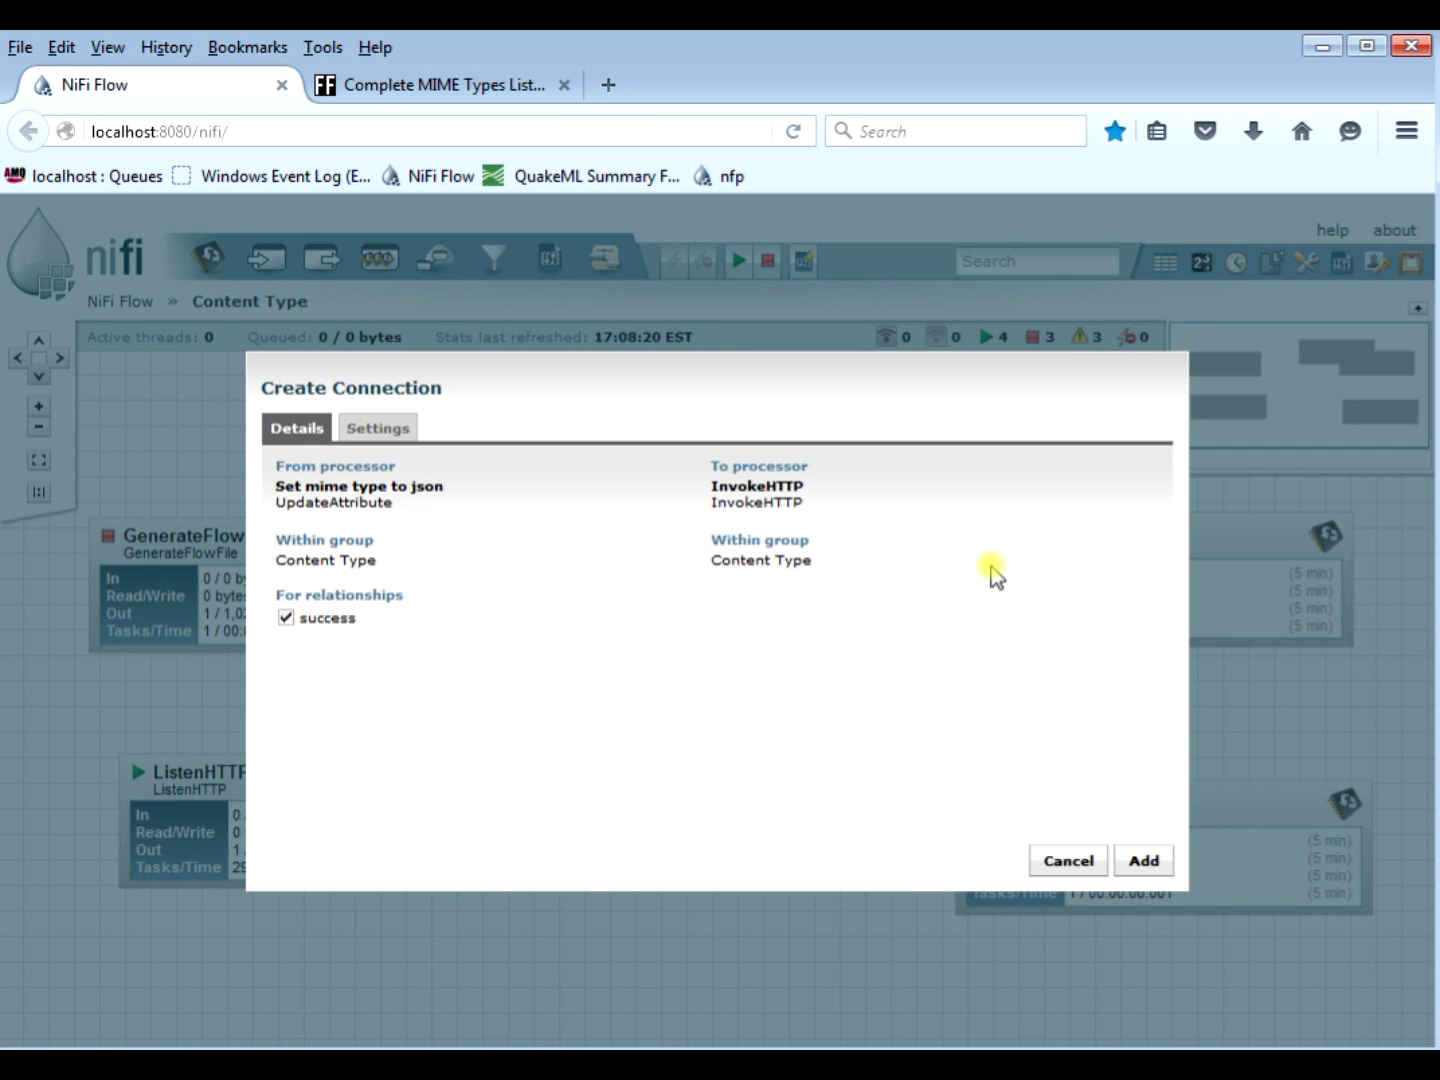
Step: Add the success connection to InvokeHTTP and reroute GenerateFlowFile into Set mime type to json
click(1142, 860)
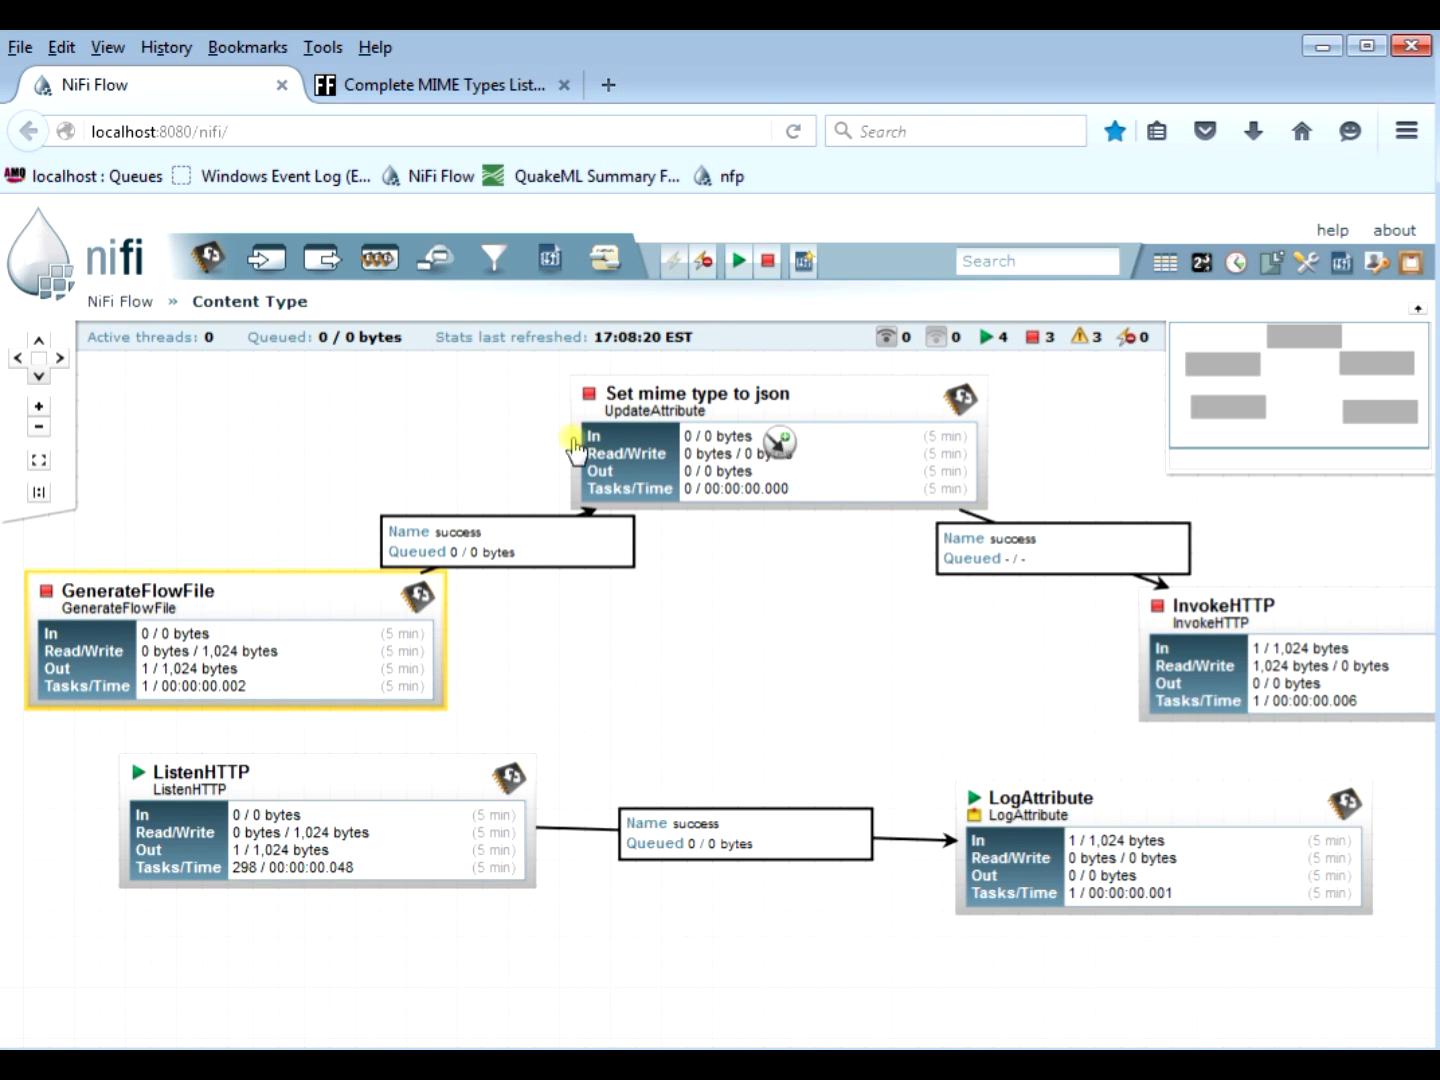
click(1215, 650)
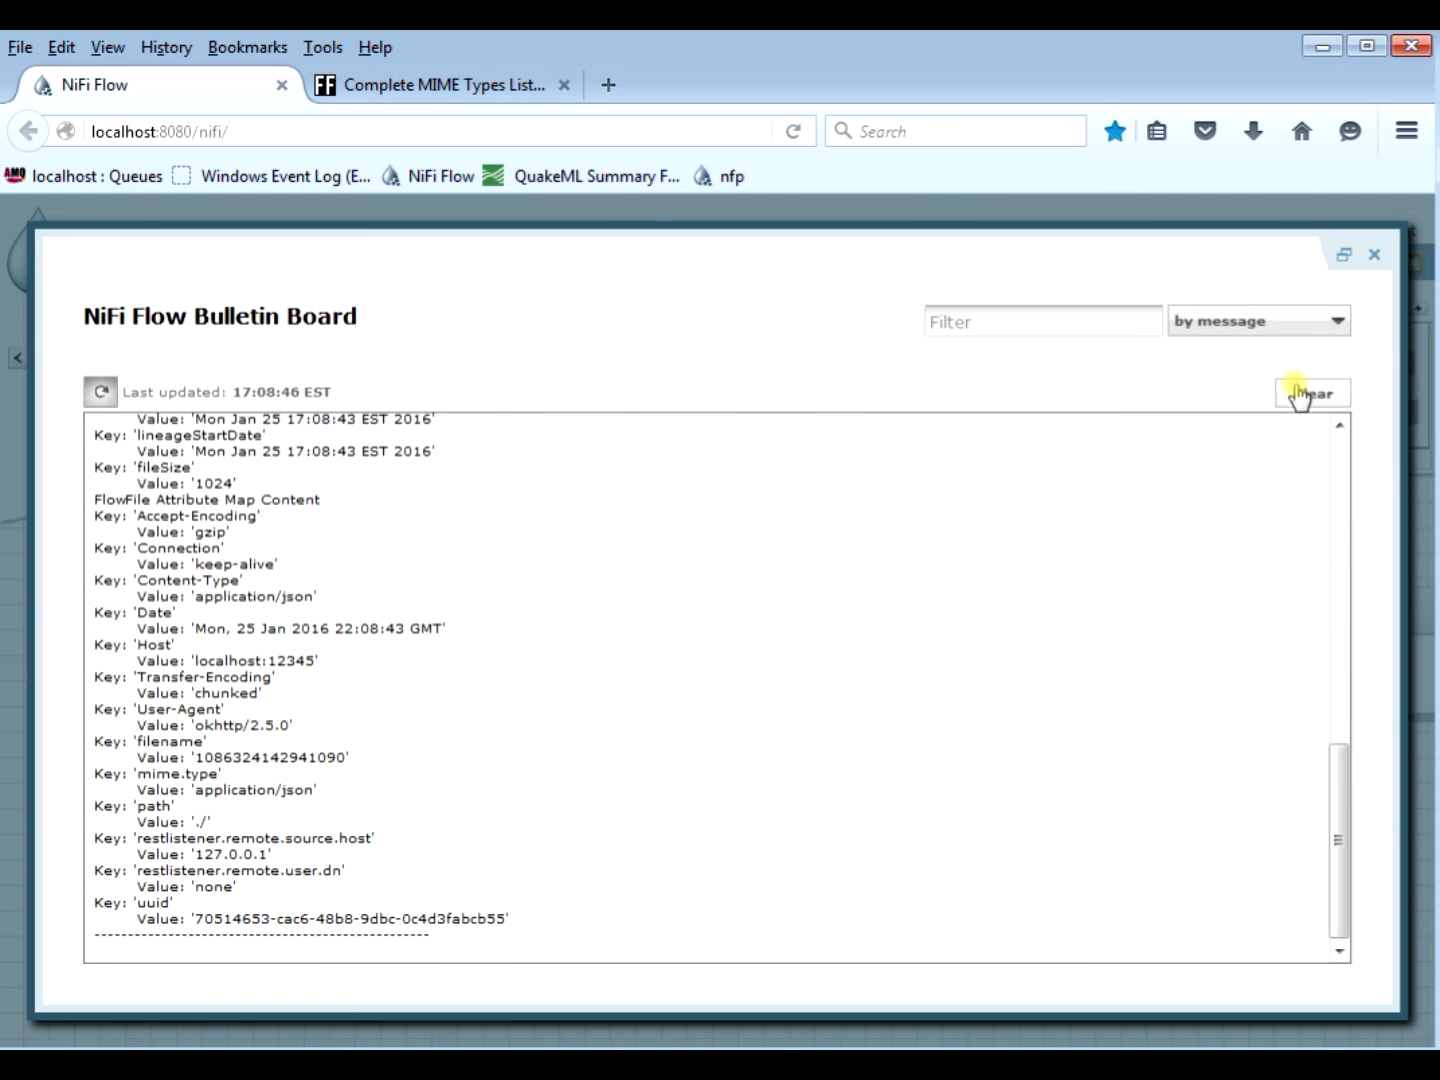
Step: Clear and refresh bulletins, pause the log, and highlight mime.type application/json
click(1312, 392)
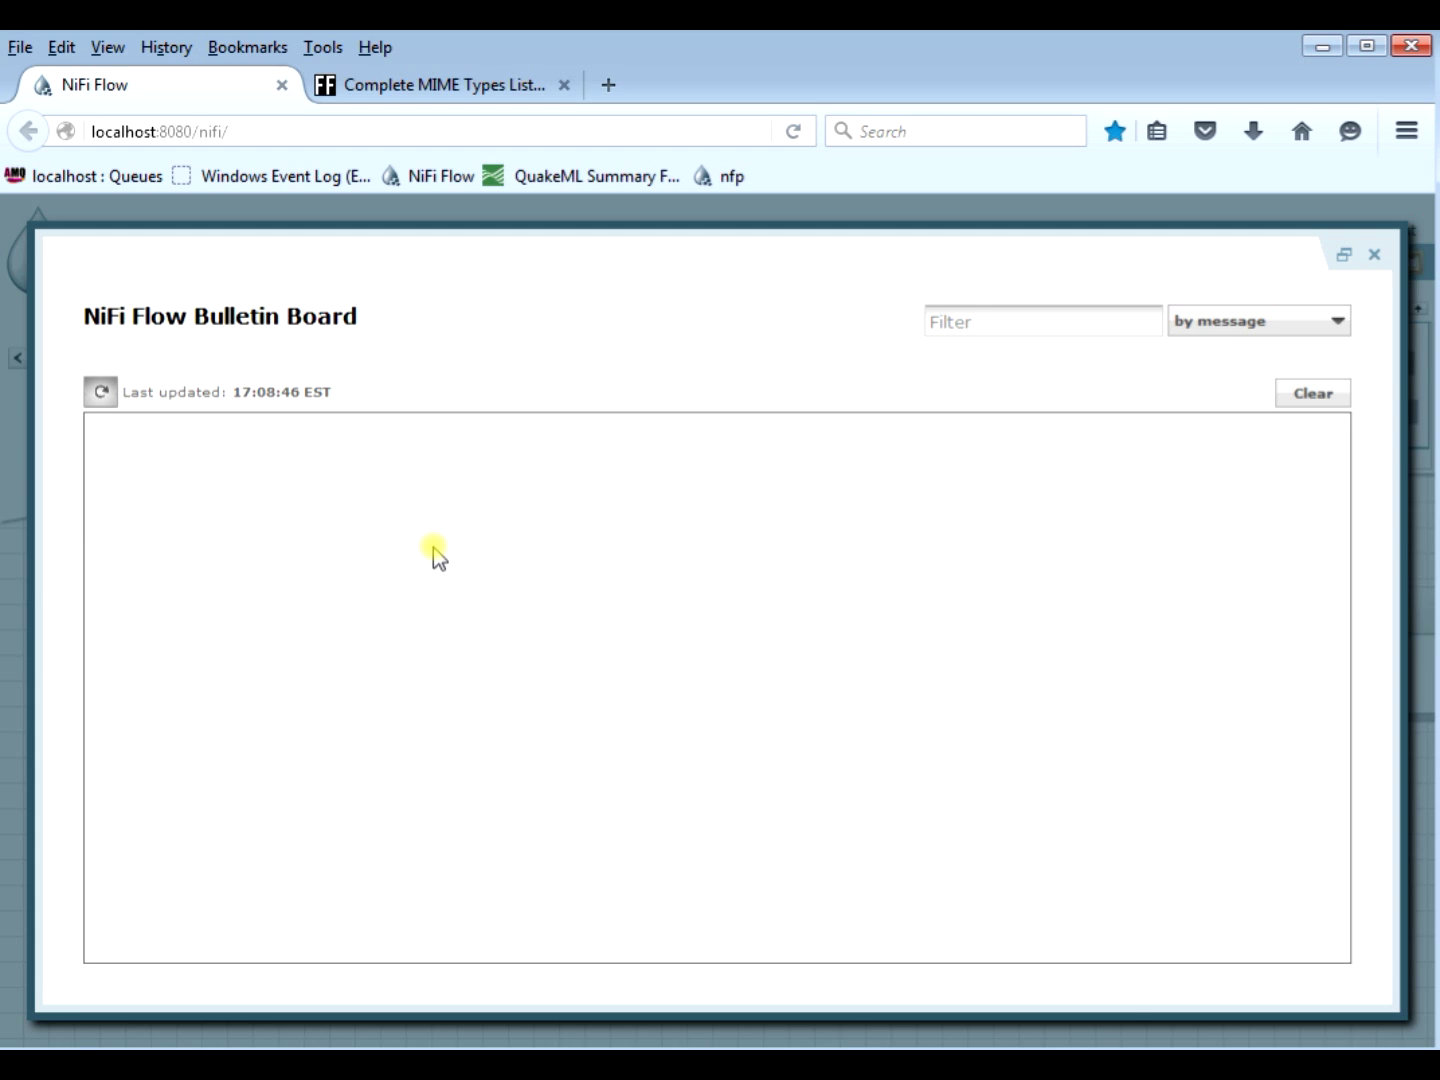
mouse_move(372, 487)
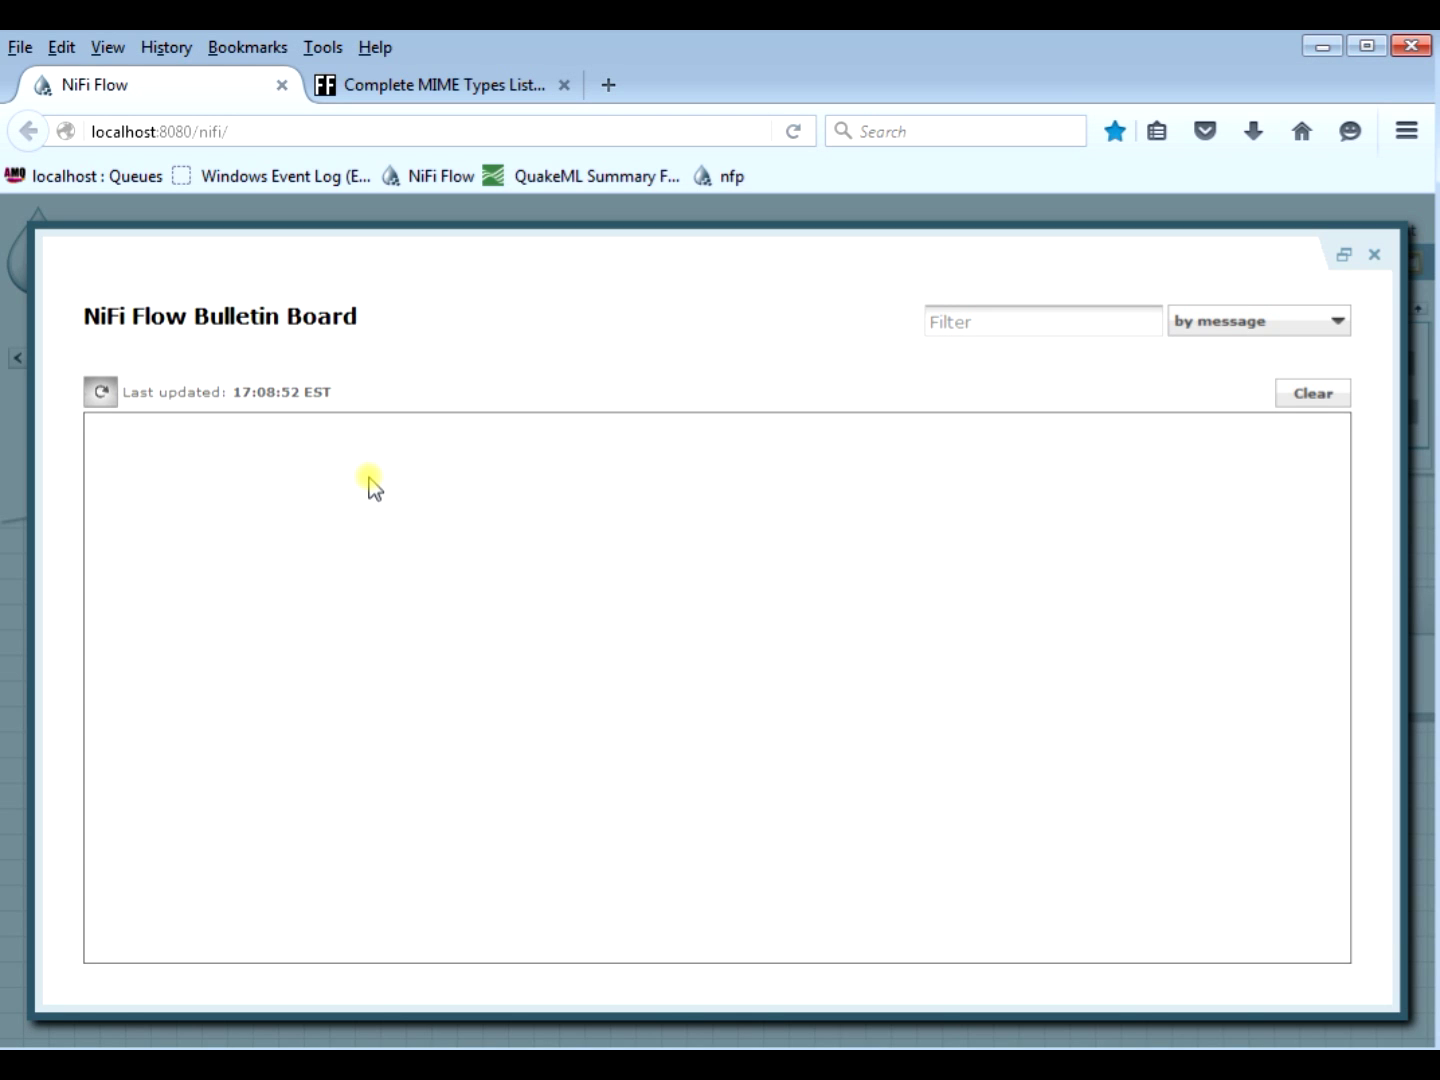
click(99, 391)
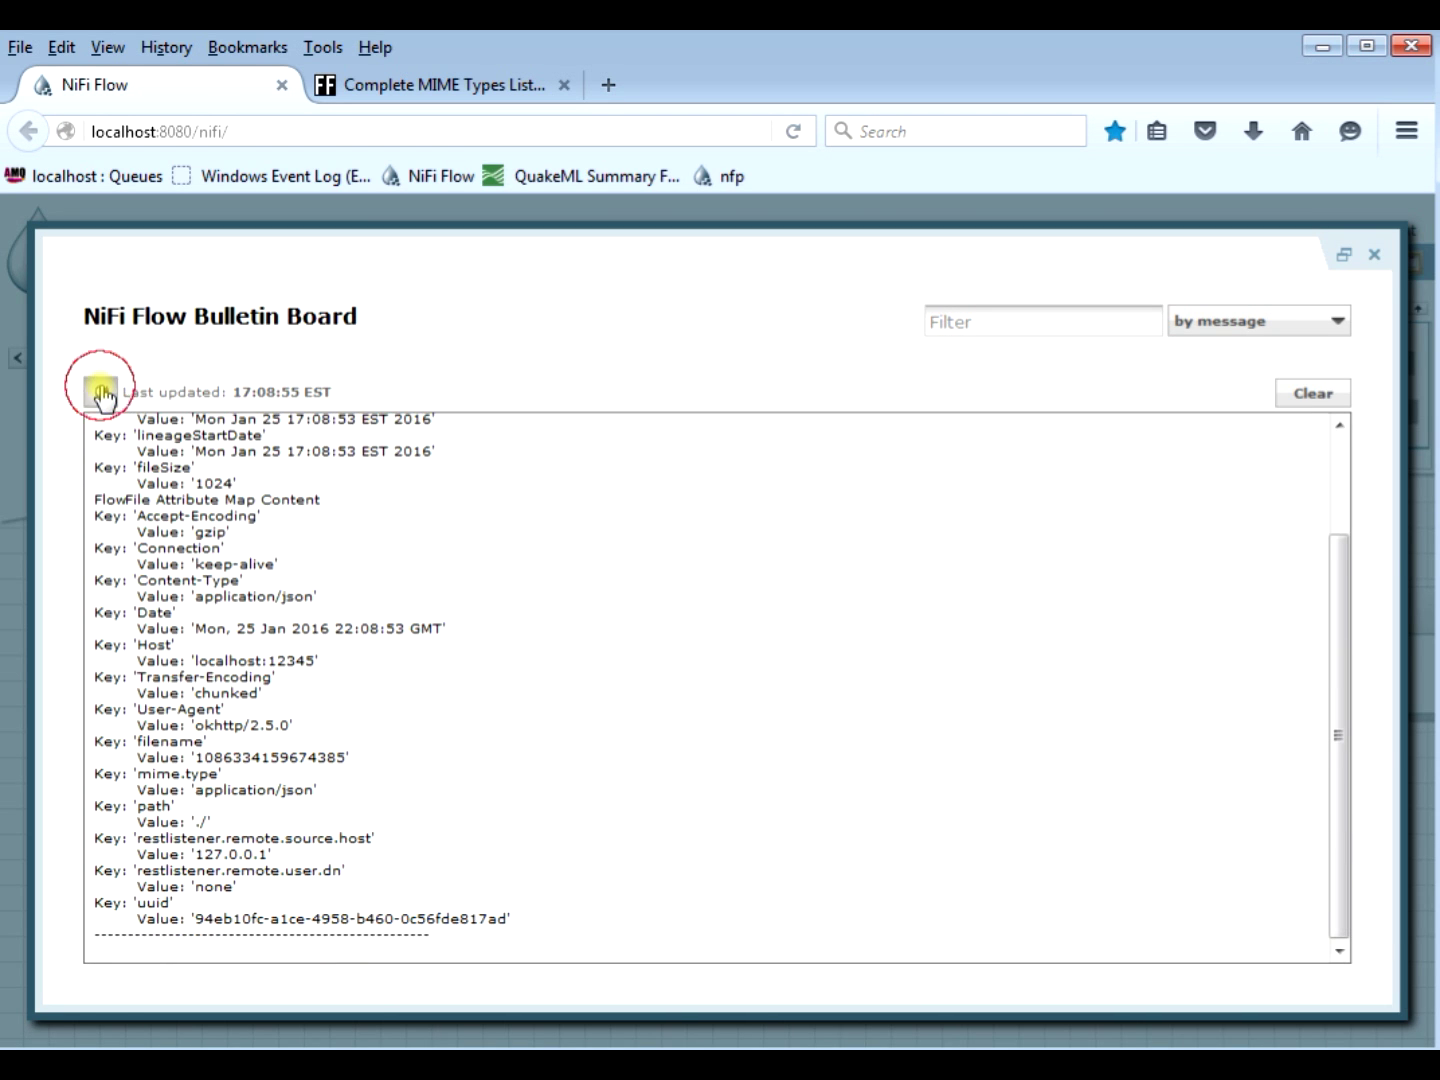
click(99, 389)
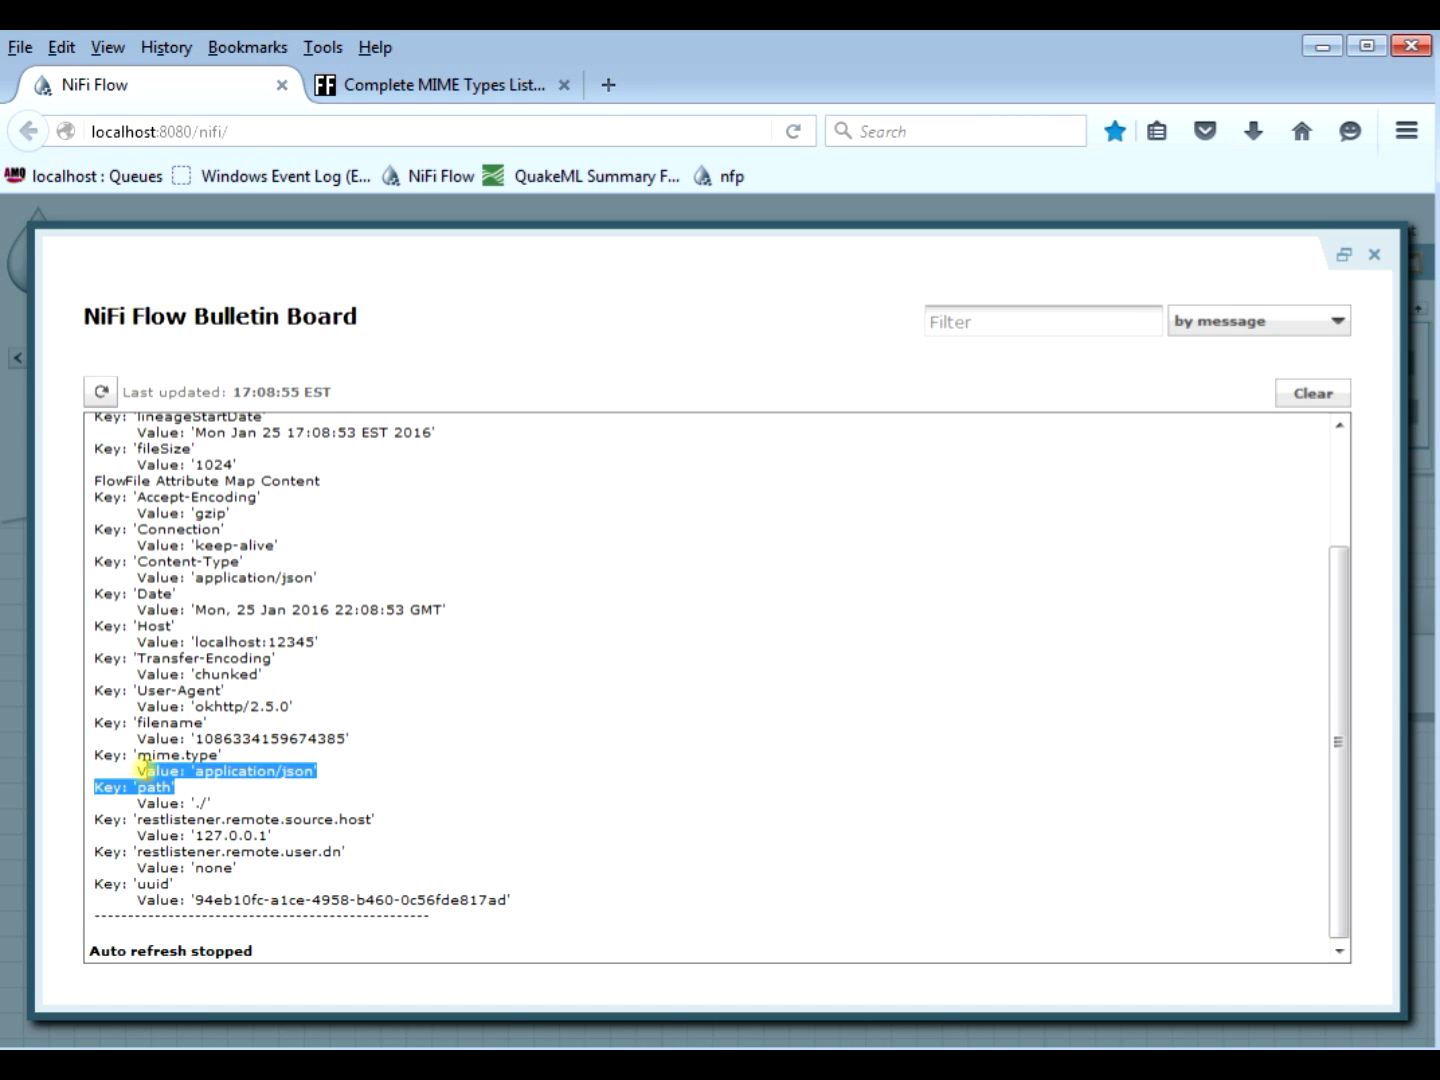
click(97, 754)
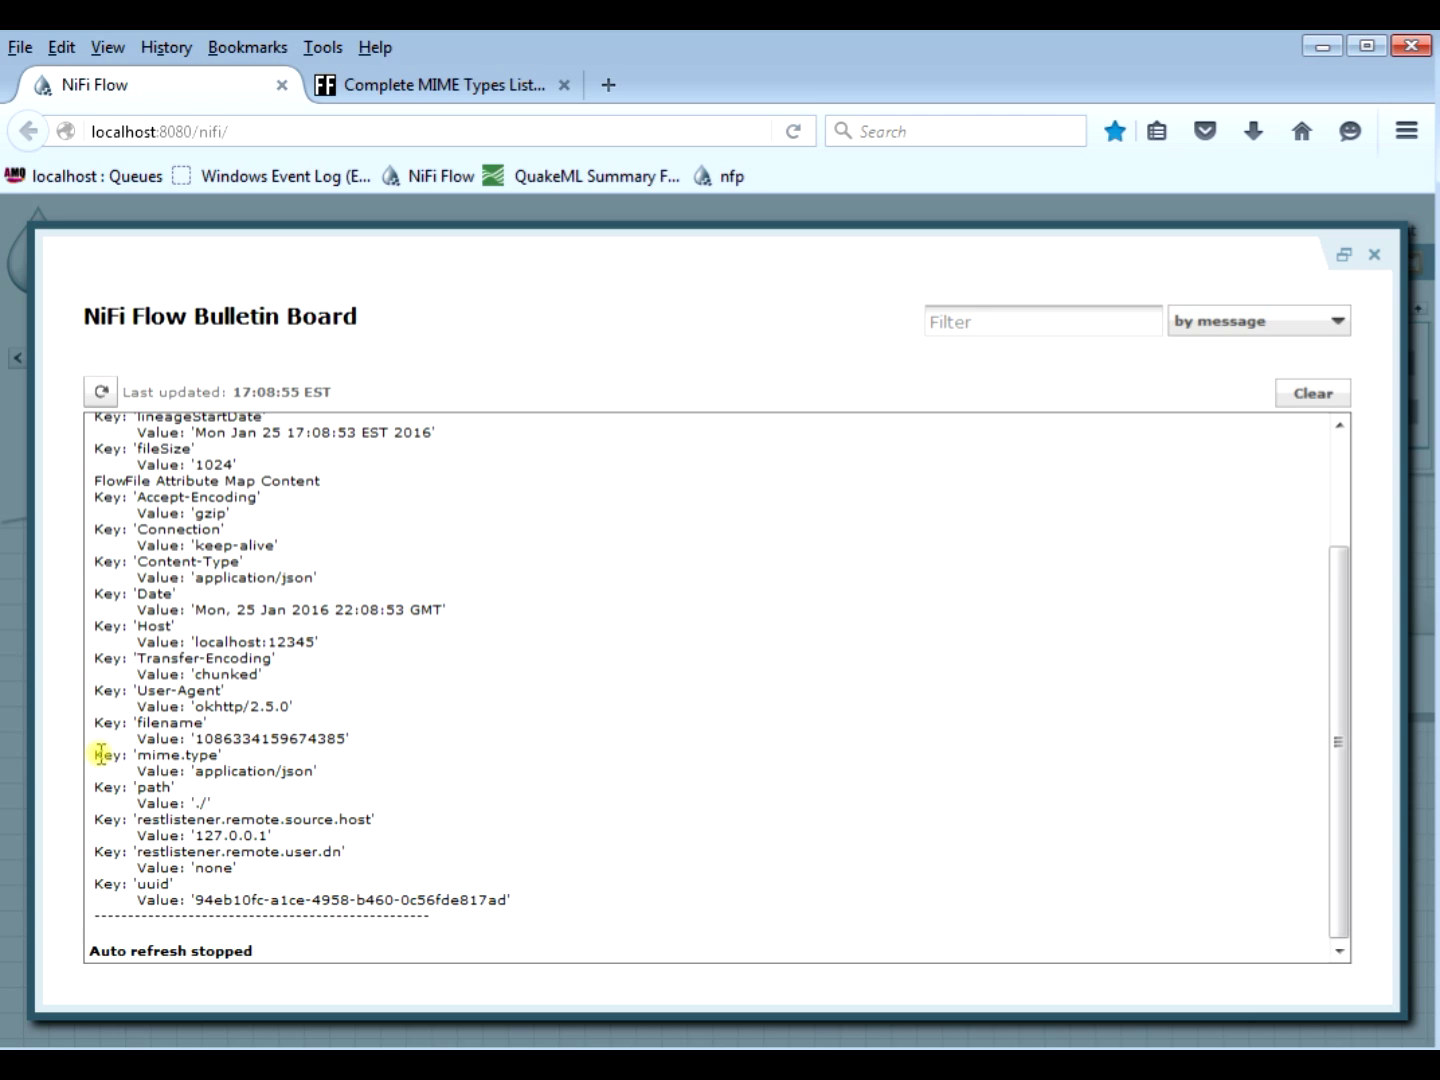
drag(97, 755, 319, 771)
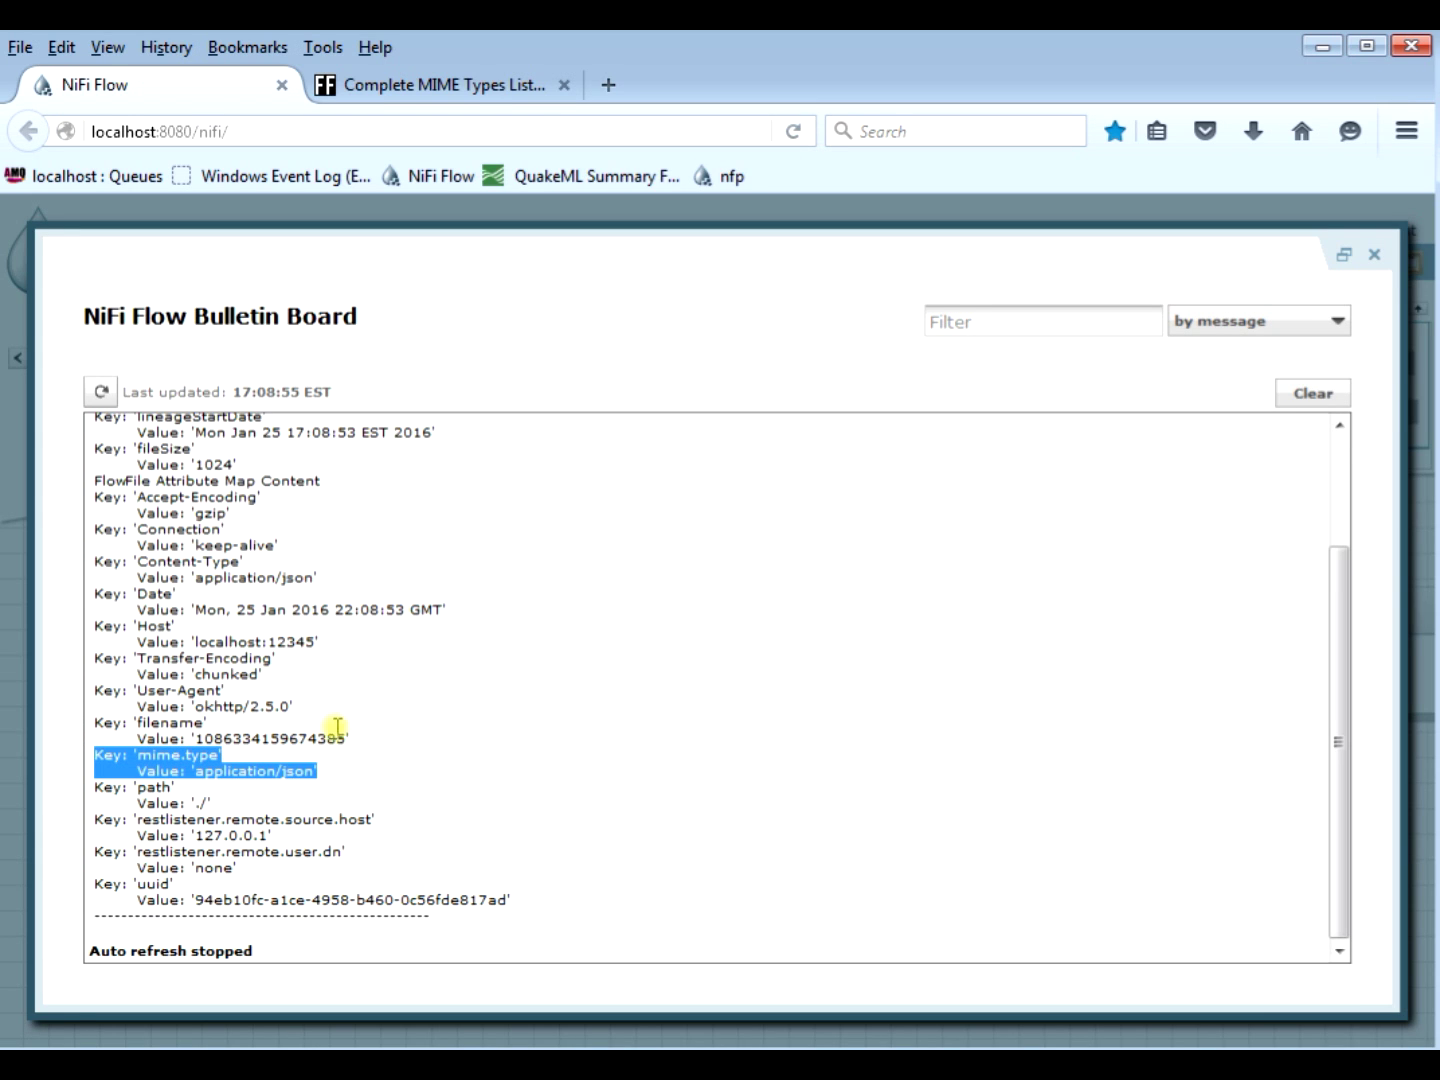
mouse_move(100, 561)
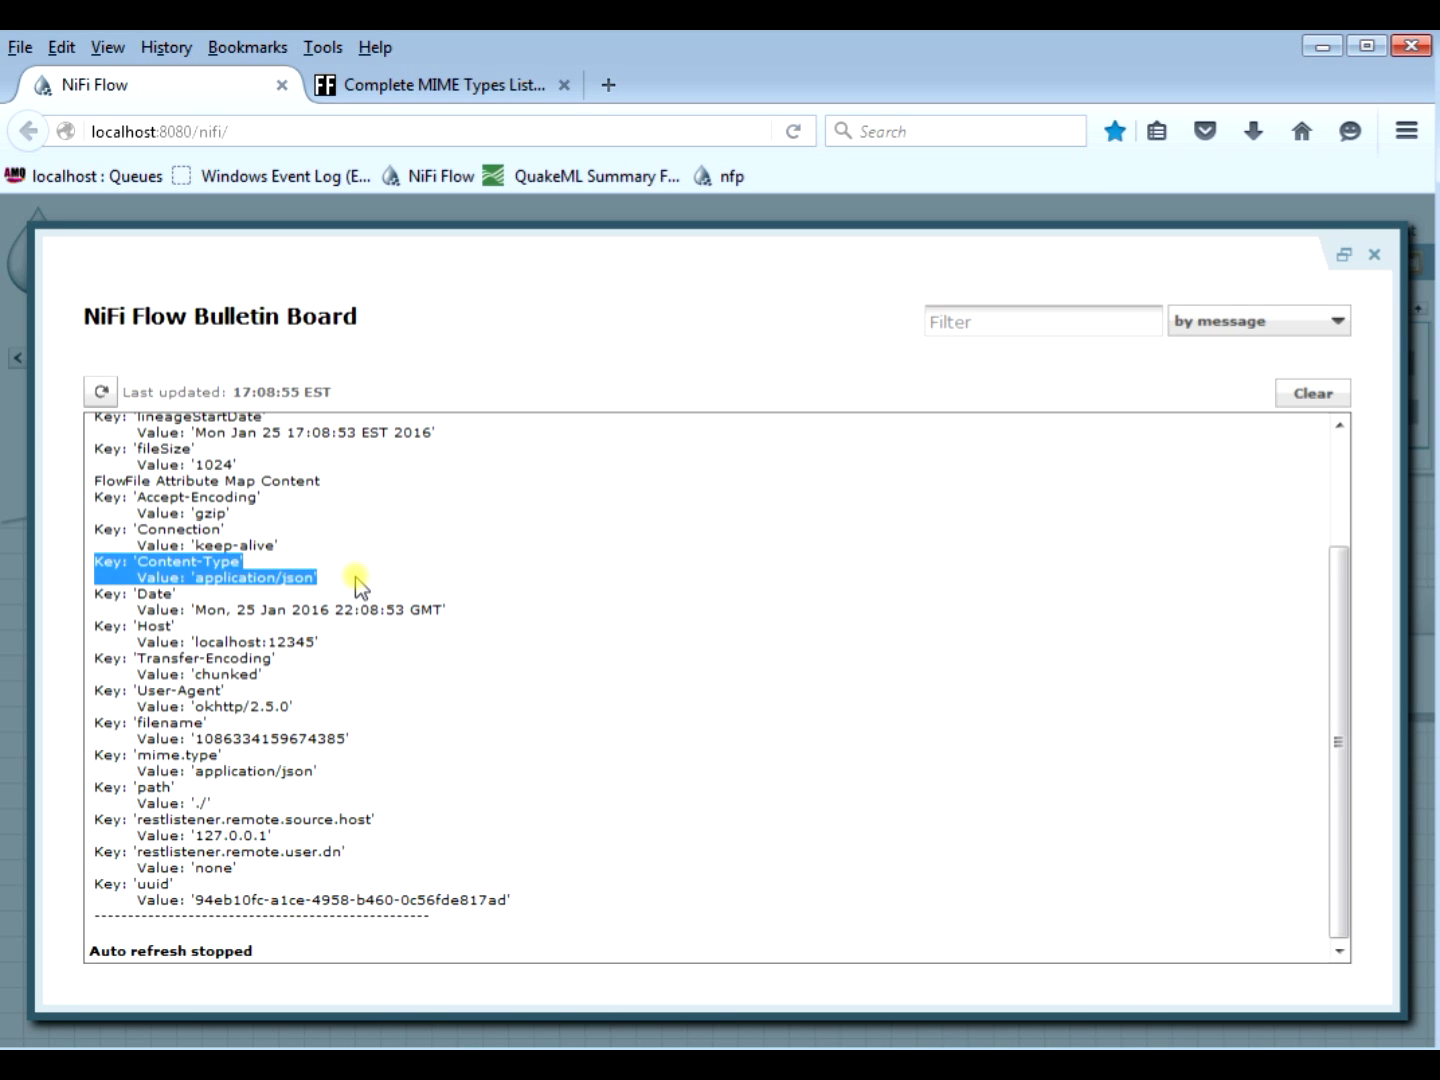
mouse_move(462, 548)
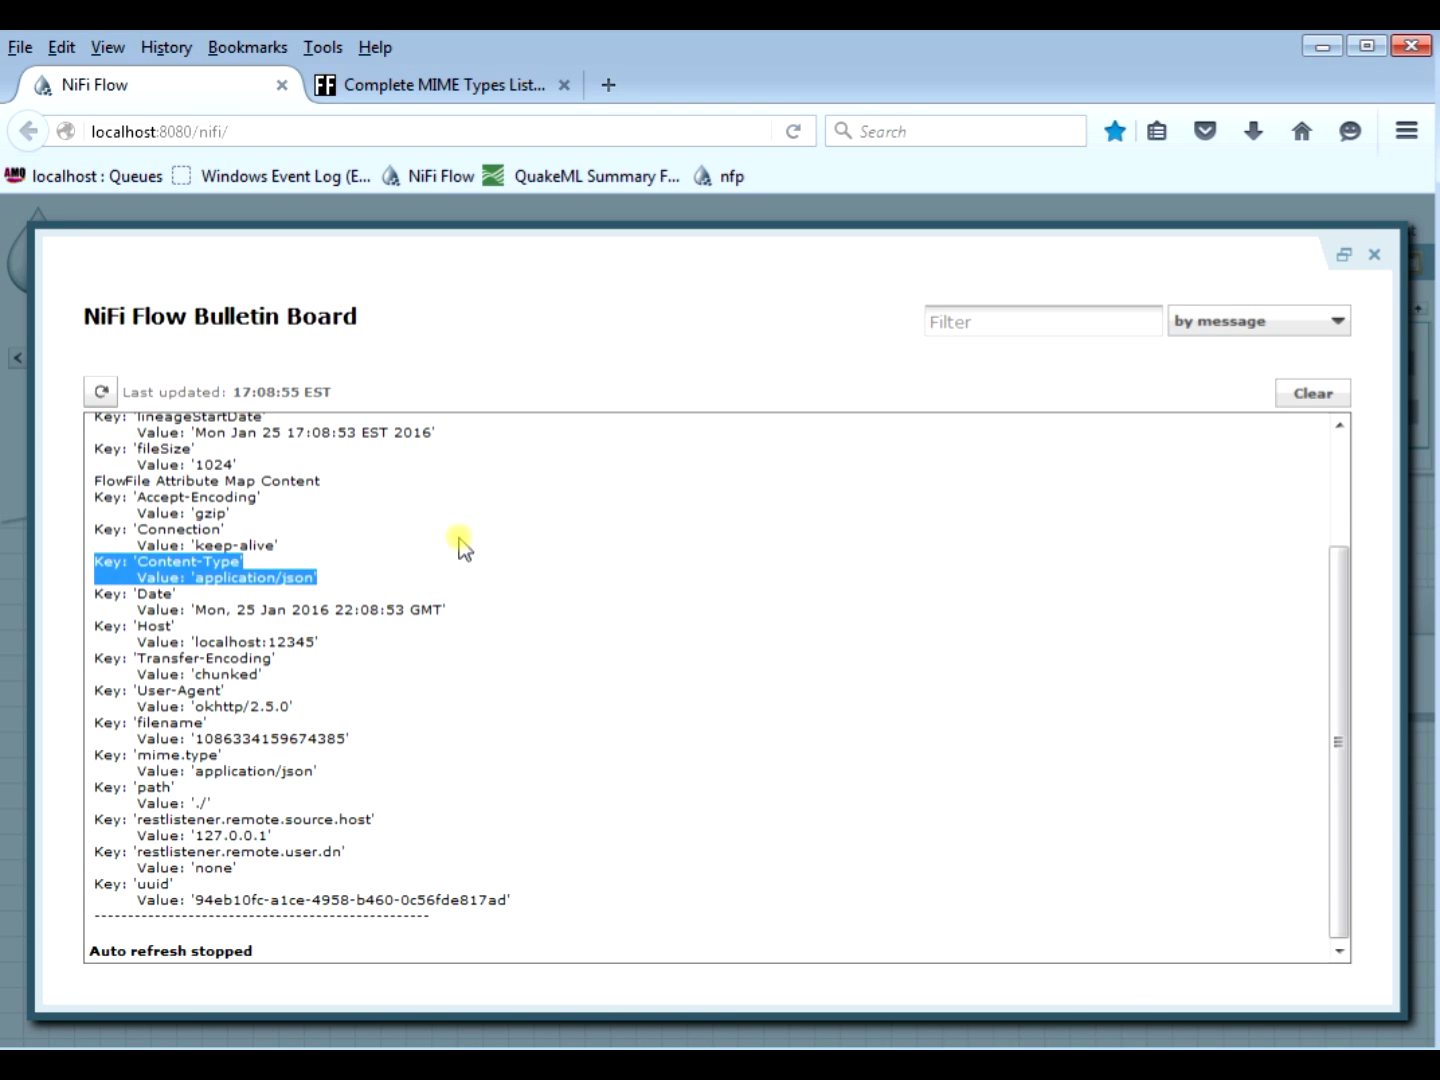